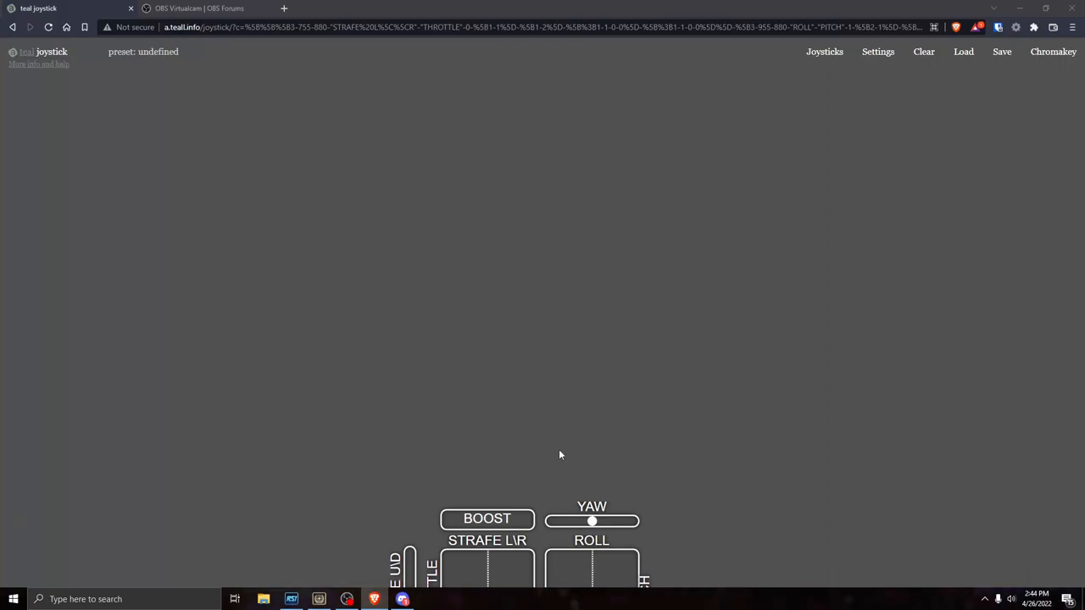
{"action": "mouse_move", "coordinate": [768, 376]}
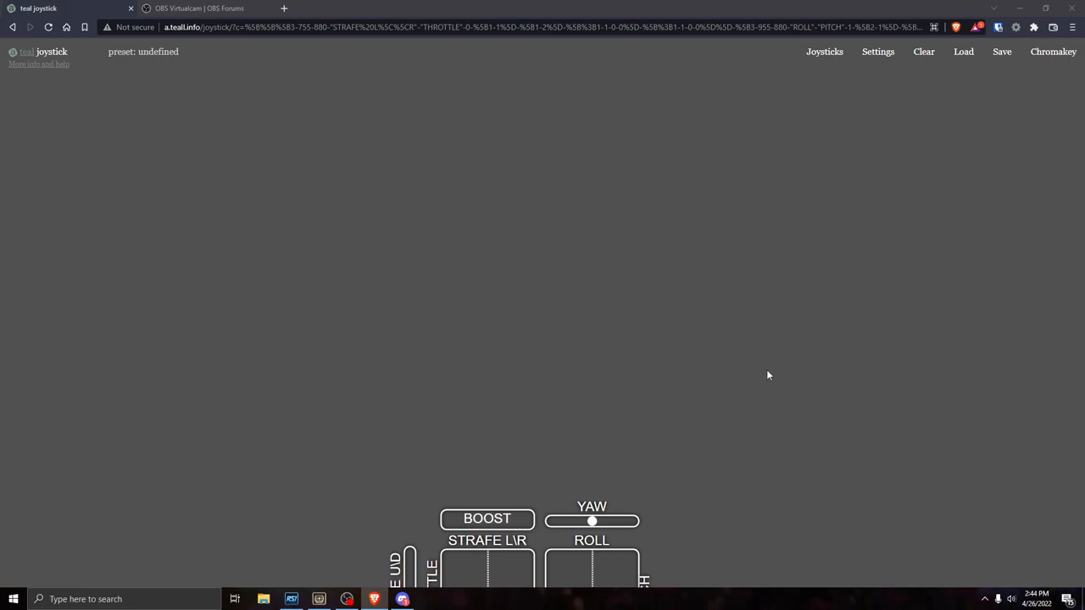
{"action": "mouse_move", "coordinate": [268, 354]}
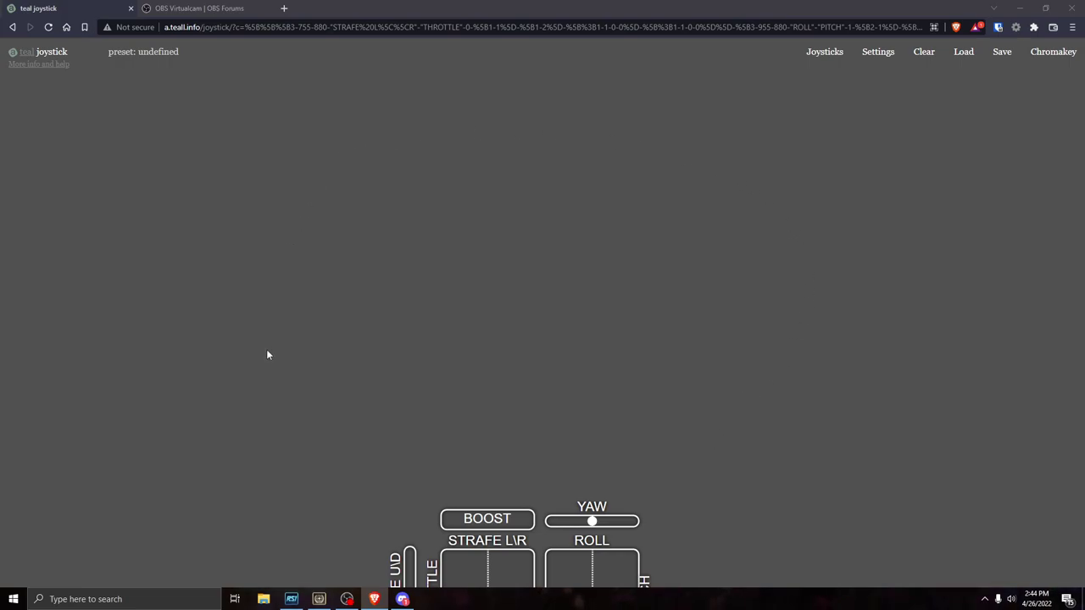
{"action": "mouse_move", "coordinate": [817, 278]}
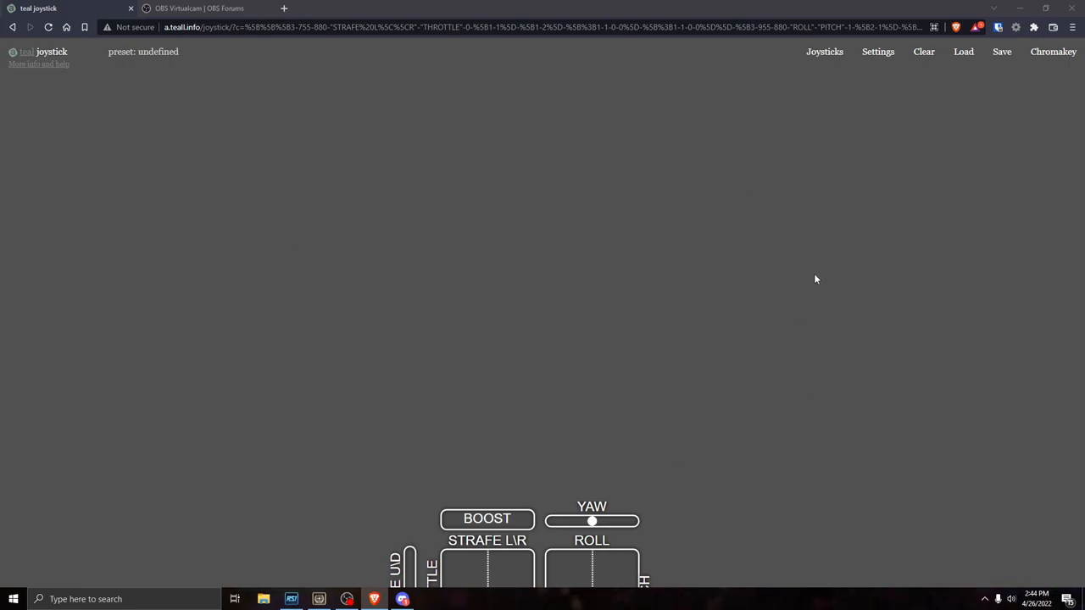
{"action": "mouse_move", "coordinate": [416, 563]}
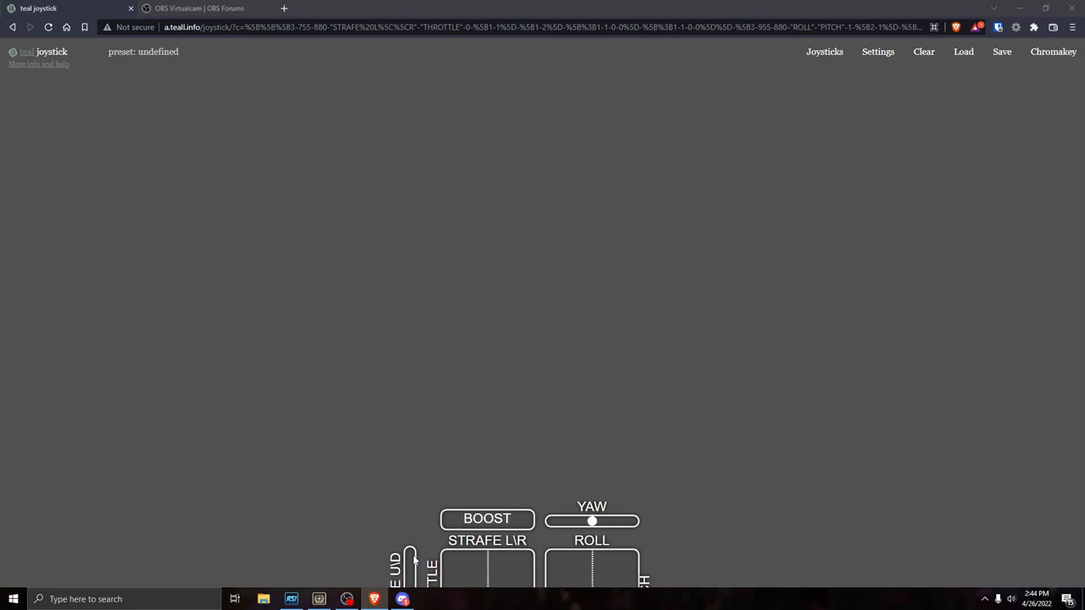
{"action": "mouse_move", "coordinate": [582, 321]}
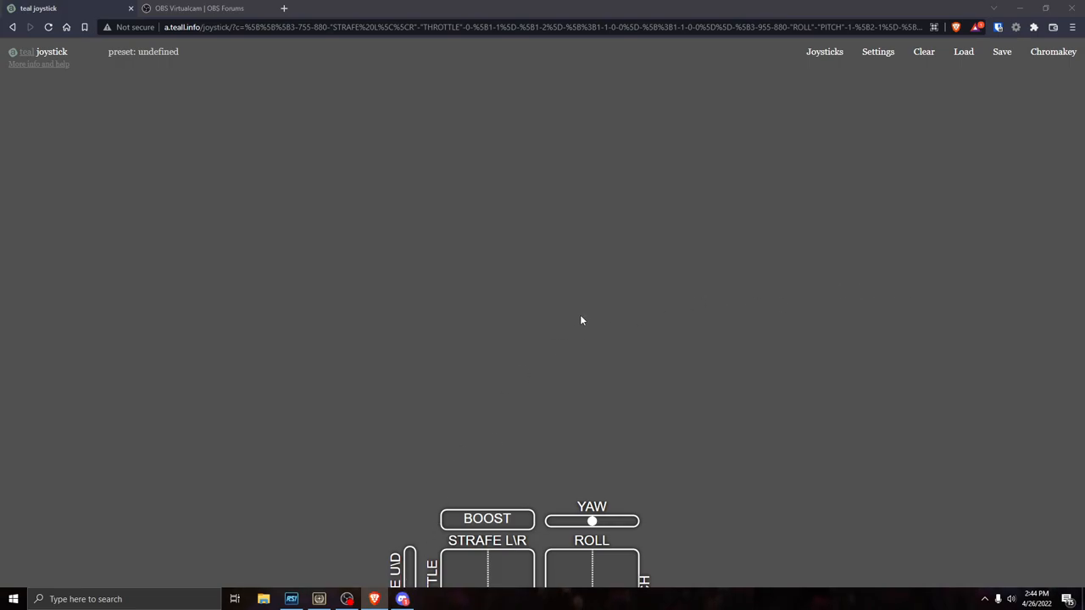
{"action": "mouse_move", "coordinate": [207, 71]}
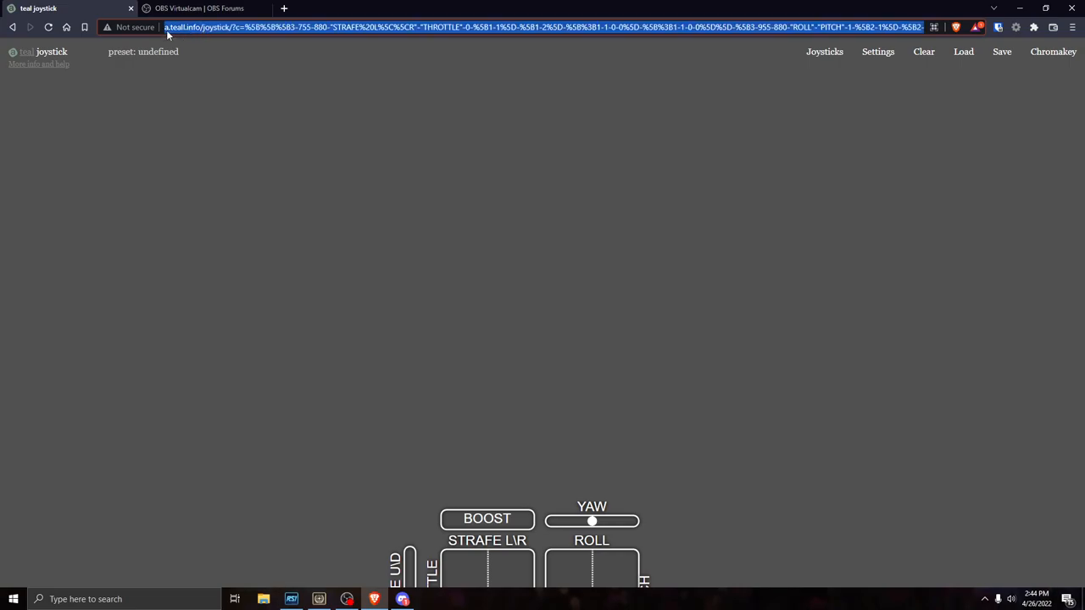
{"action": "mouse_move", "coordinate": [178, 34]}
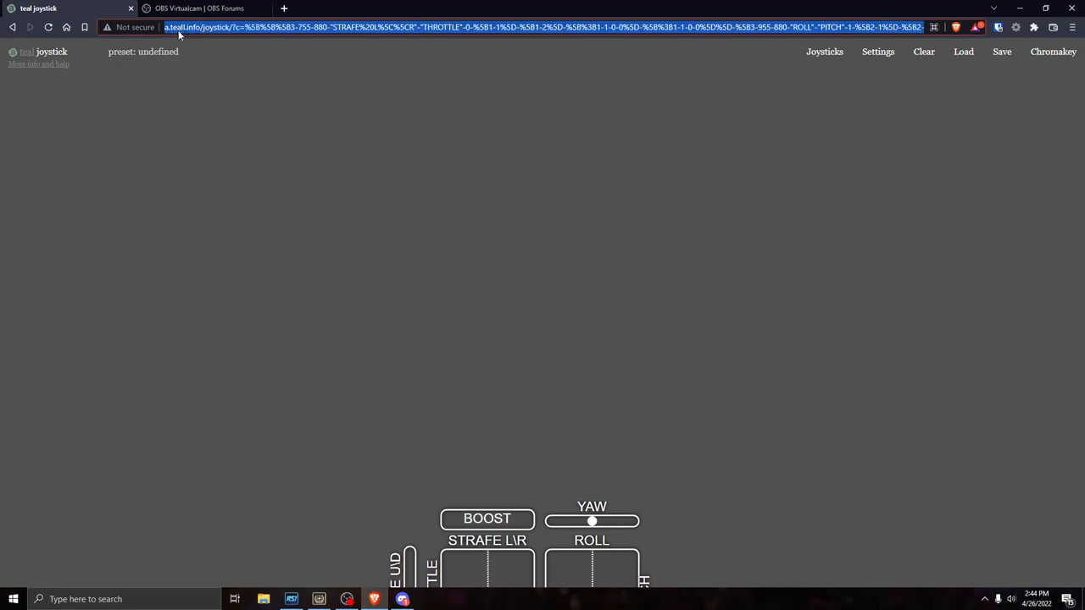
{"action": "mouse_move", "coordinate": [241, 122]}
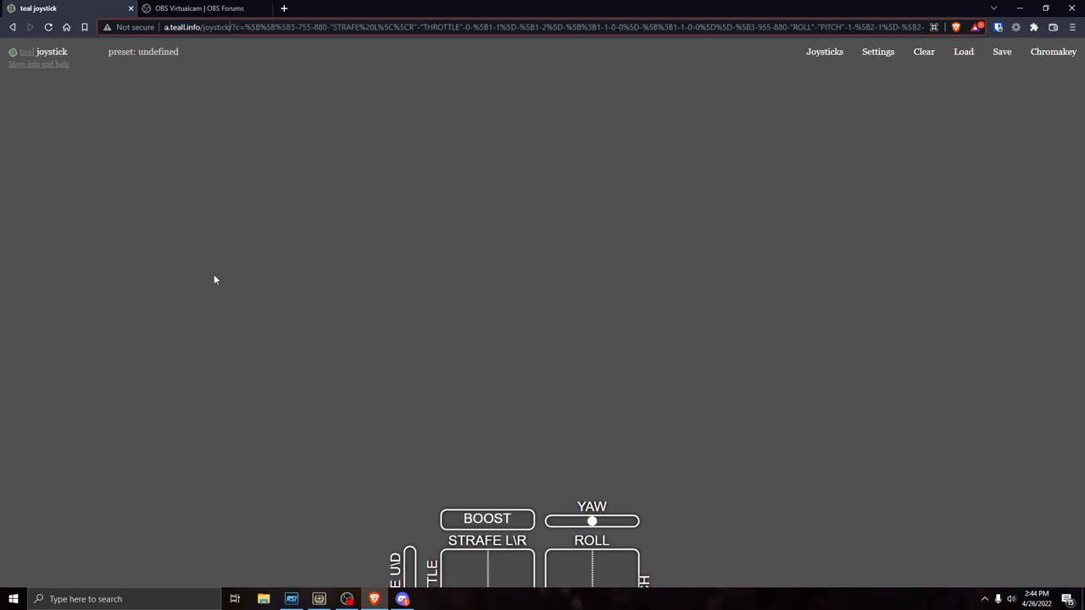
{"action": "mouse_move", "coordinate": [405, 312]}
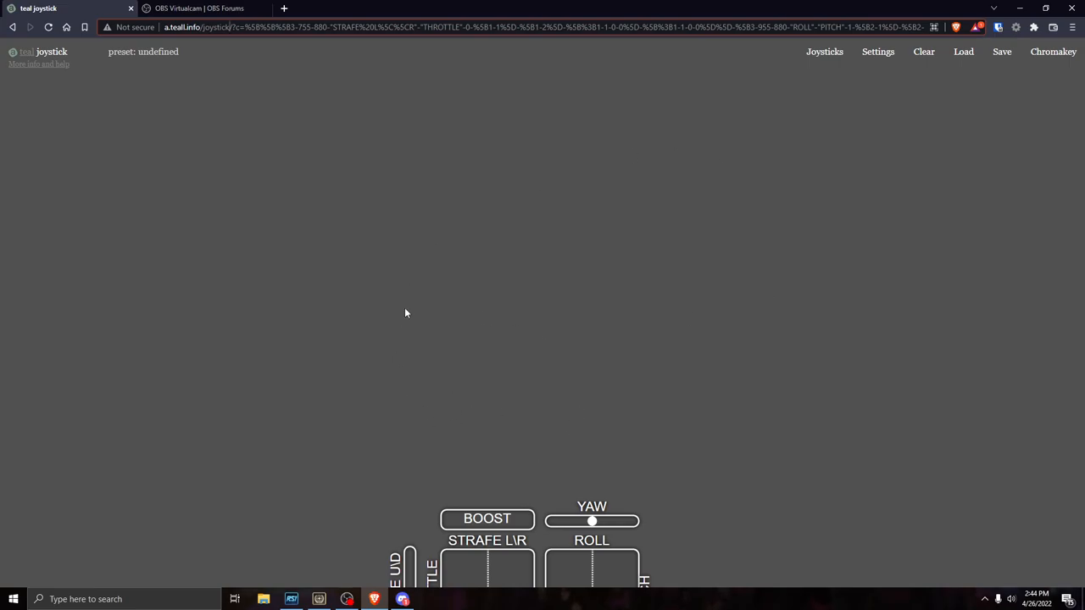
{"action": "mouse_move", "coordinate": [576, 377]}
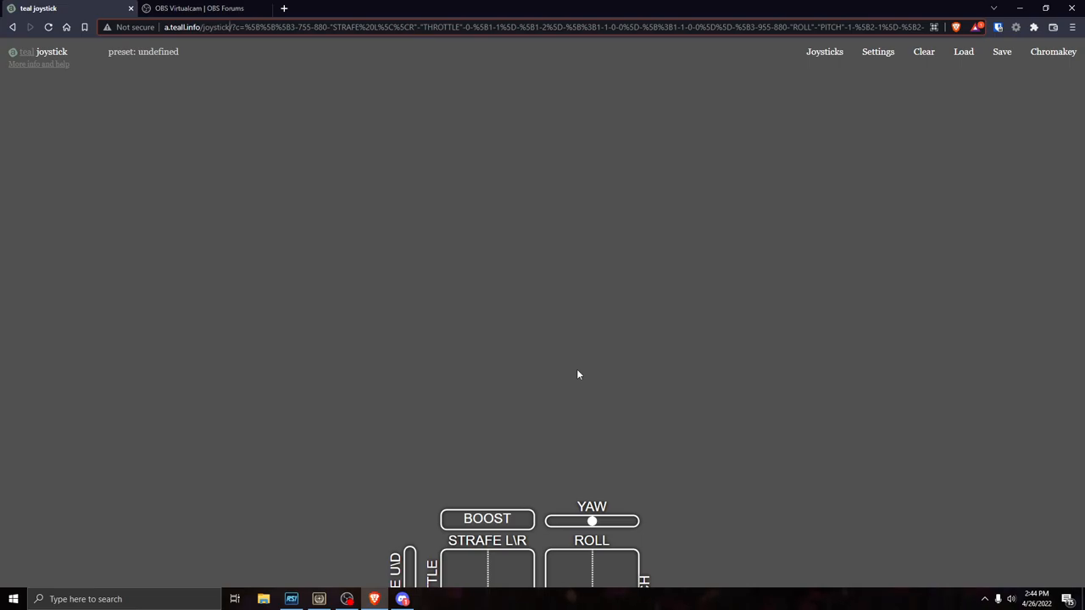
Go full screen with F11, then cancel the Add new widget dialog, leaving the layout unchanged
{"action": "key", "text": "f11"}
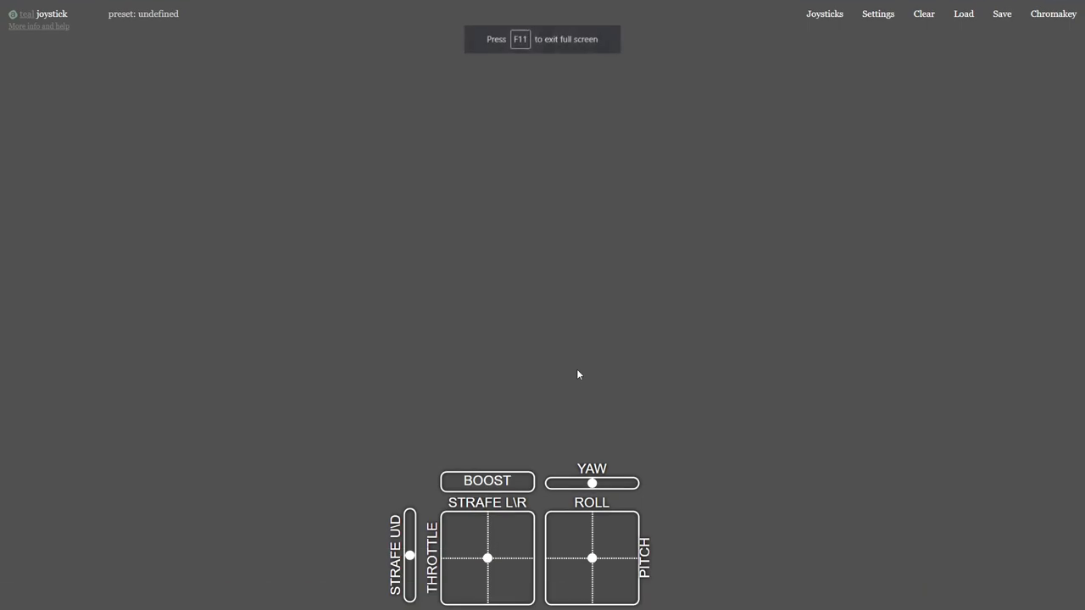
{"action": "mouse_move", "coordinate": [773, 103]}
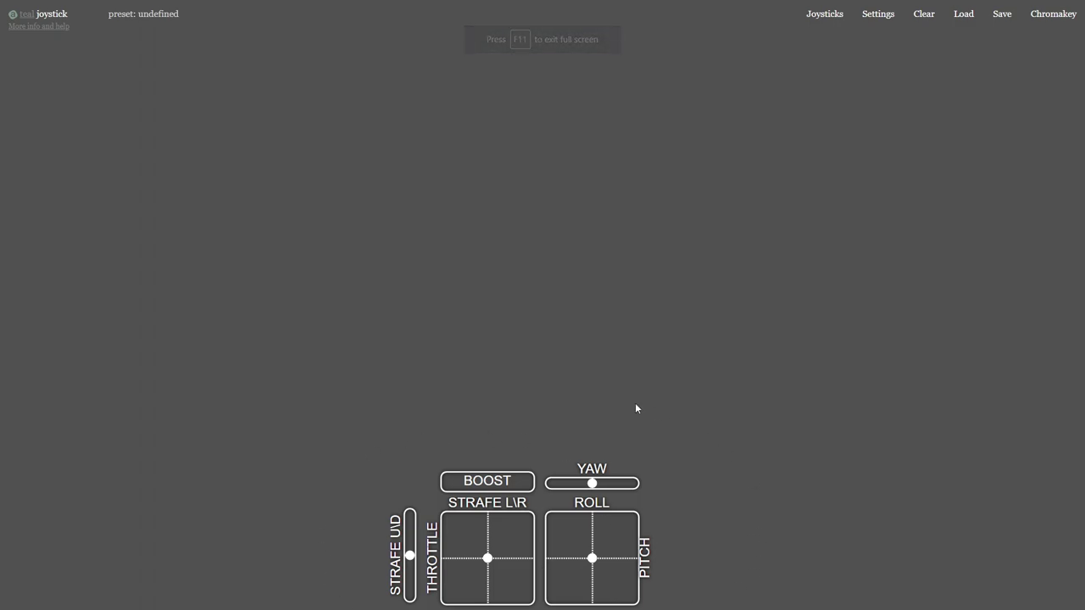
{"action": "mouse_move", "coordinate": [398, 412]}
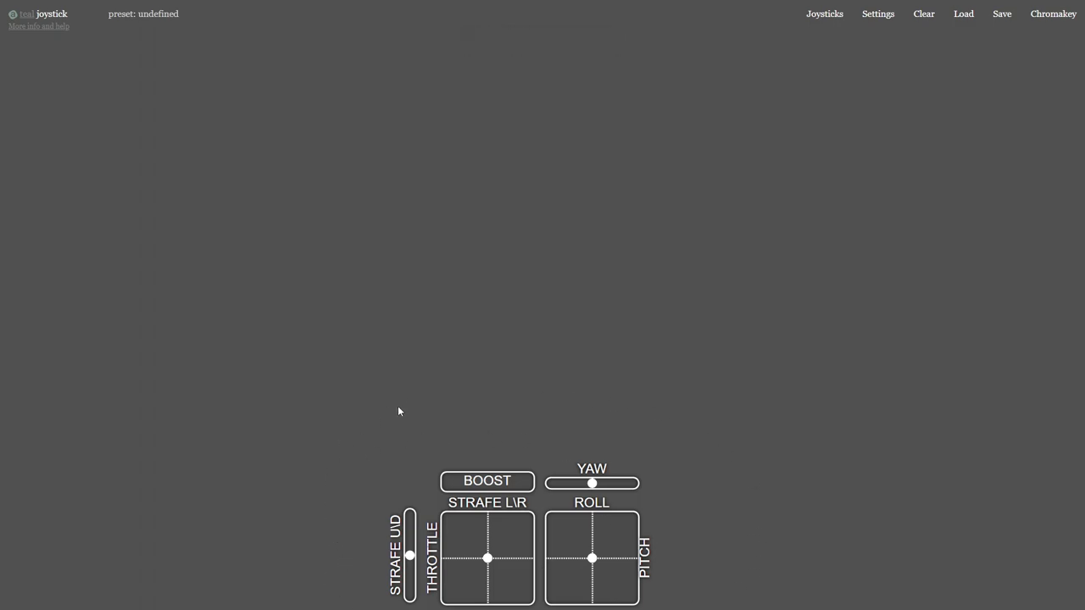
{"action": "mouse_move", "coordinate": [388, 388]}
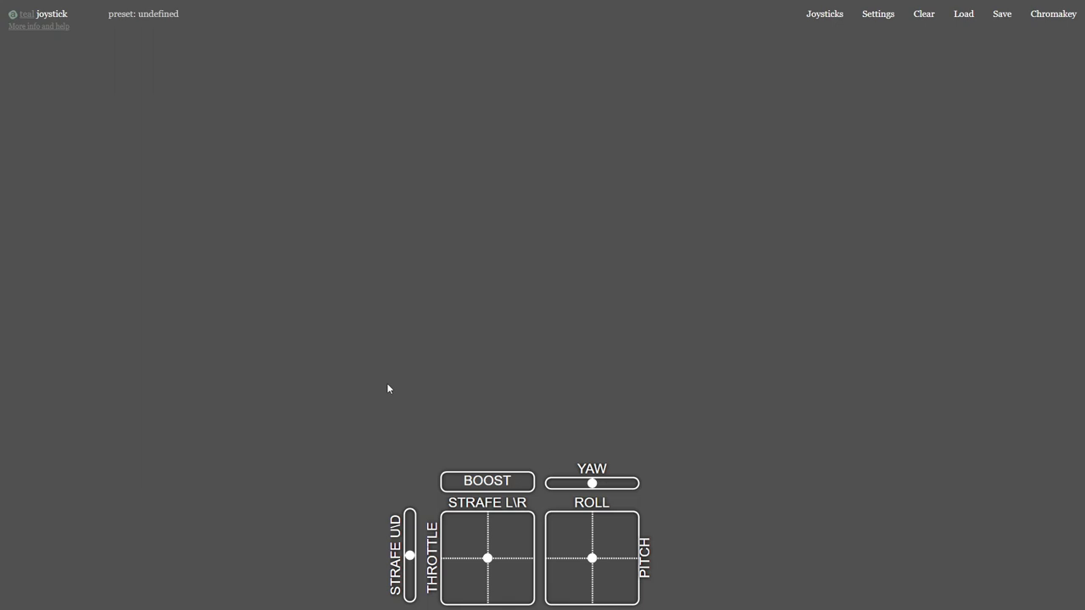
{"action": "mouse_move", "coordinate": [793, 293]}
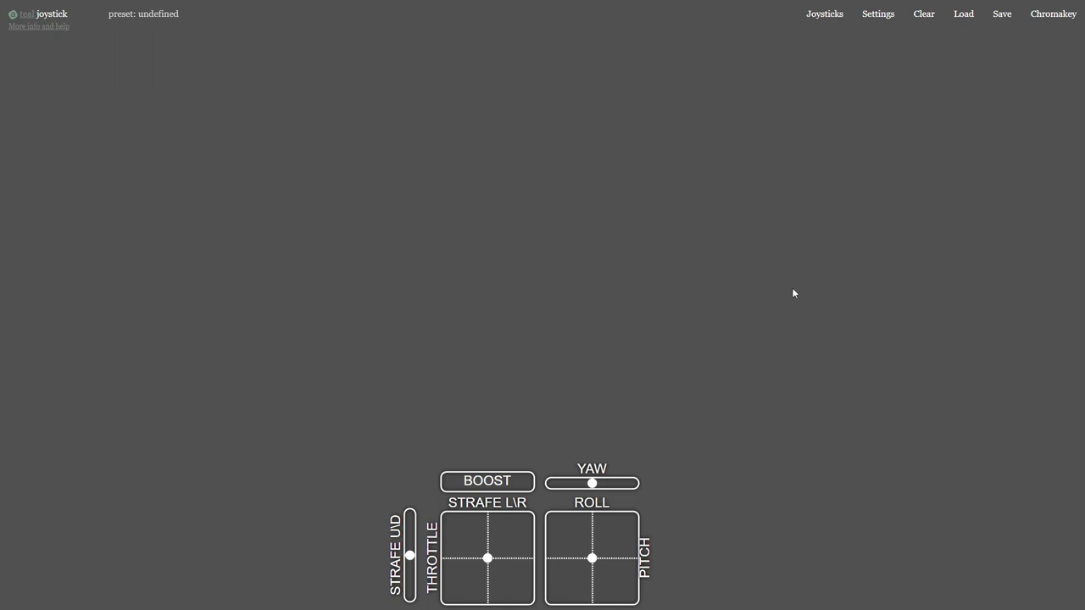
{"action": "mouse_move", "coordinate": [463, 261]}
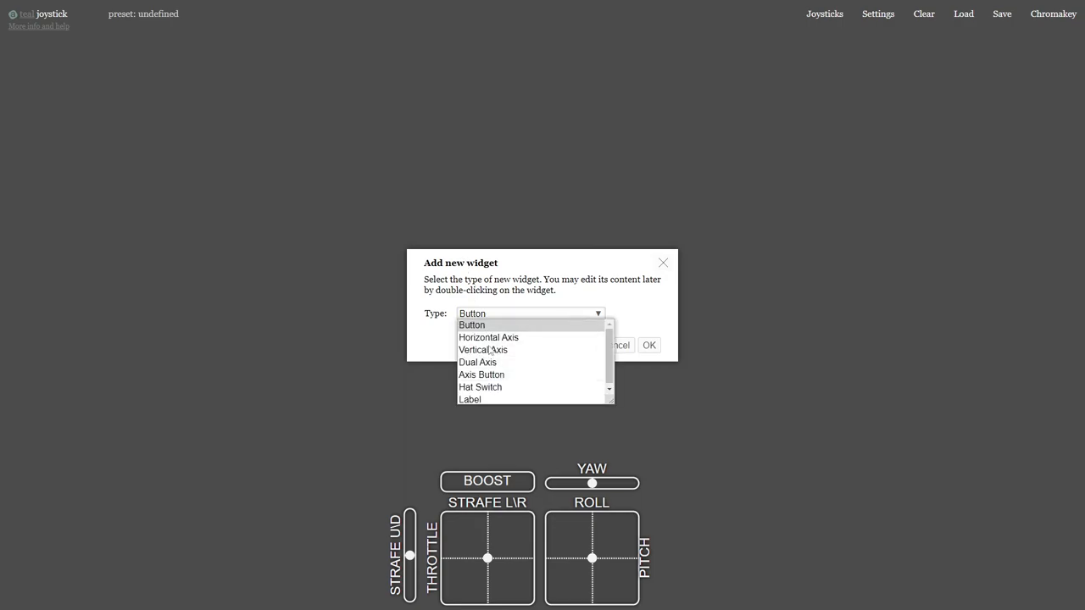
{"action": "left_click", "coordinate": [471, 325]}
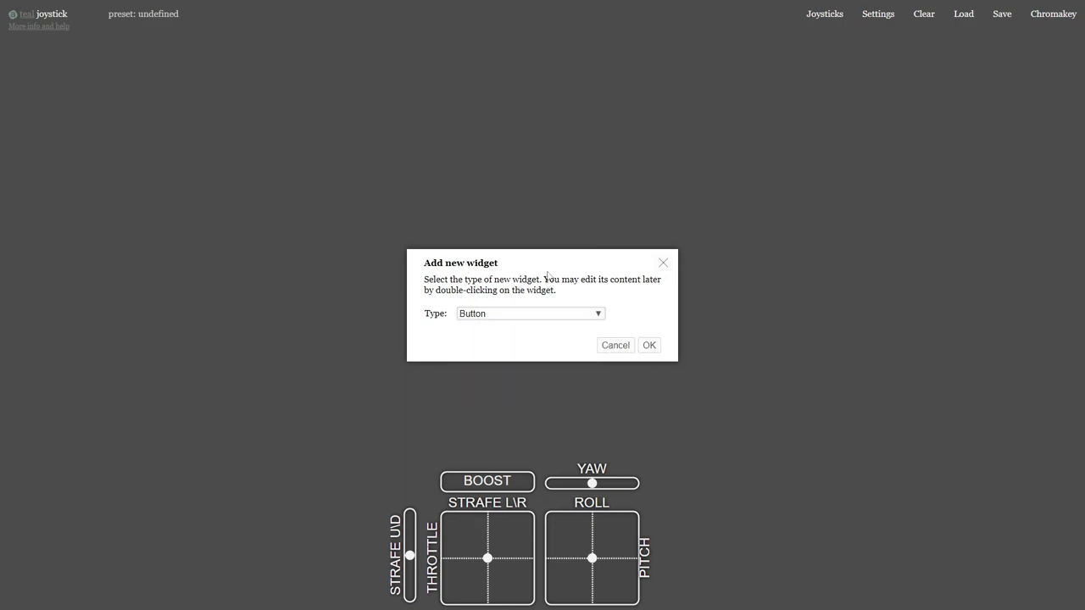
{"action": "mouse_move", "coordinate": [607, 350]}
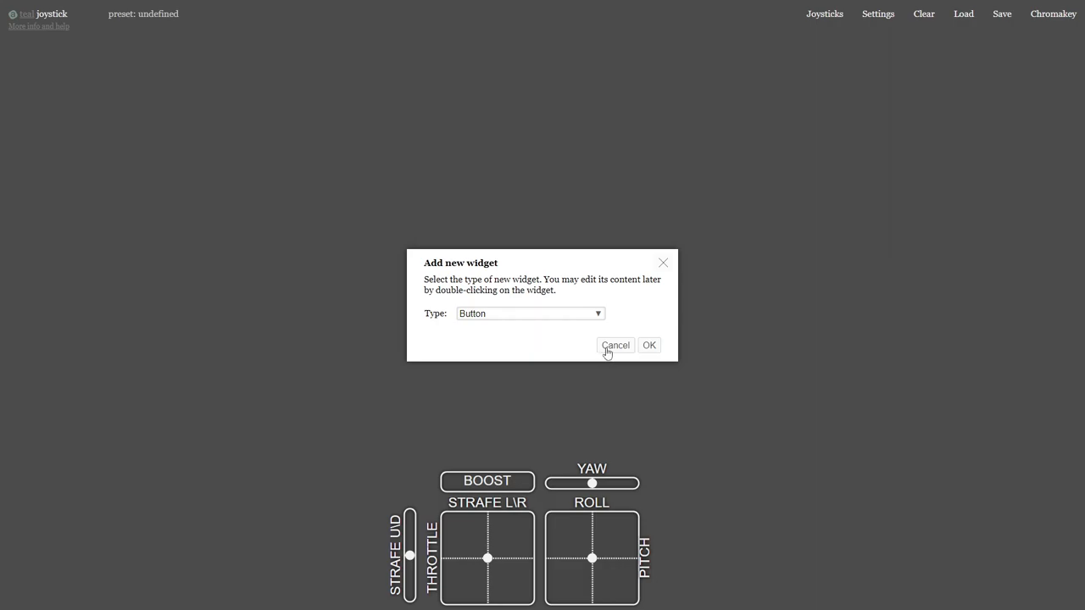
{"action": "left_click", "coordinate": [615, 346]}
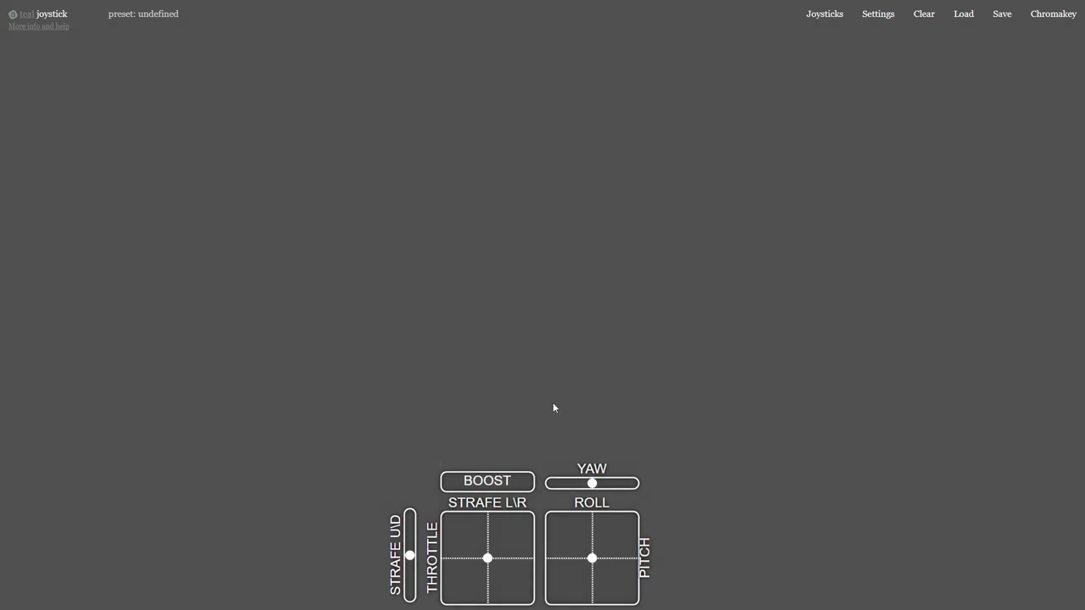
{"action": "mouse_move", "coordinate": [536, 400]}
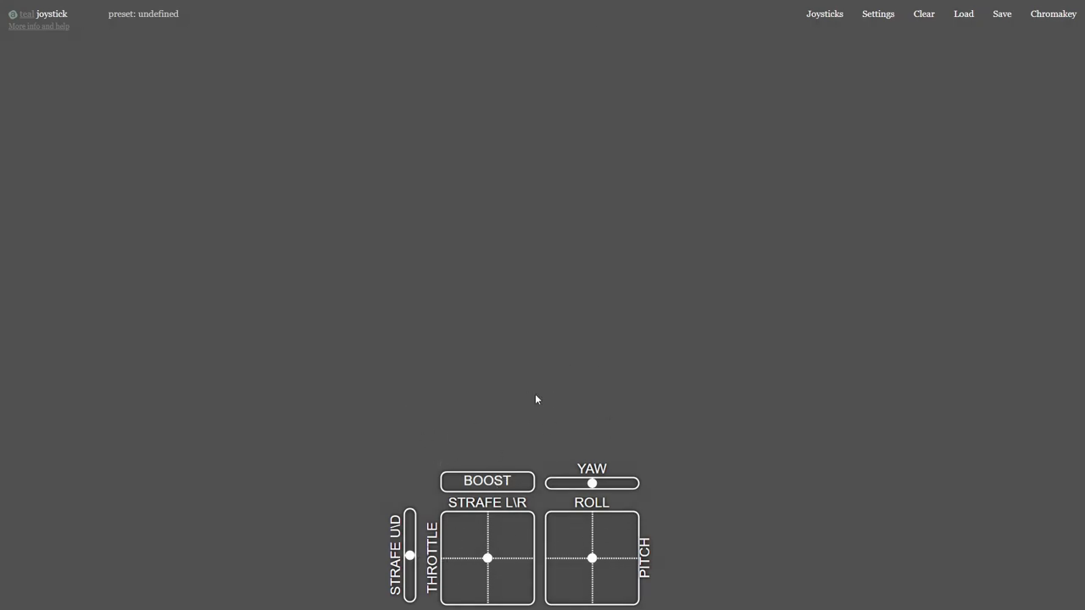
{"action": "mouse_move", "coordinate": [478, 541]}
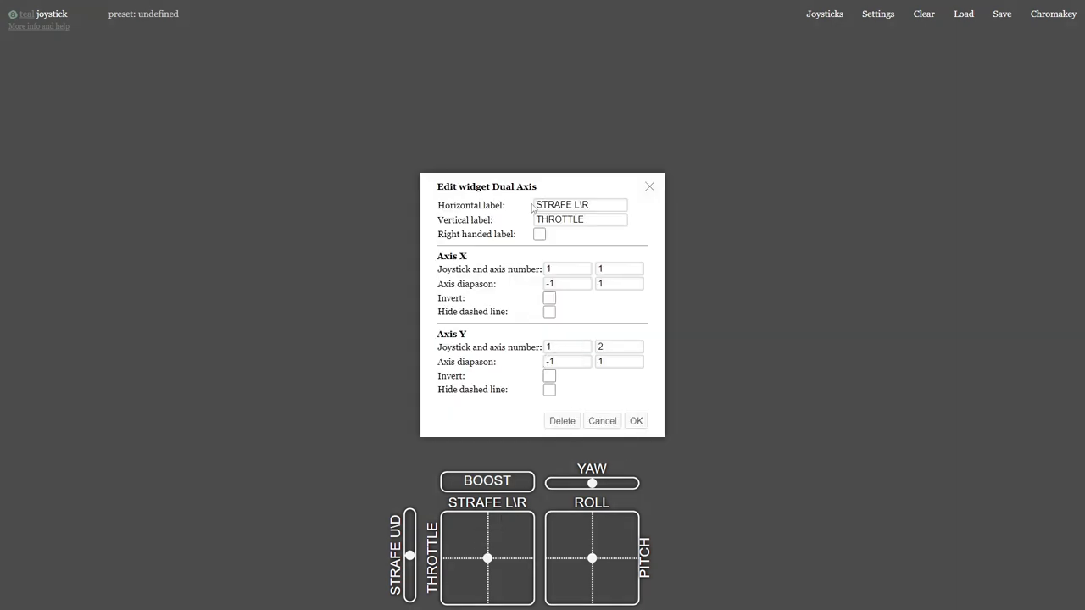
{"action": "mouse_move", "coordinate": [508, 259]}
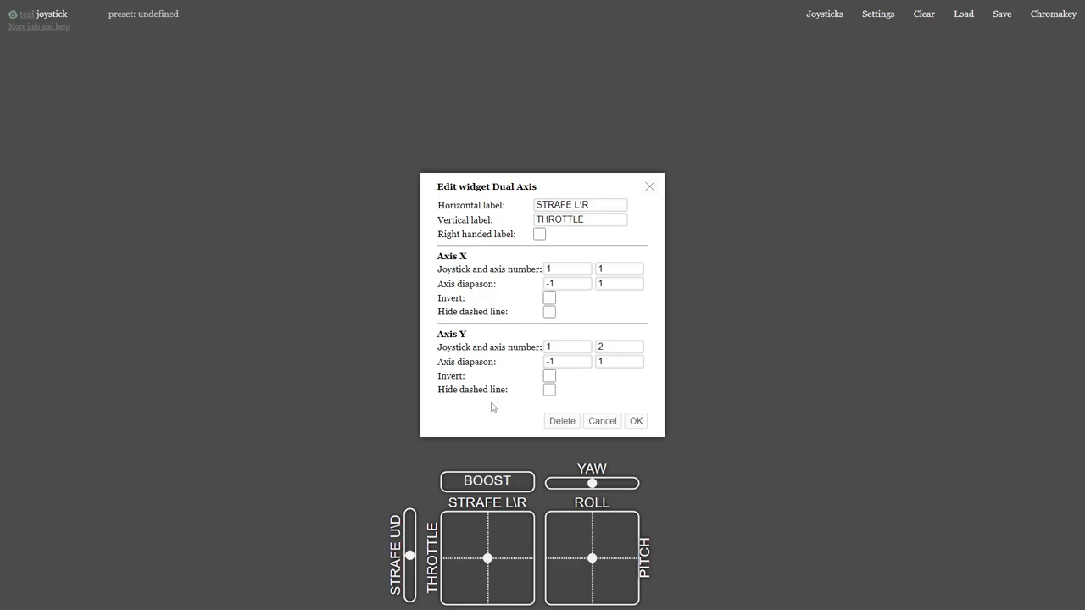
{"action": "mouse_move", "coordinate": [494, 310]}
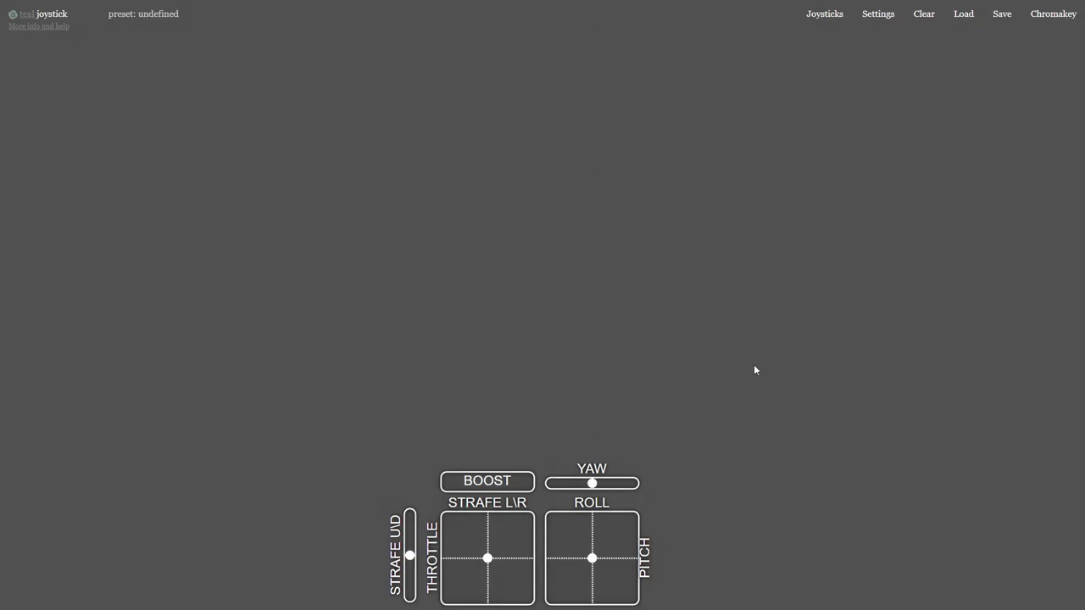
{"action": "left_click", "coordinate": [824, 14]}
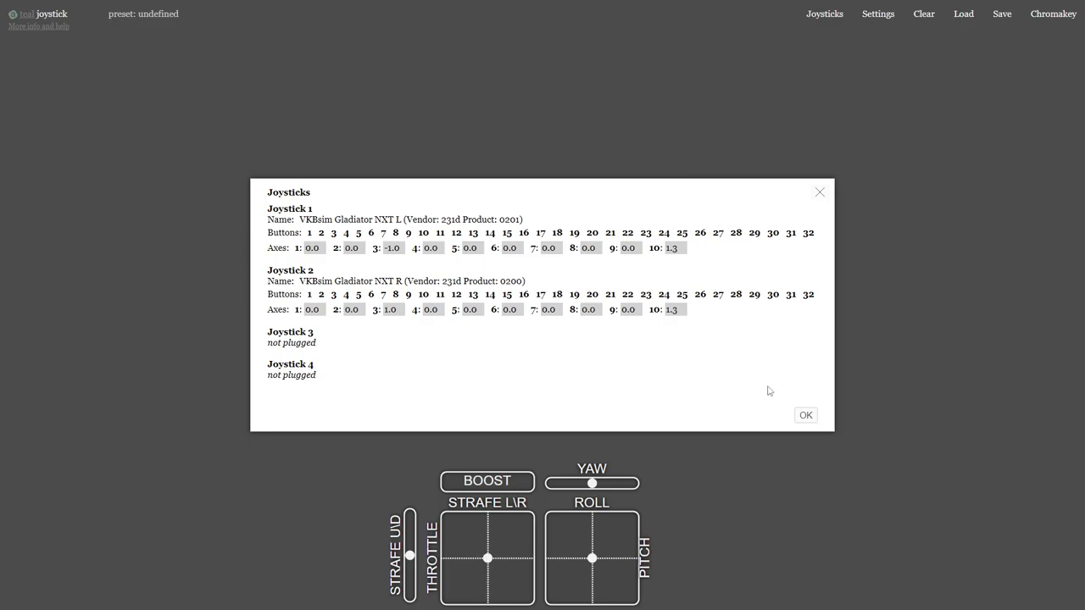
{"action": "left_click", "coordinate": [804, 414]}
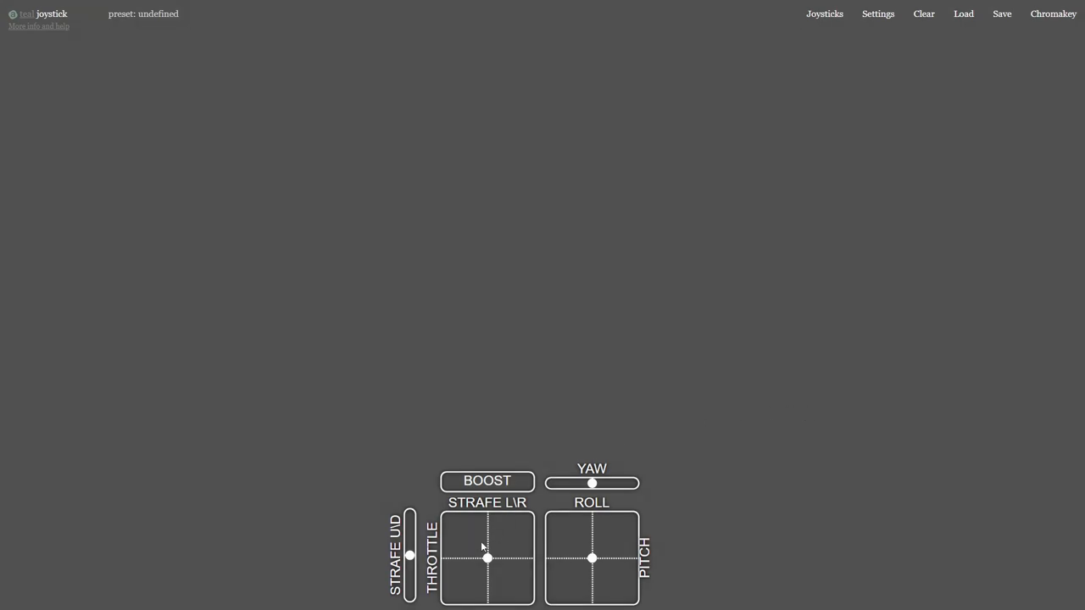
Inspect the strafe/throttle pad's axis settings mapped to joystick 1, then dismiss them unchanged
{"action": "double_click", "coordinate": [487, 558]}
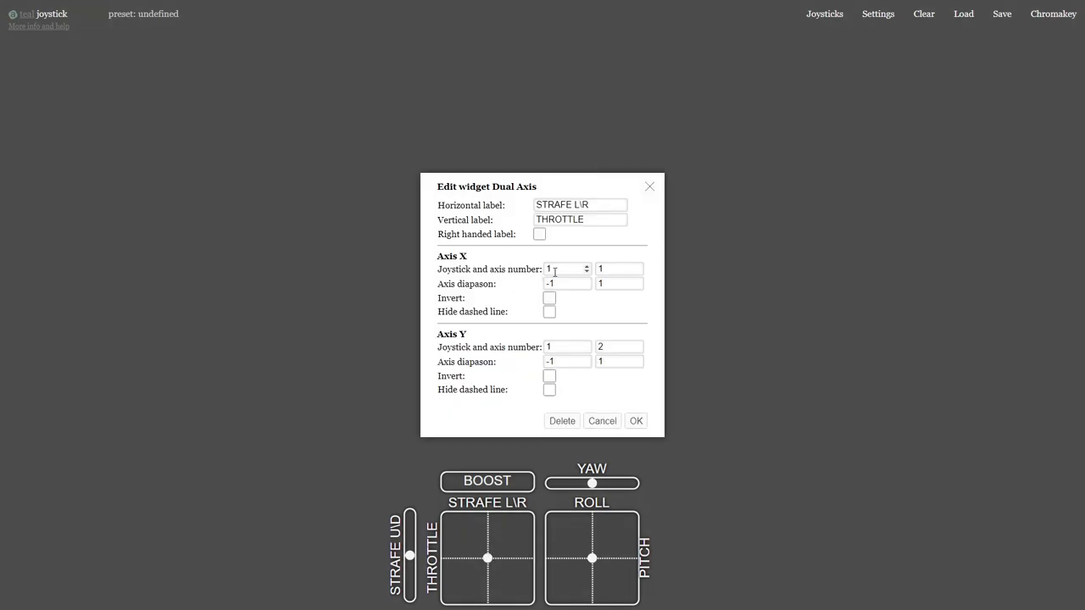
{"action": "left_click", "coordinate": [563, 268]}
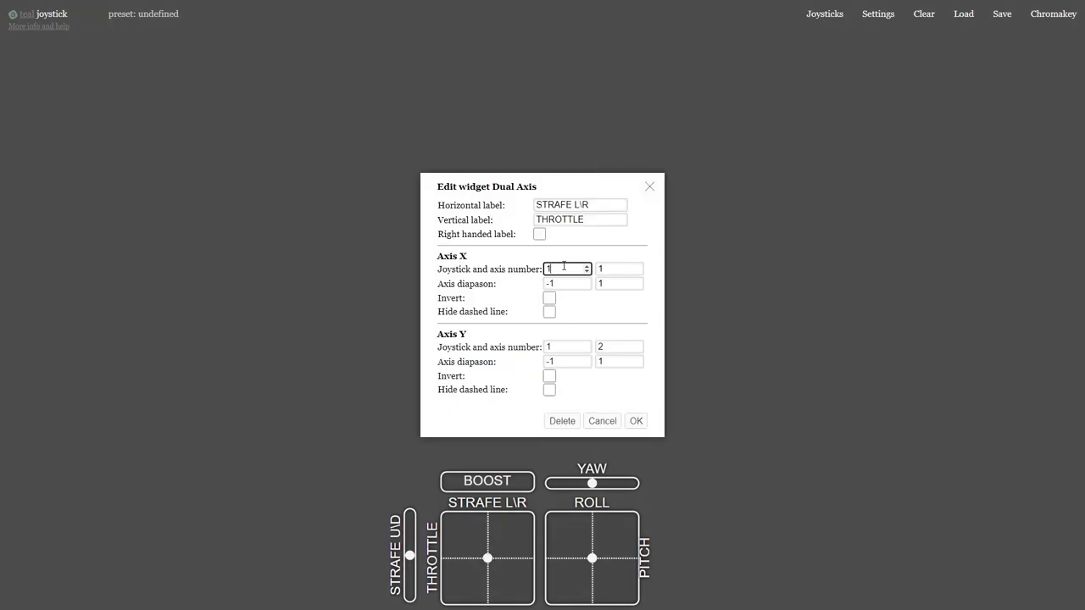
{"action": "left_click", "coordinate": [619, 268]}
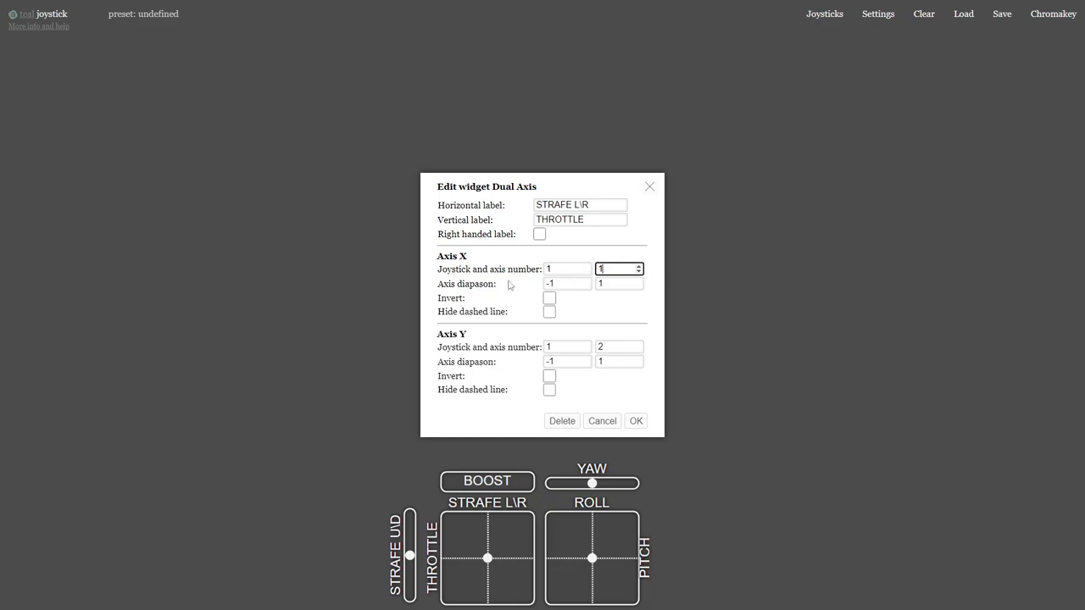
{"action": "mouse_move", "coordinate": [502, 302]}
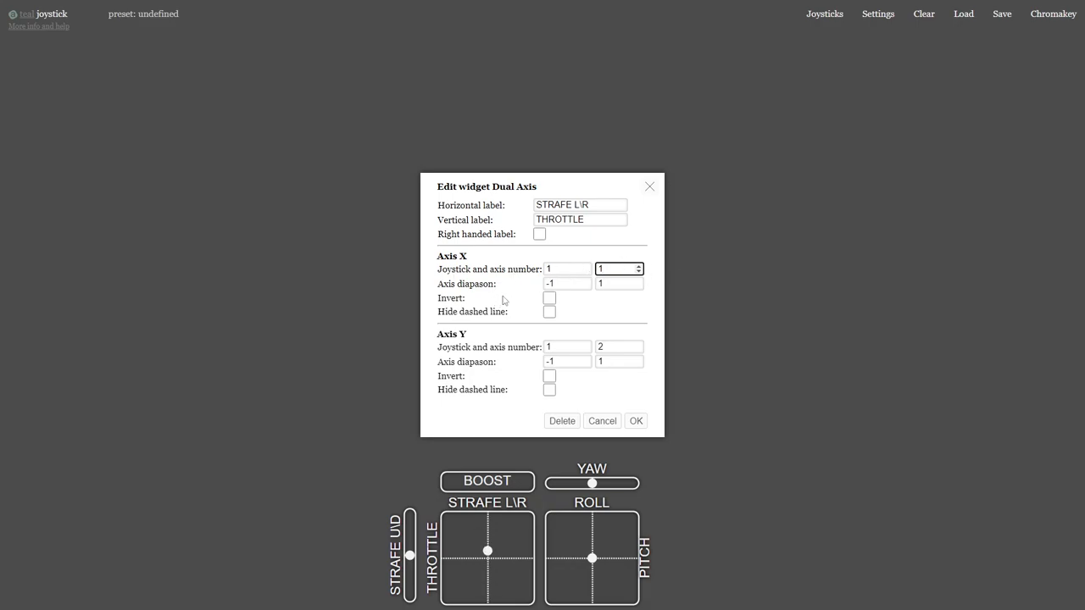
{"action": "left_click", "coordinate": [619, 283]}
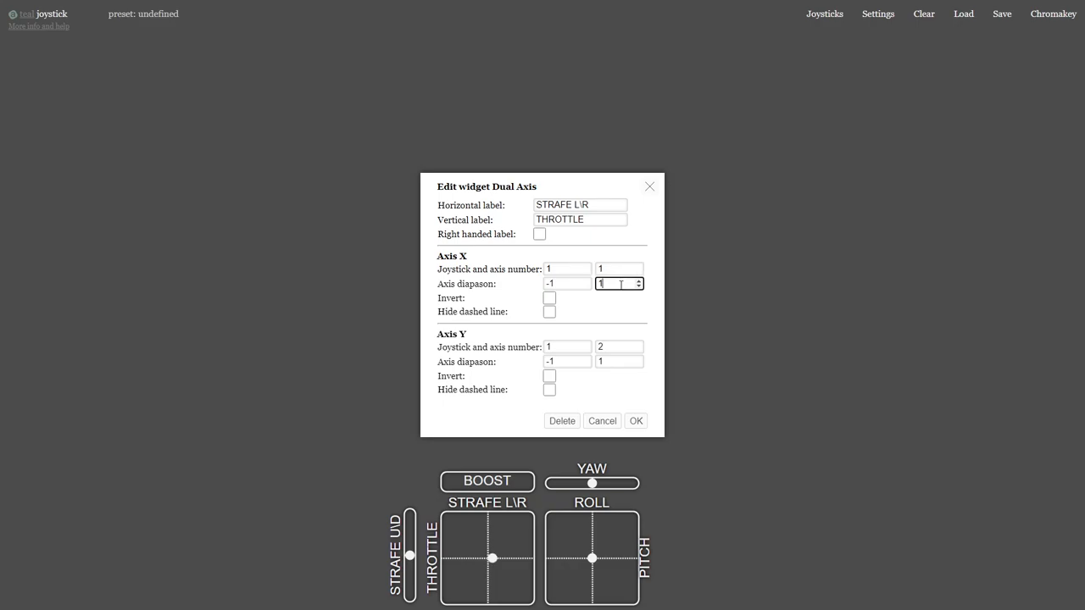
{"action": "left_click", "coordinate": [619, 346]}
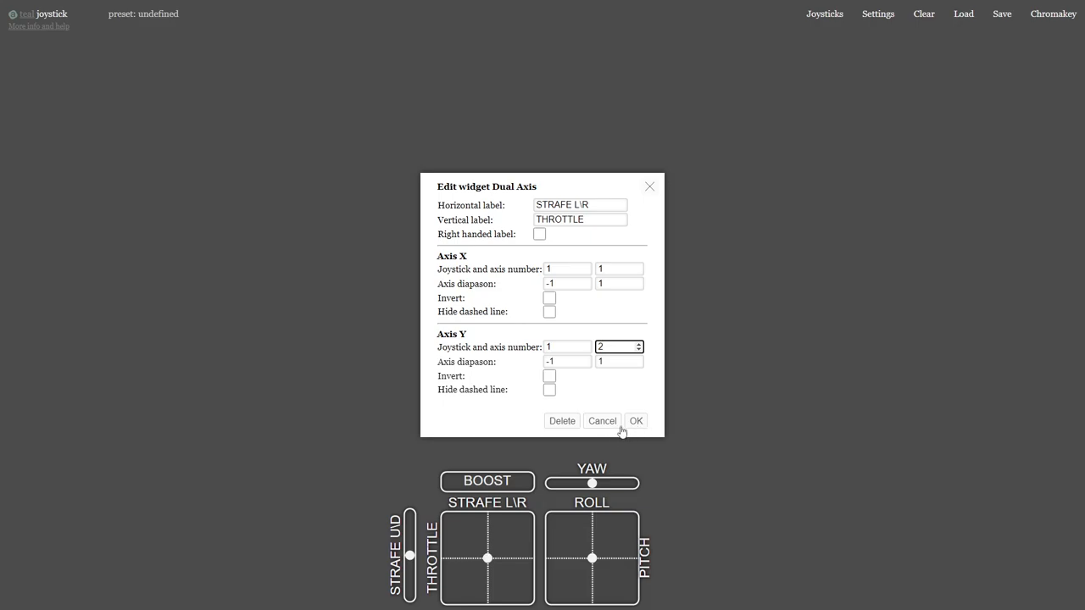
{"action": "left_click", "coordinate": [635, 421]}
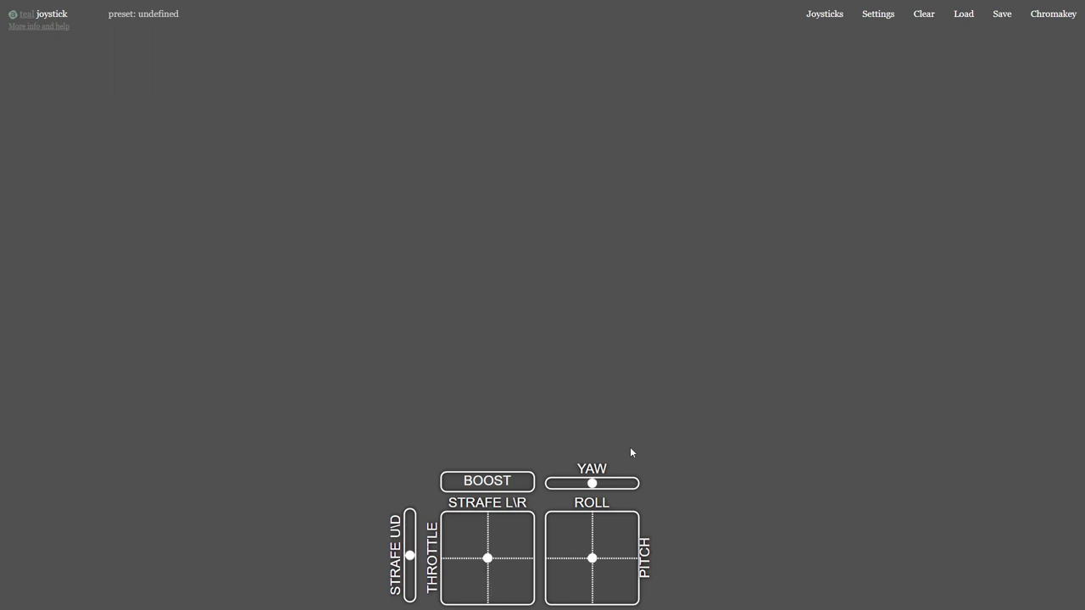
{"action": "mouse_move", "coordinate": [644, 303]}
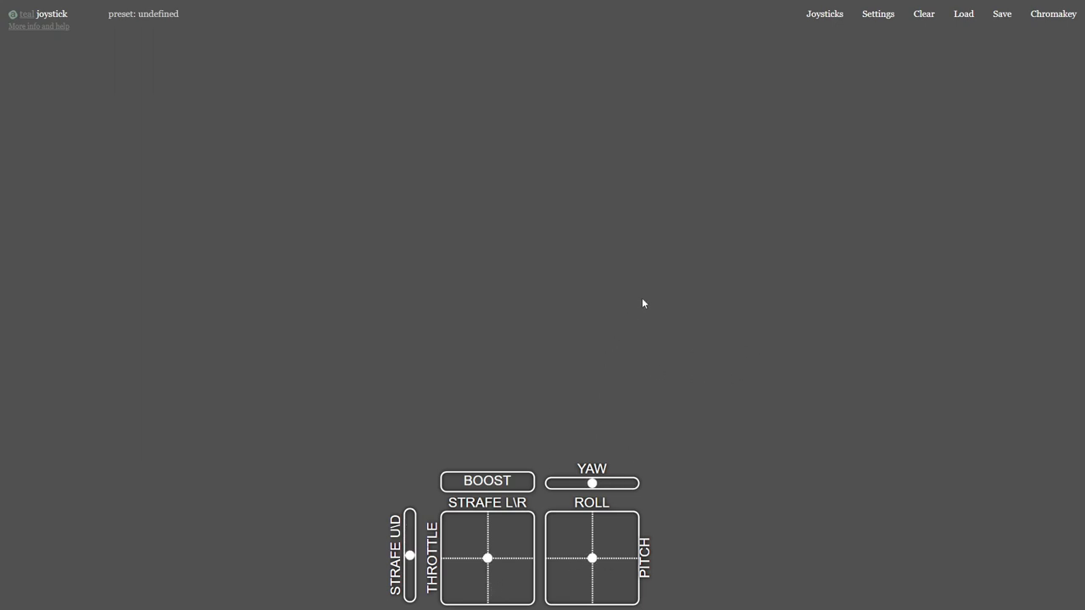
Save the current layout as a preset named My Overlay
{"action": "left_click", "coordinate": [1002, 13]}
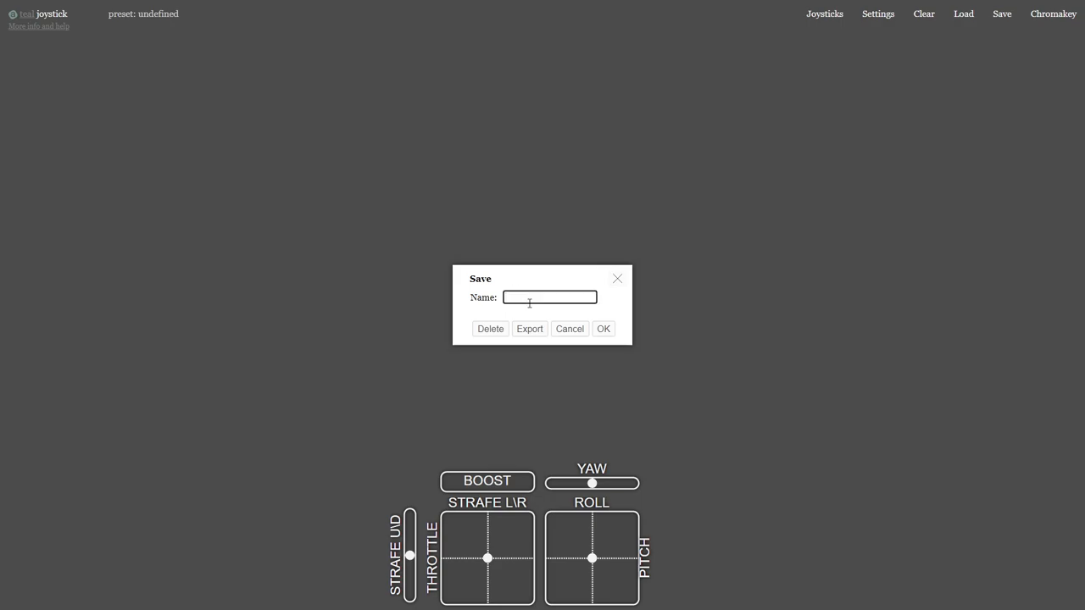
{"action": "type", "text": "My O"}
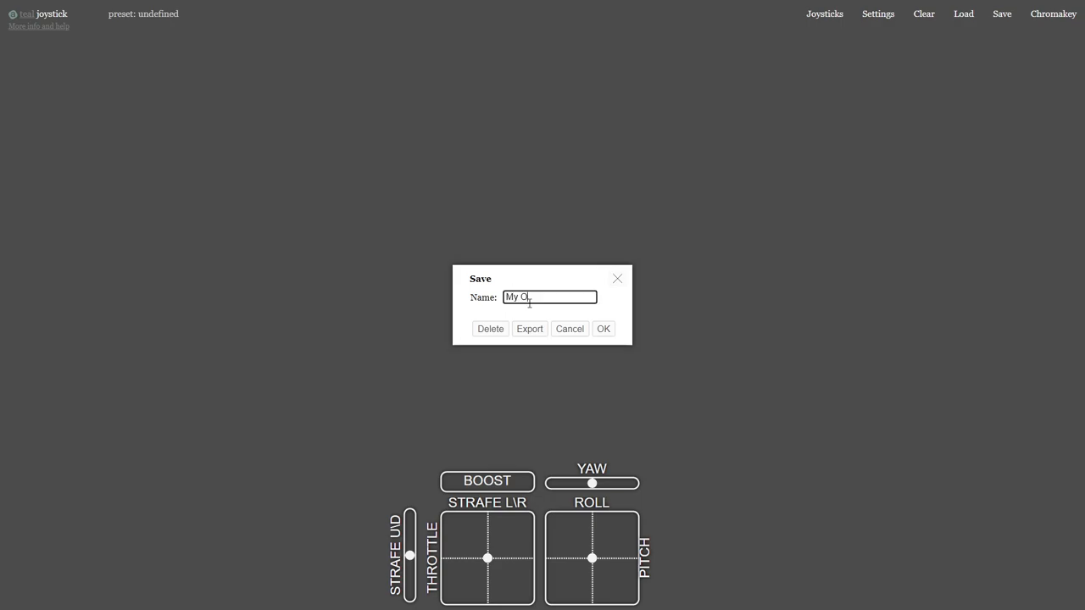
{"action": "type", "text": "verla"}
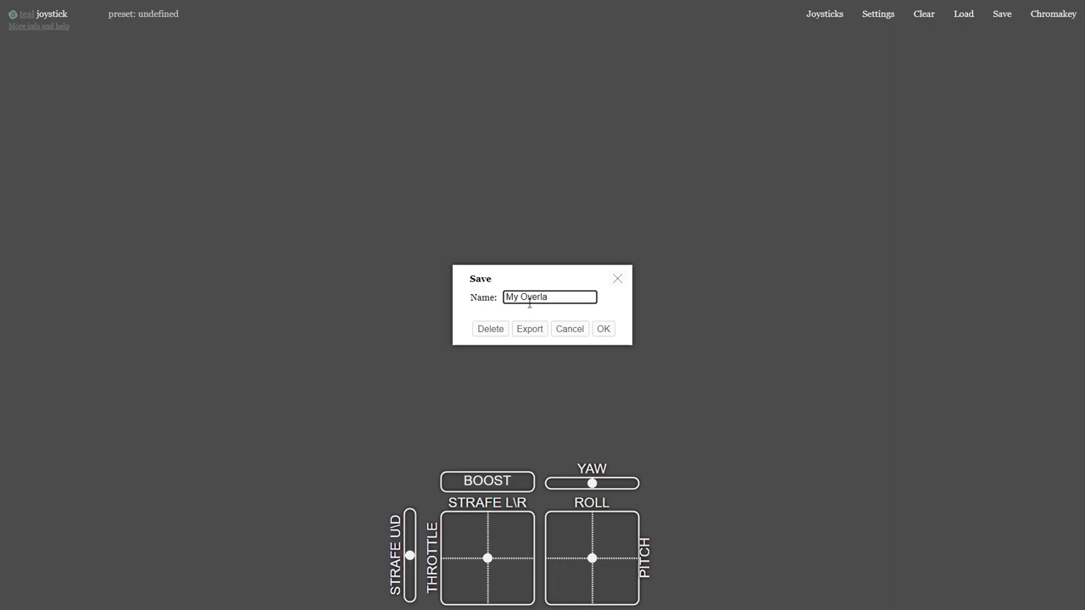
{"action": "type", "text": "y"}
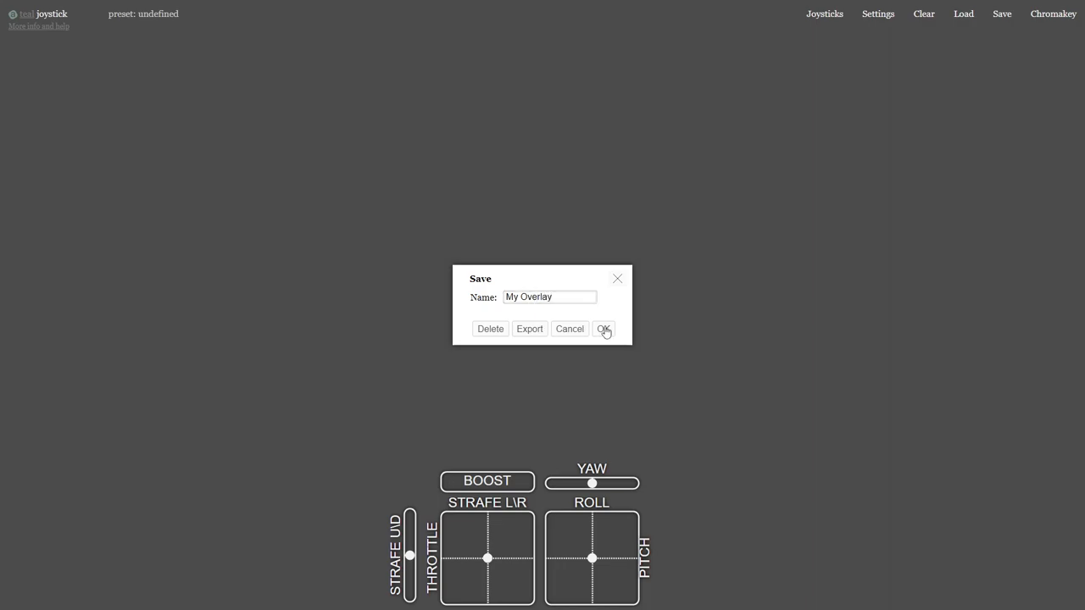
{"action": "left_click", "coordinate": [604, 329]}
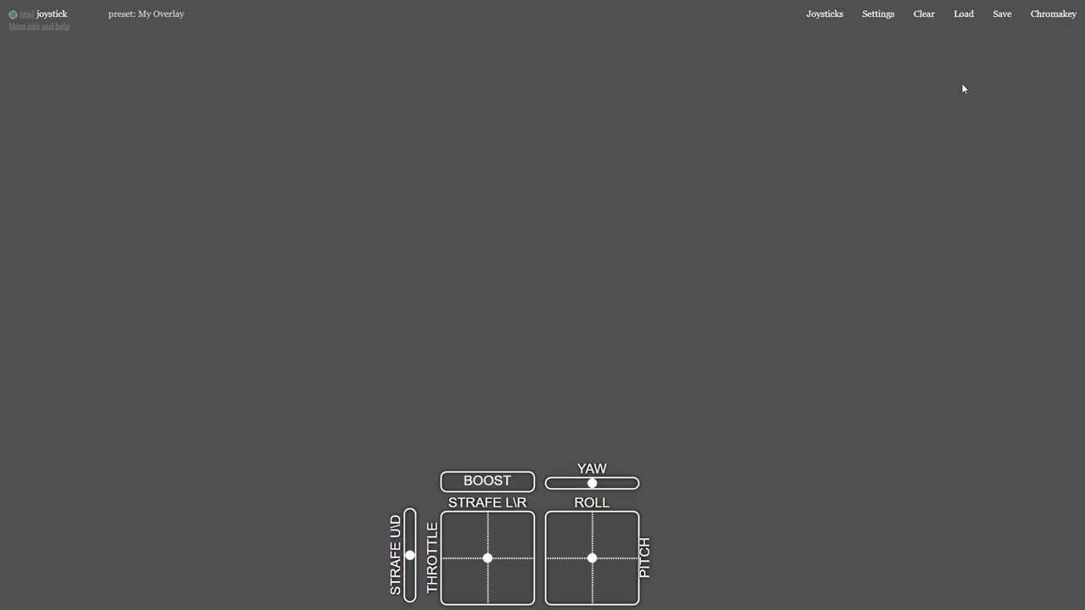
{"action": "mouse_move", "coordinate": [669, 542]}
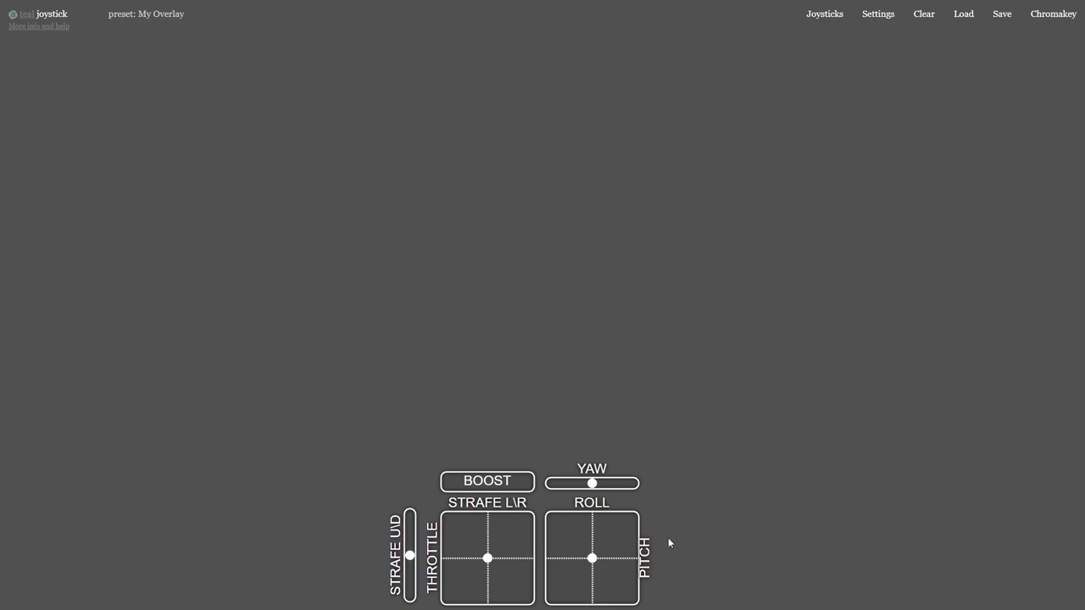
{"action": "mouse_move", "coordinate": [908, 70]}
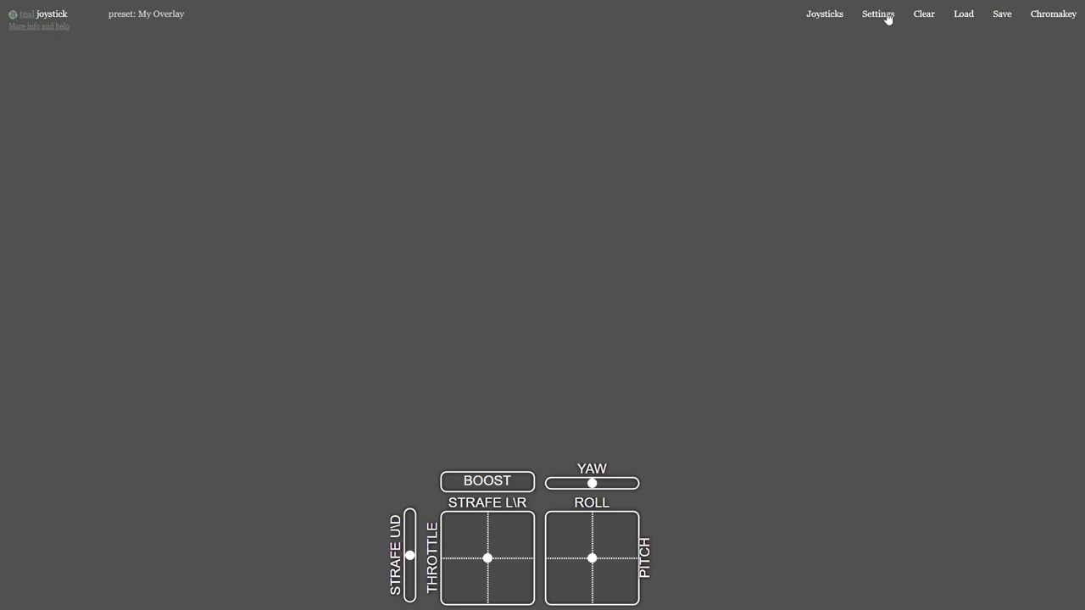
Set the widgets' fill opacity to 19 in the appearance settings
{"action": "left_click", "coordinate": [878, 13]}
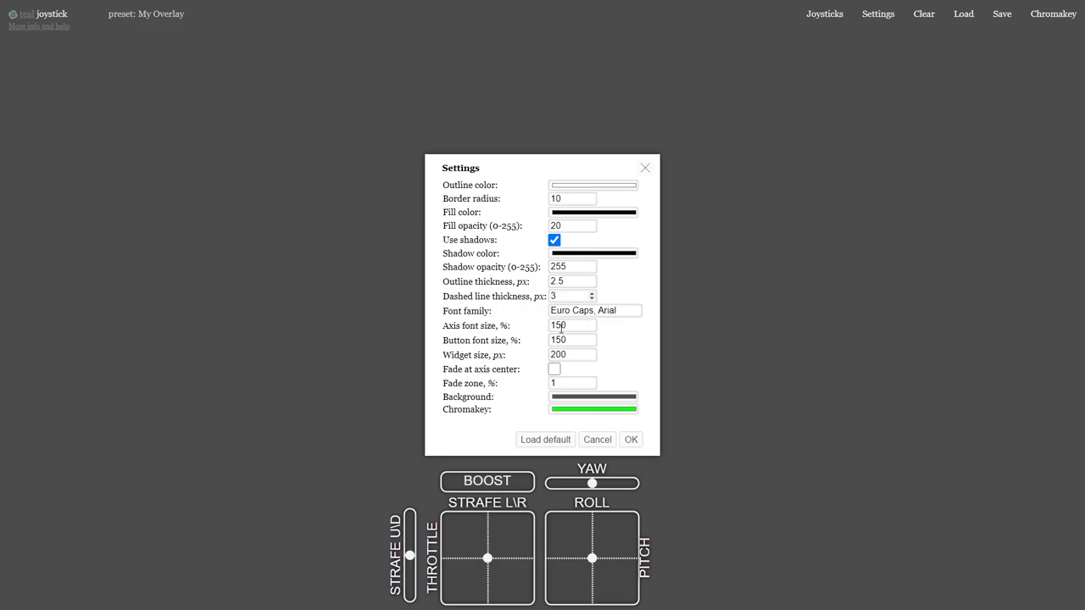
{"action": "mouse_move", "coordinate": [573, 217]}
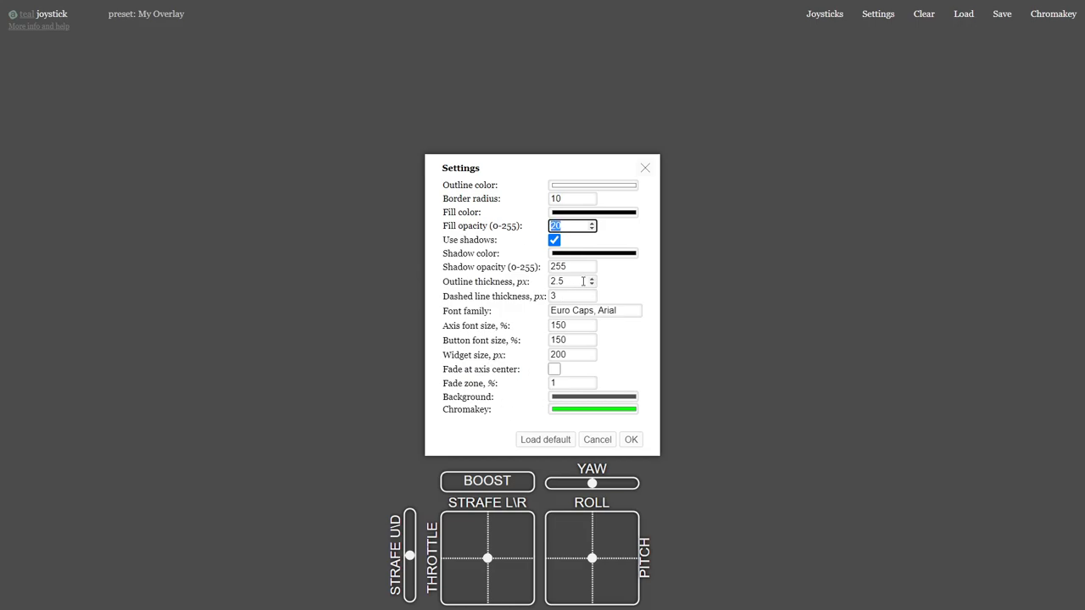
{"action": "left_click", "coordinate": [631, 439]}
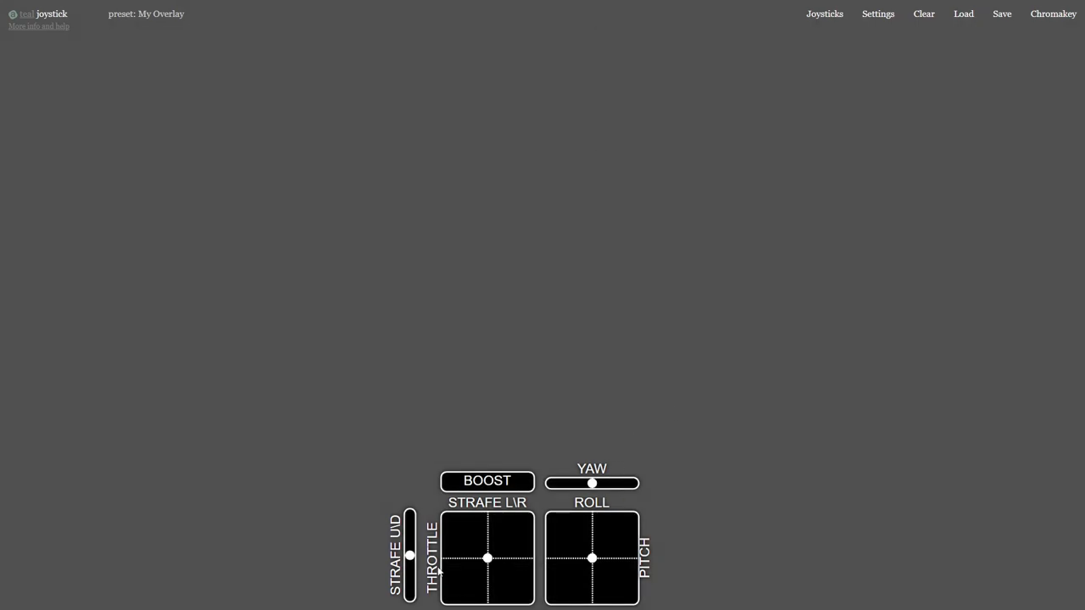
{"action": "left_click", "coordinate": [878, 14]}
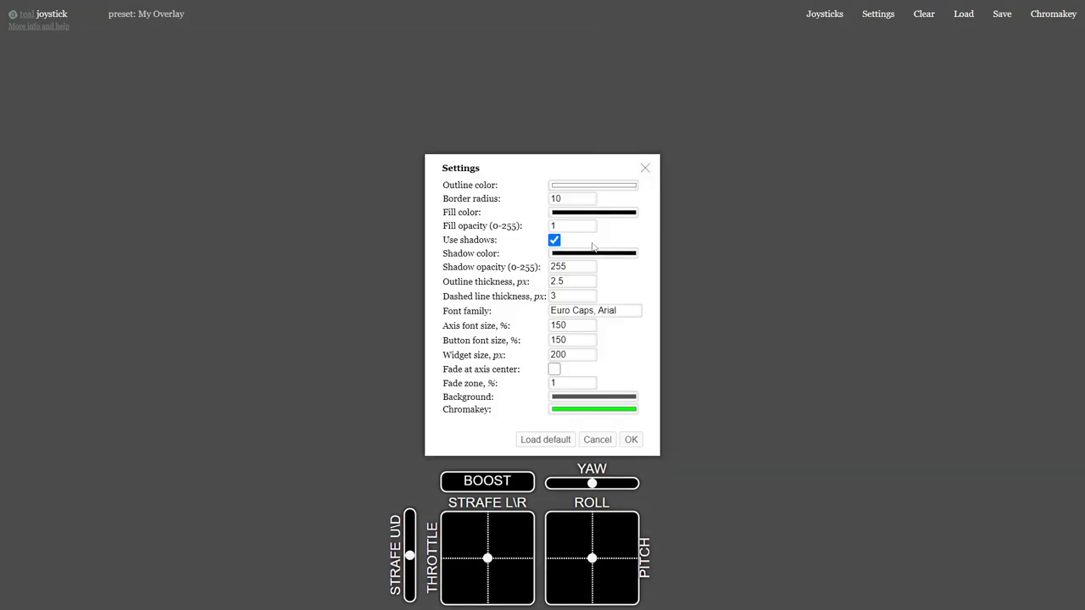
{"action": "left_click", "coordinate": [573, 226]}
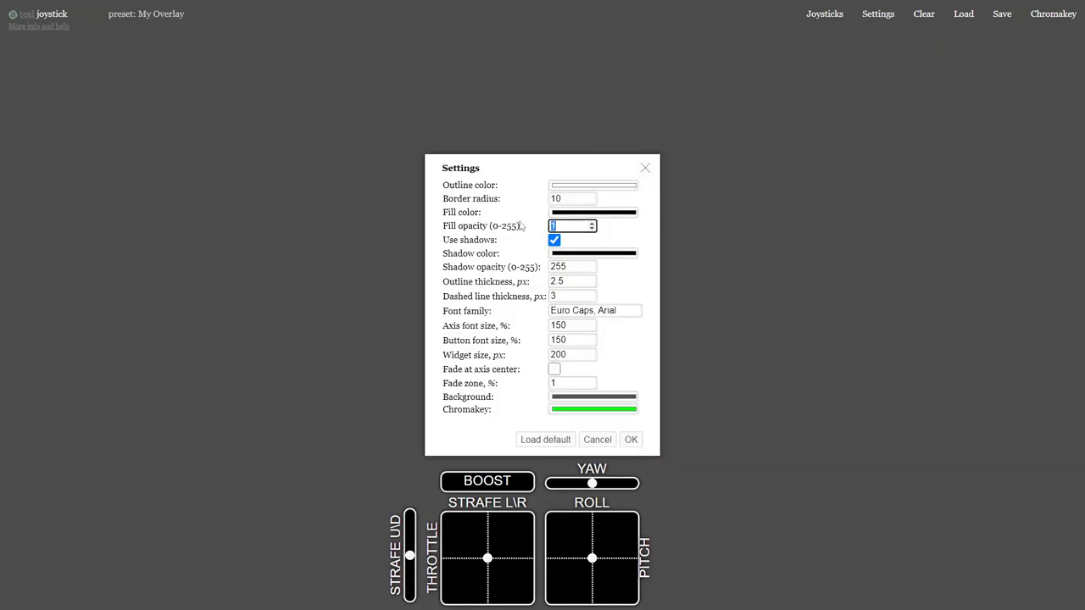
{"action": "type", "text": "19"}
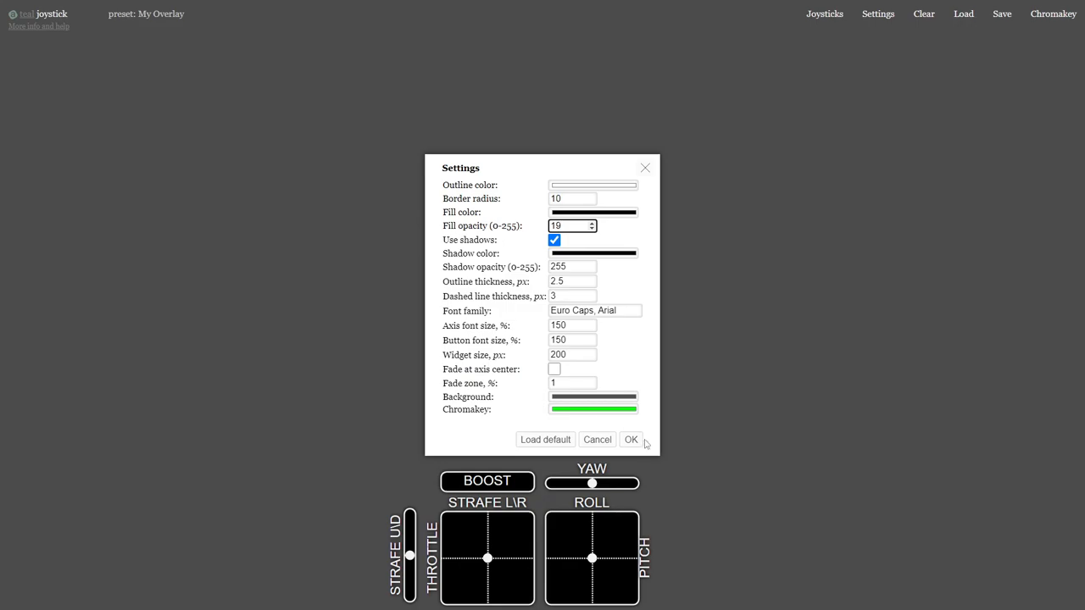
{"action": "left_click", "coordinate": [631, 440]}
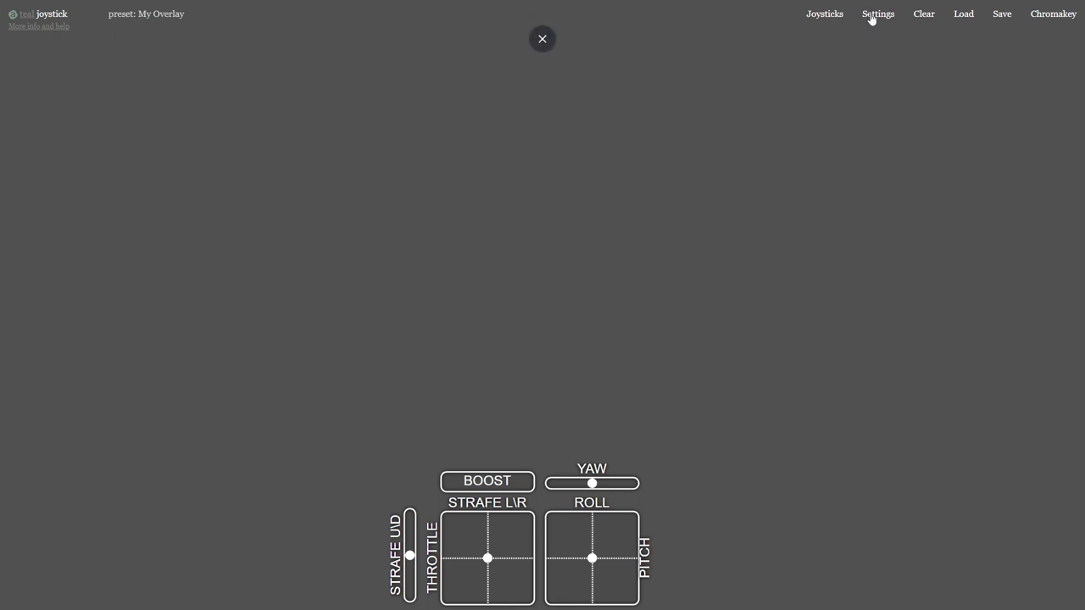
Reopen the appearance settings to verify the opacity is 19, then close them
{"action": "left_click", "coordinate": [878, 13]}
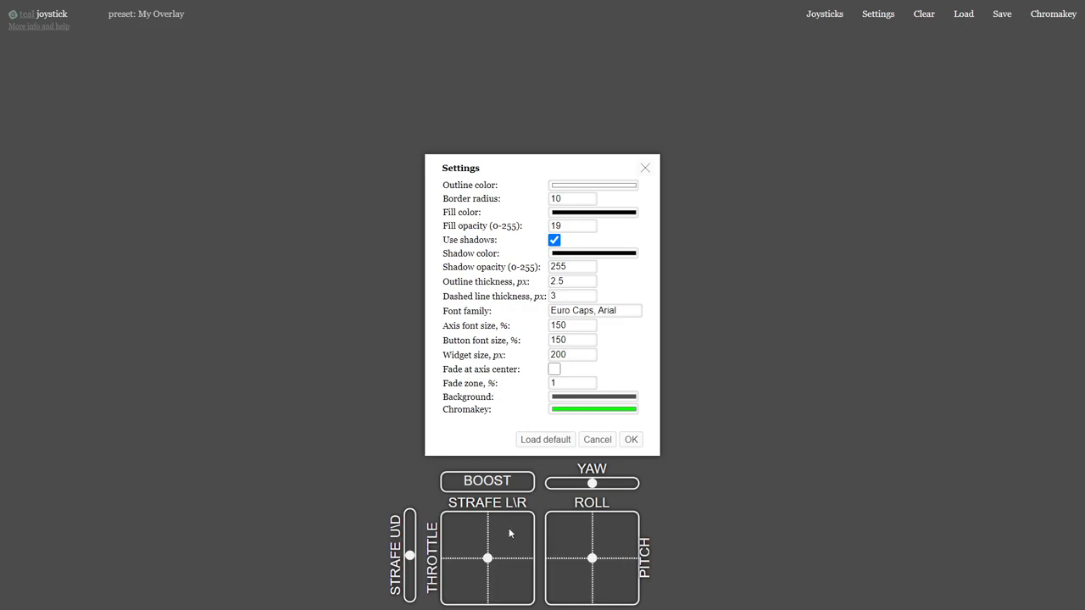
{"action": "left_click", "coordinate": [573, 225]}
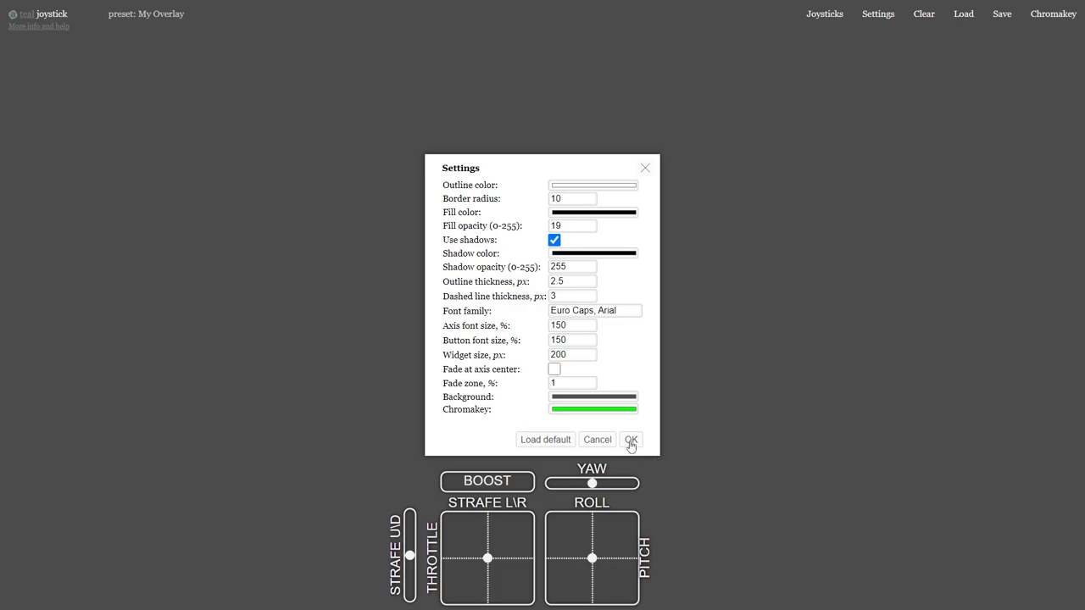
{"action": "left_click", "coordinate": [631, 439]}
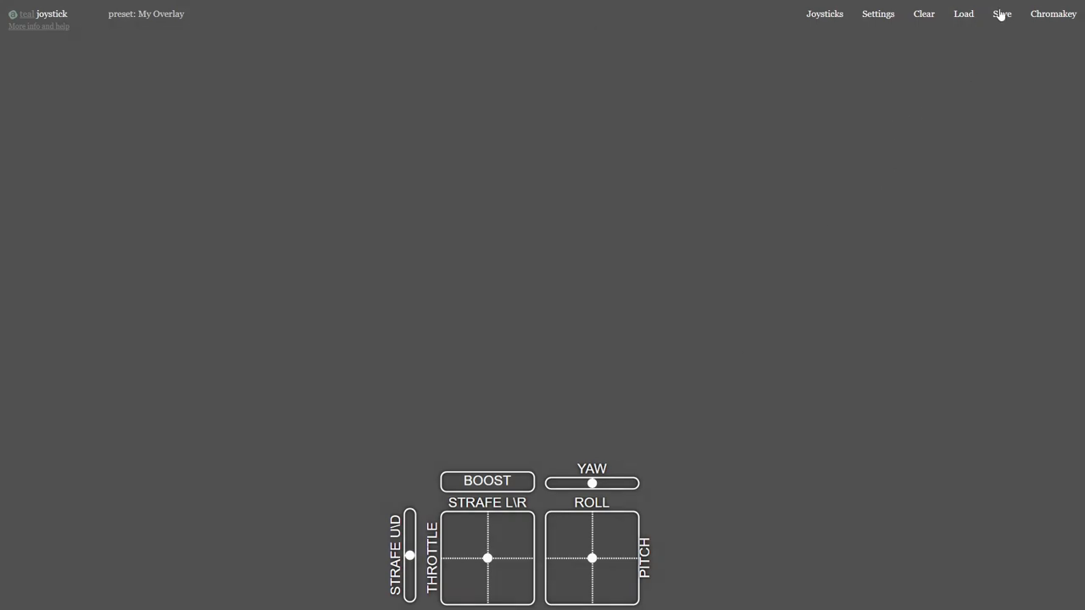
Export the My Overlay preset from the Save dialog
{"action": "left_click", "coordinate": [1001, 14]}
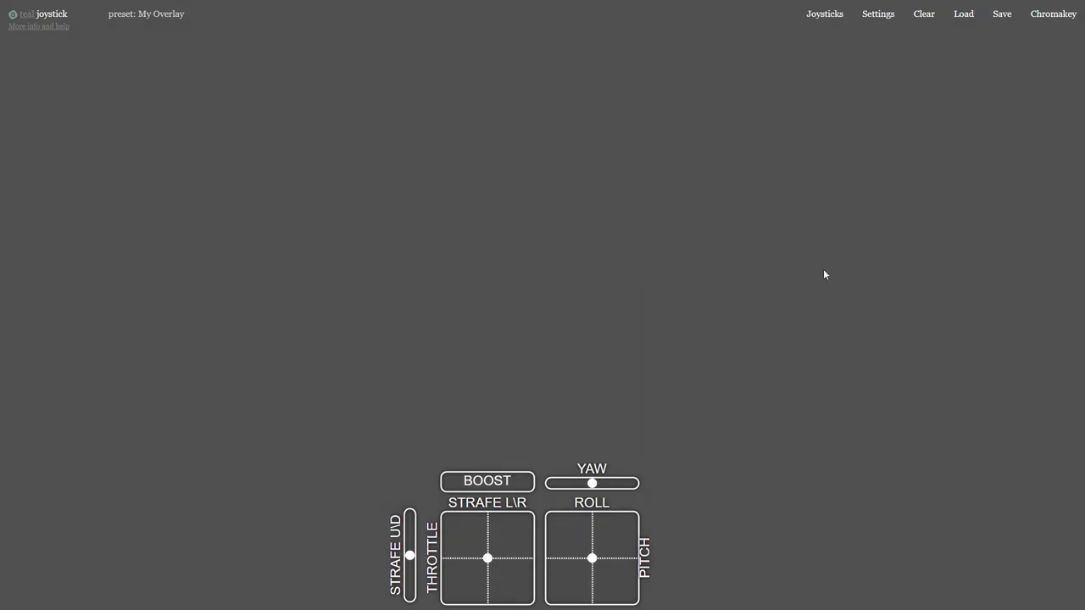
{"action": "mouse_move", "coordinate": [946, 88]}
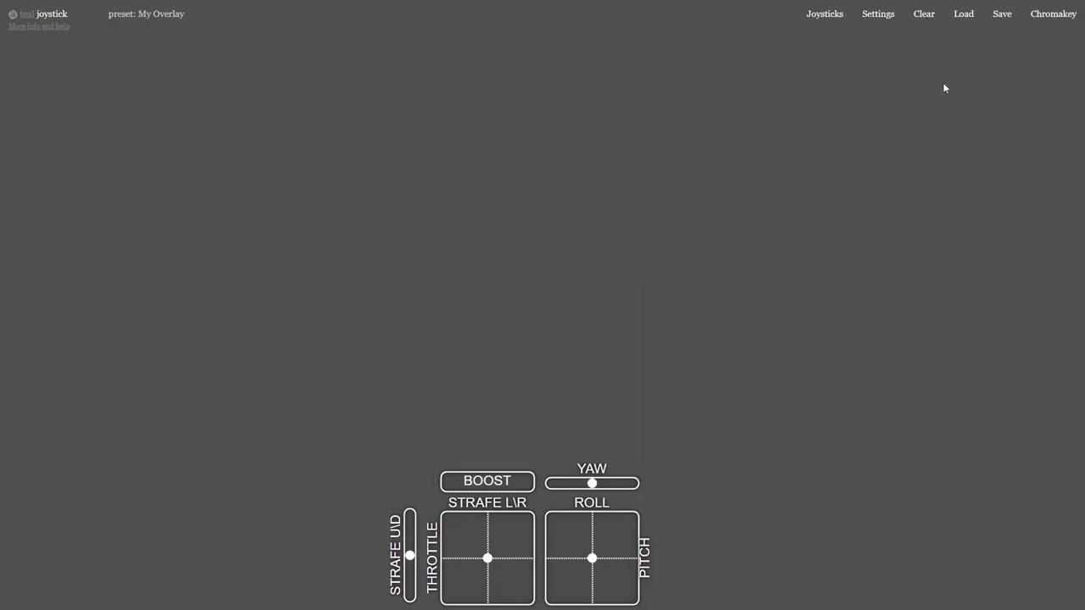
{"action": "left_click", "coordinate": [1000, 14]}
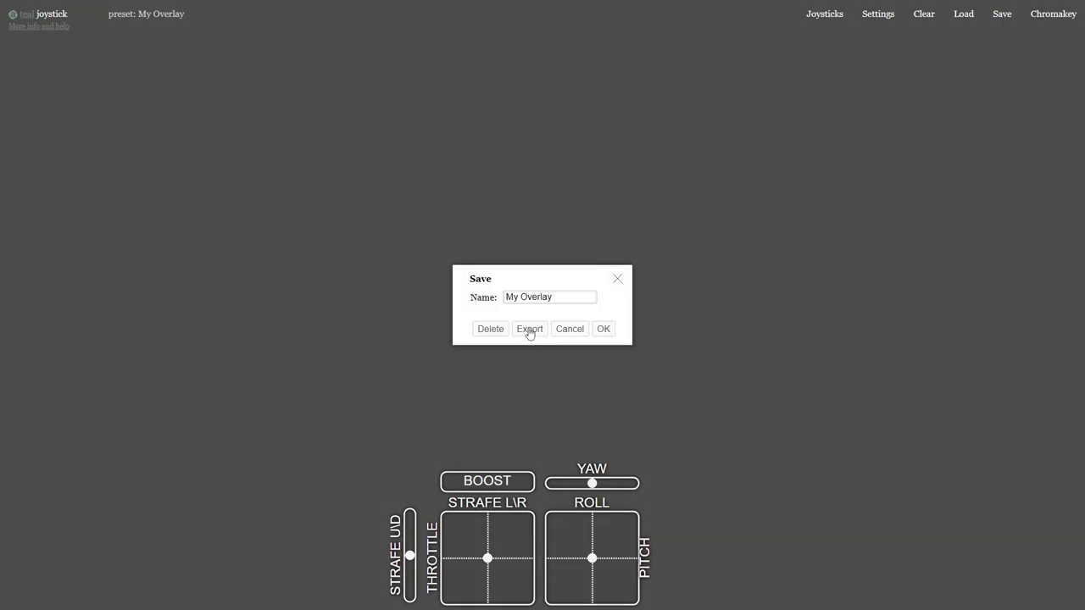
{"action": "left_click", "coordinate": [529, 329]}
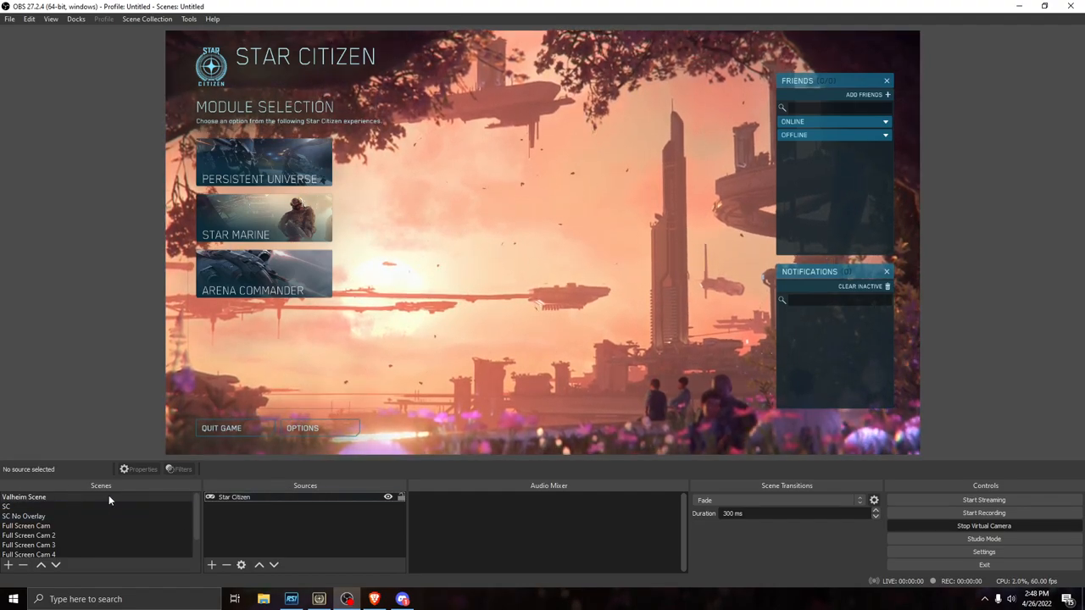
Add a browser source named Teal 2 loading the overlay URL at 1920×1080
{"action": "left_click", "coordinate": [234, 496]}
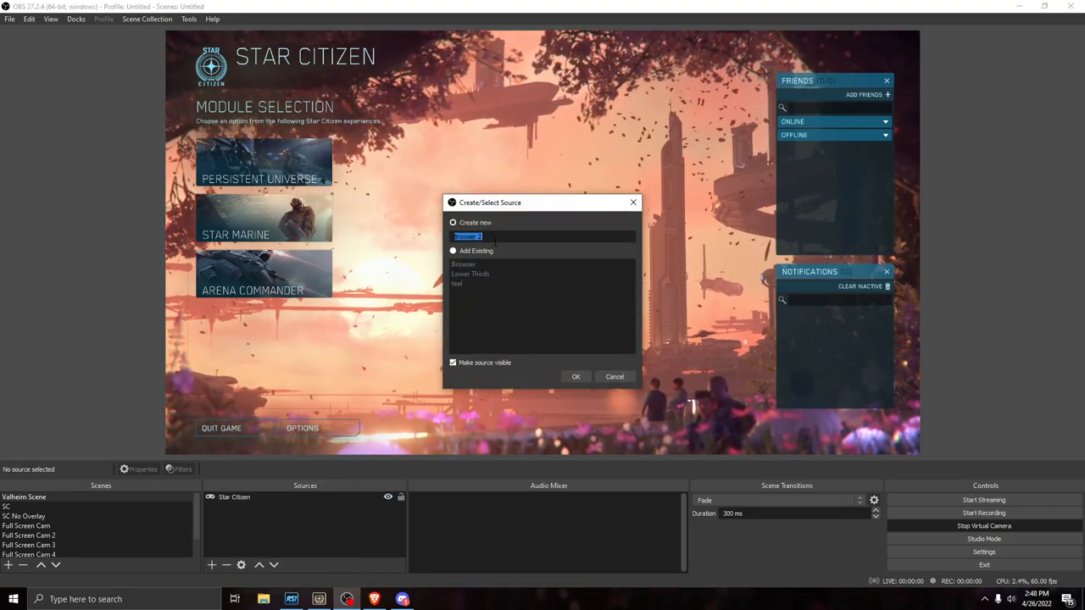
{"action": "type", "text": "Teal"}
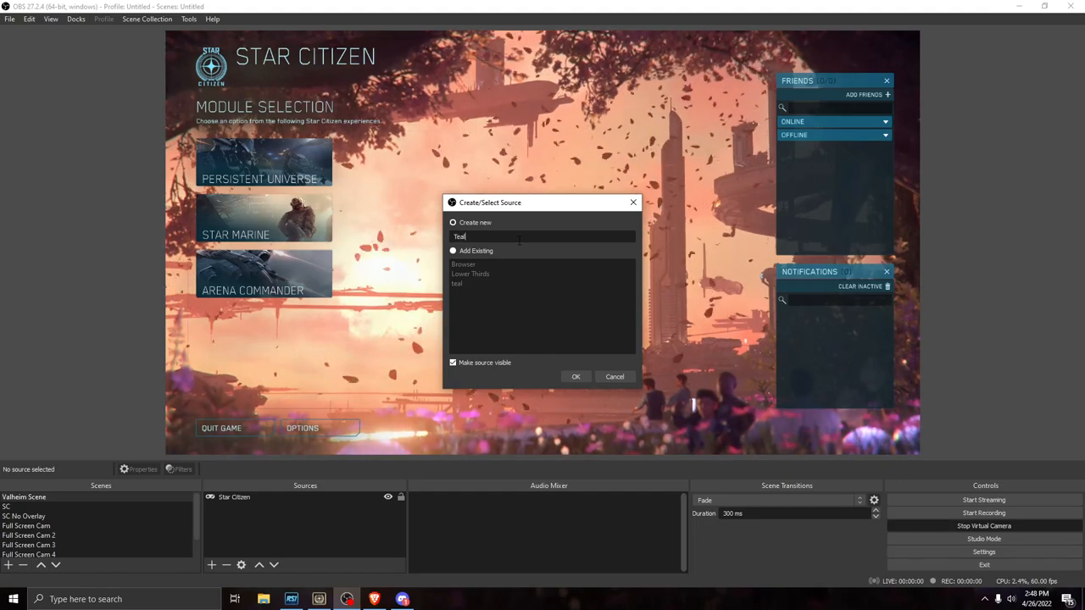
{"action": "type", "text": "2"}
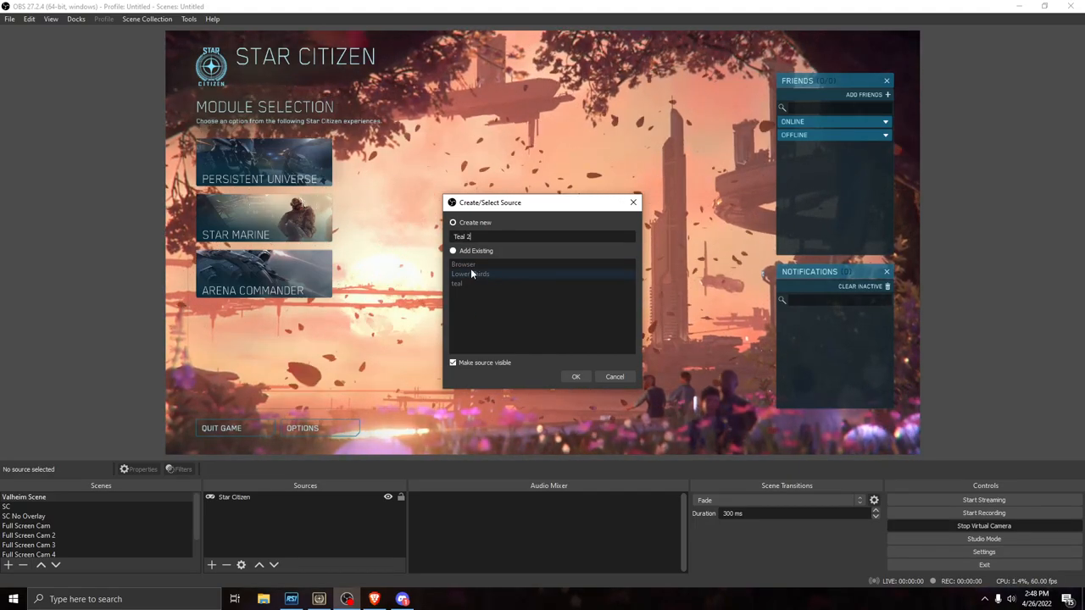
{"action": "left_click", "coordinate": [577, 376]}
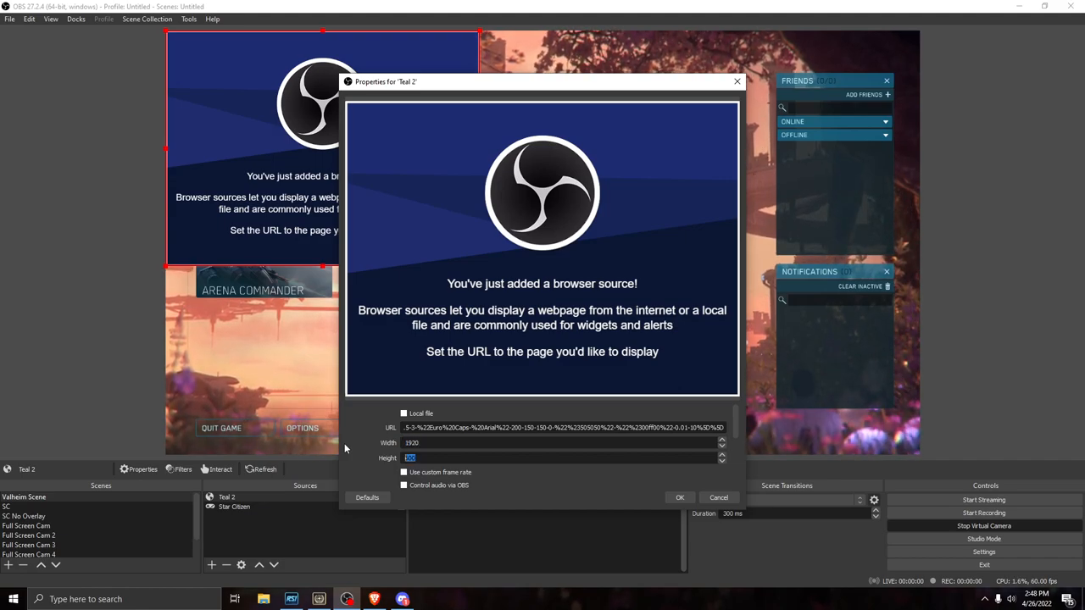
{"action": "type", "text": "1080"}
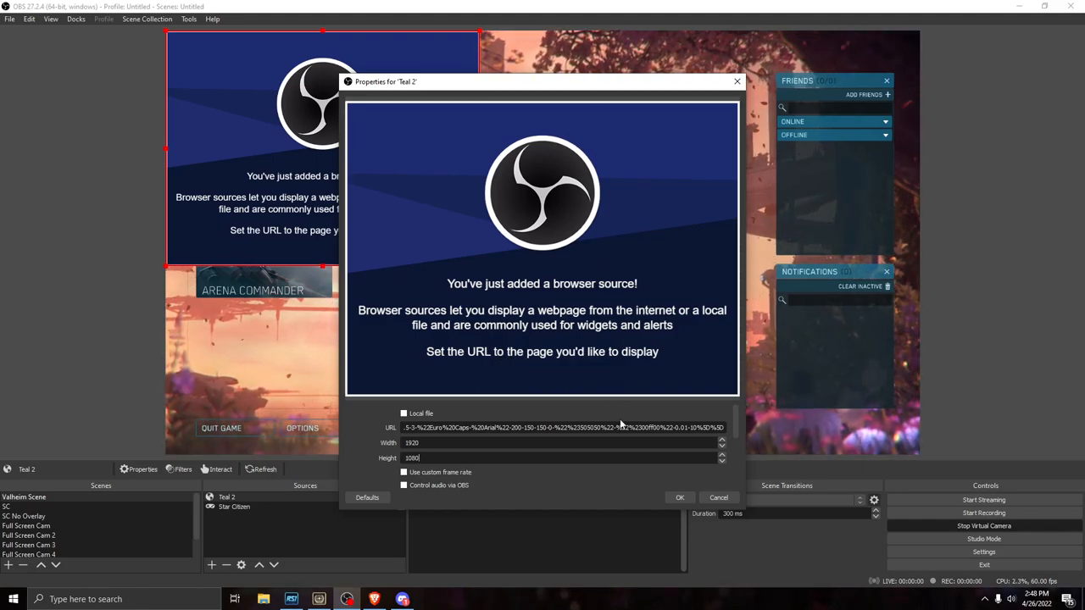
{"action": "mouse_move", "coordinate": [520, 481]}
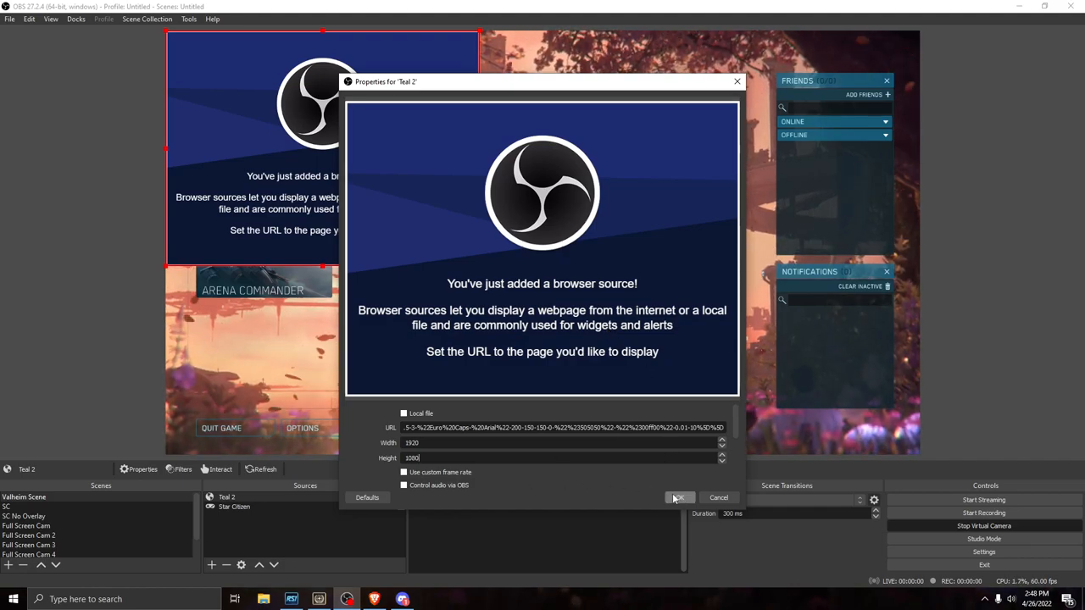
{"action": "left_click", "coordinate": [678, 499]}
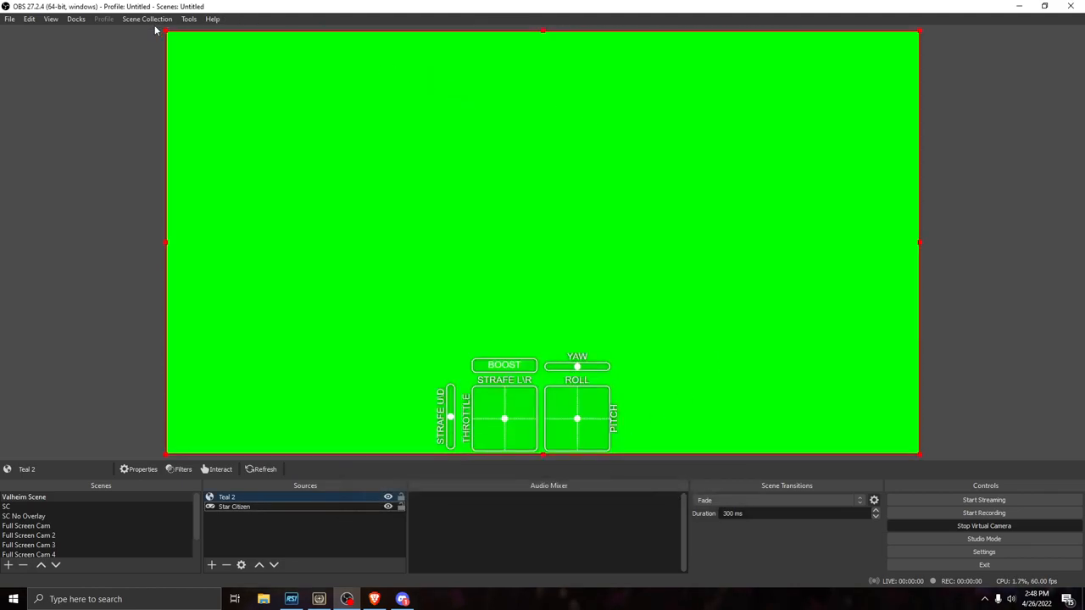
{"action": "mouse_move", "coordinate": [464, 260]}
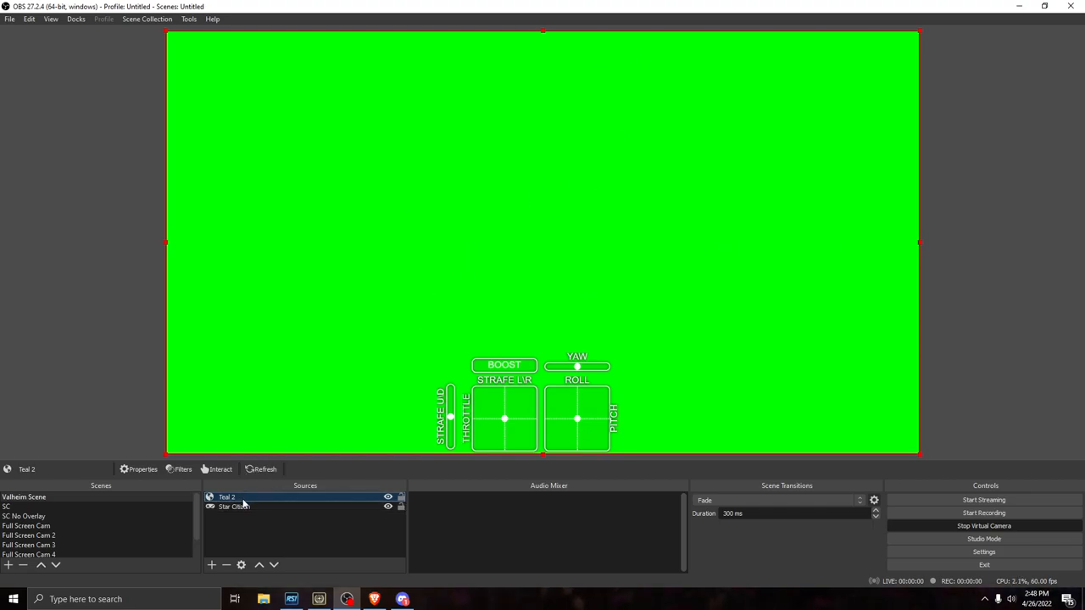
Add a Chroma Key filter to the Teal 2 source to key out its green background
{"action": "right_click", "coordinate": [227, 498]}
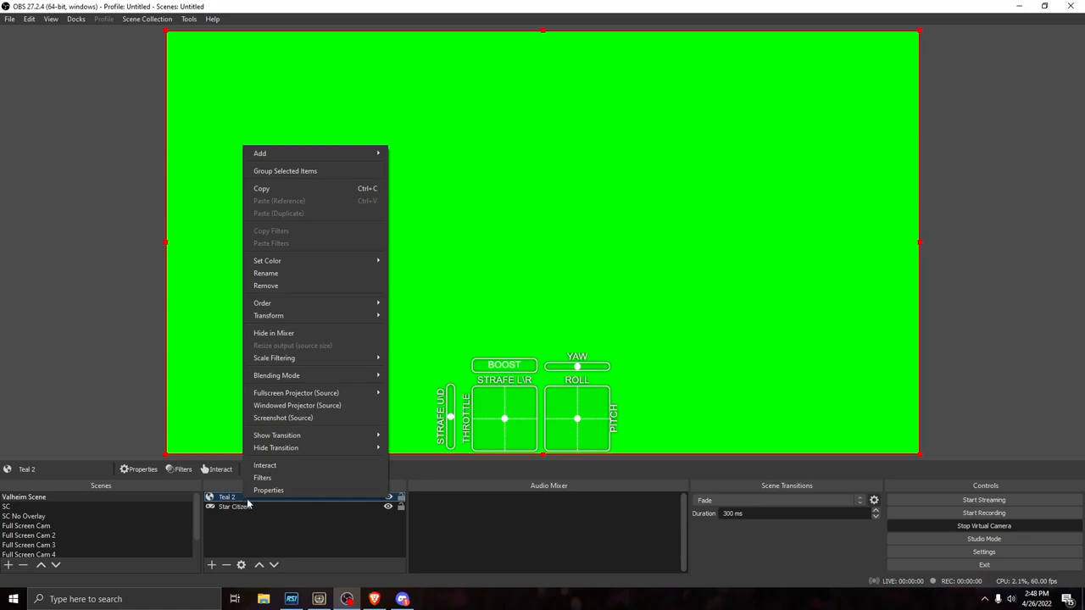
{"action": "left_click", "coordinate": [261, 478]}
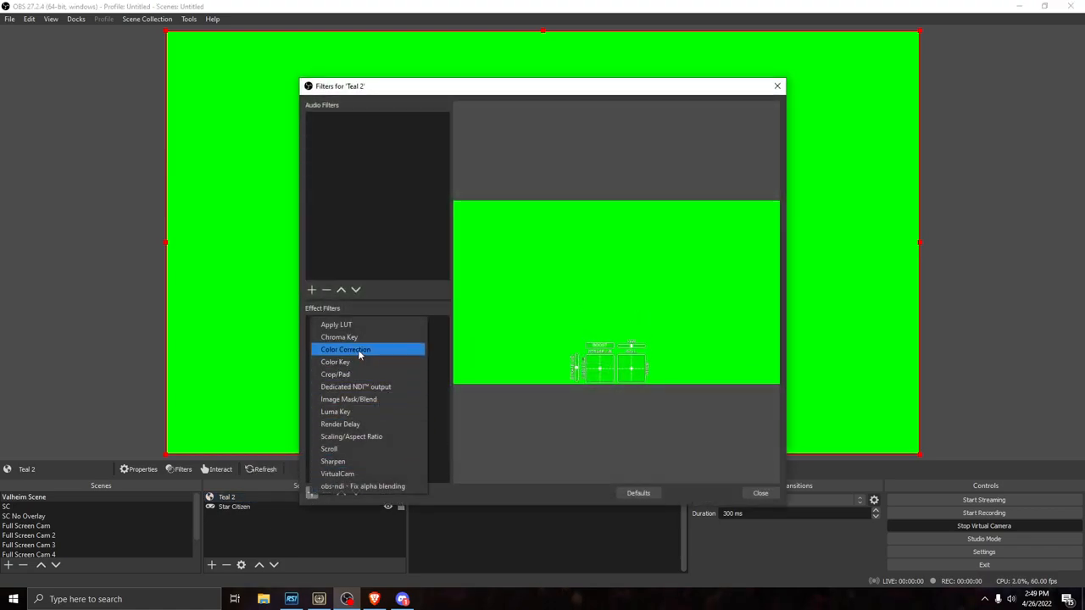
{"action": "left_click", "coordinate": [339, 335]}
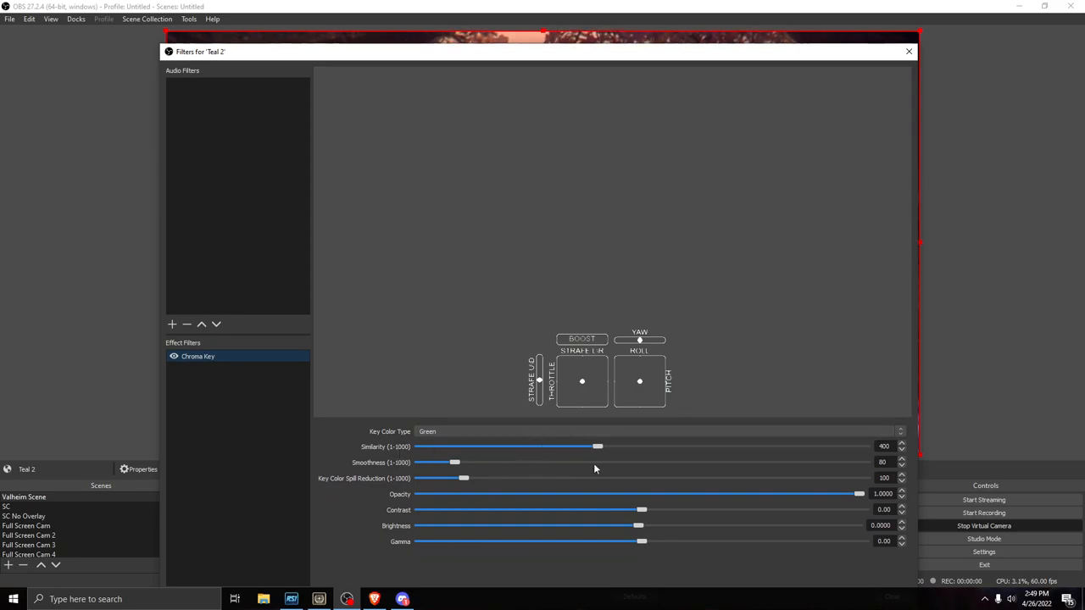
{"action": "mouse_move", "coordinate": [428, 368]}
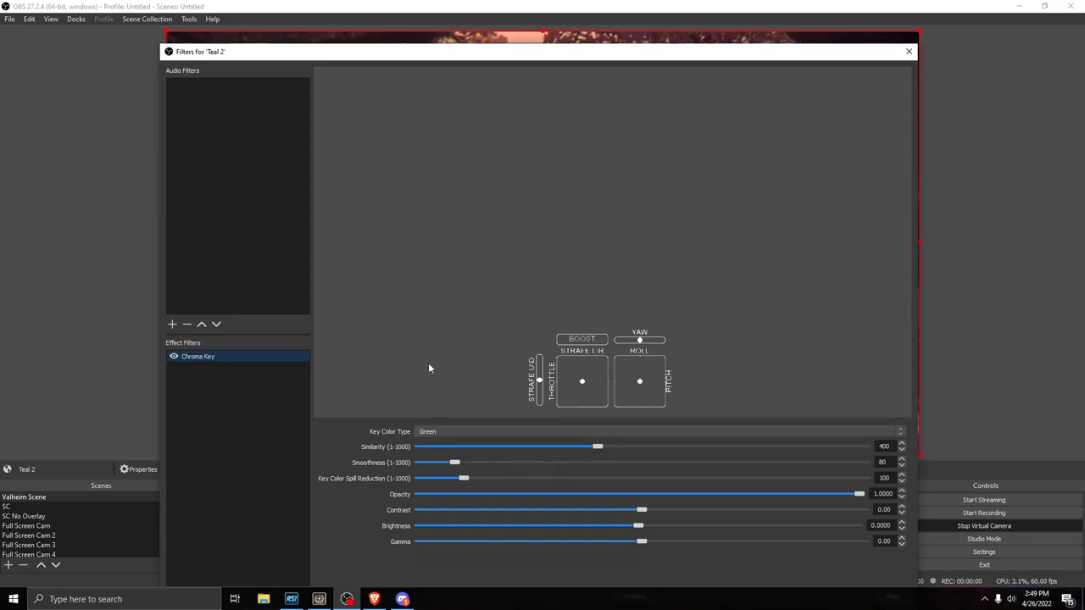
{"action": "mouse_move", "coordinate": [577, 442]}
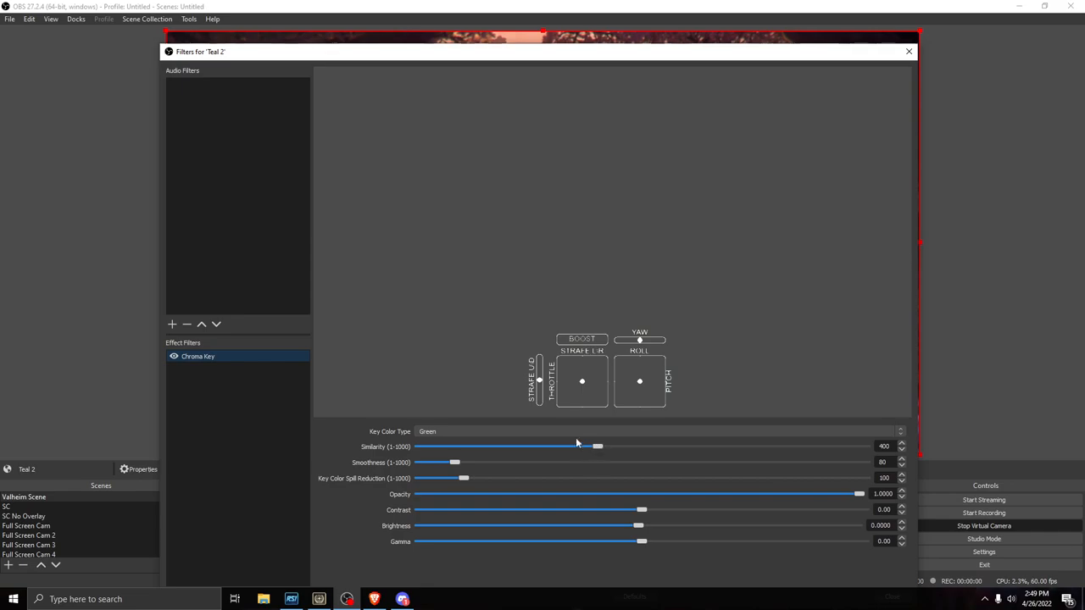
{"action": "mouse_move", "coordinate": [261, 390]}
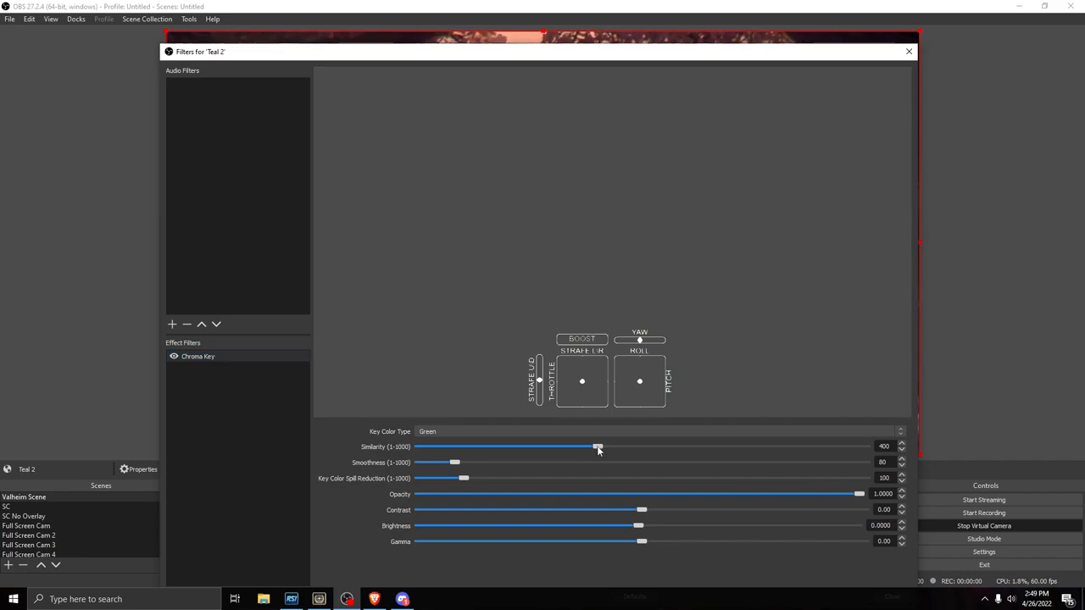
Tune the chroma key to similarity about 218 and spill reduction about 201
{"action": "left_click_drag", "start_coordinate": [597, 447], "coordinate": [551, 447]}
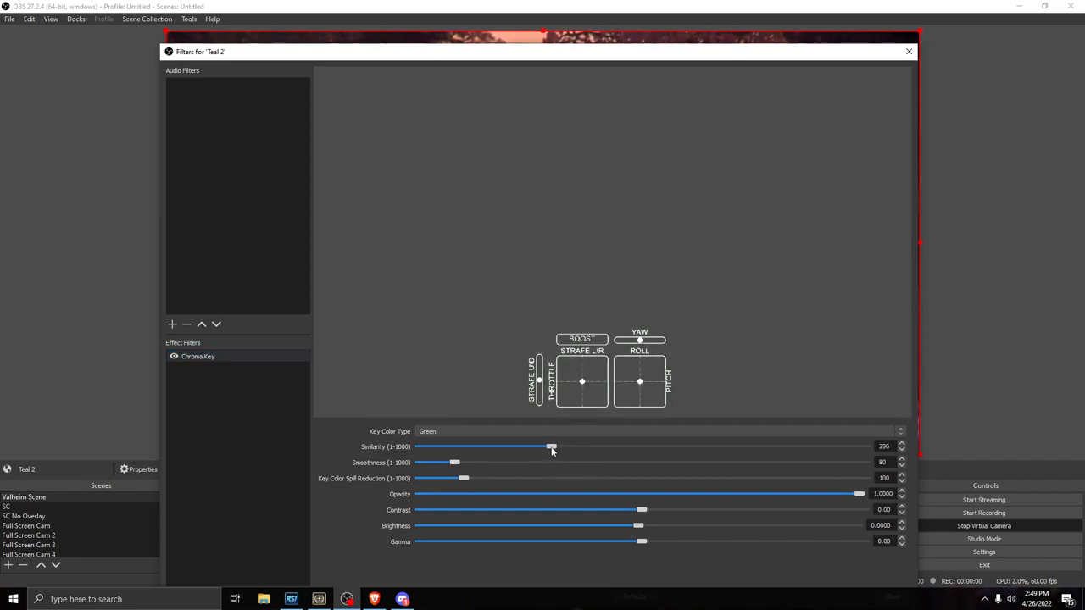
{"action": "left_click_drag", "start_coordinate": [551, 448], "coordinate": [529, 448]}
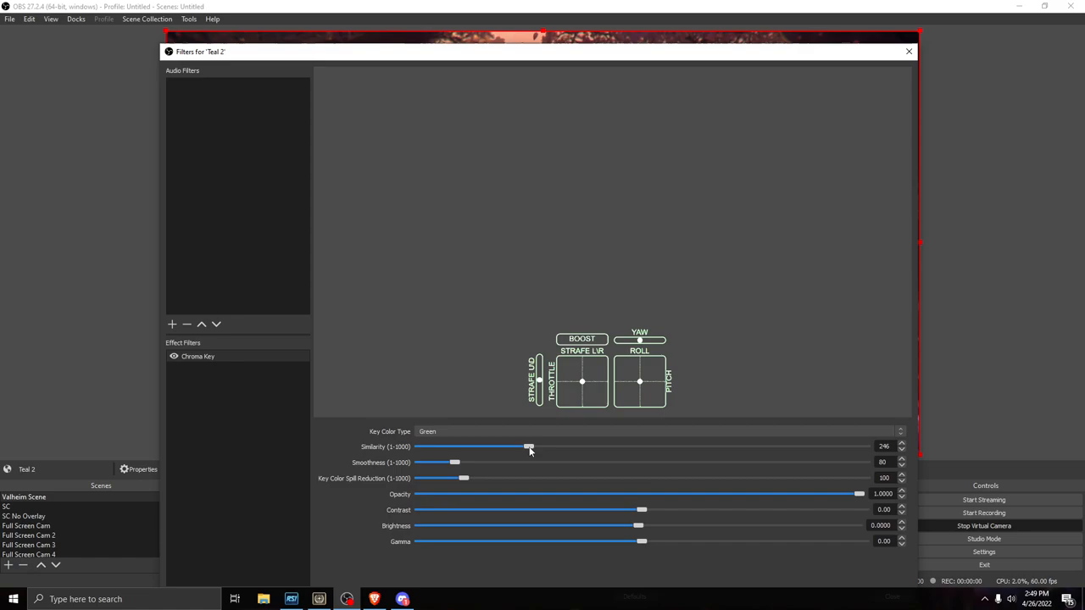
{"action": "left_click_drag", "start_coordinate": [529, 448], "coordinate": [526, 447]}
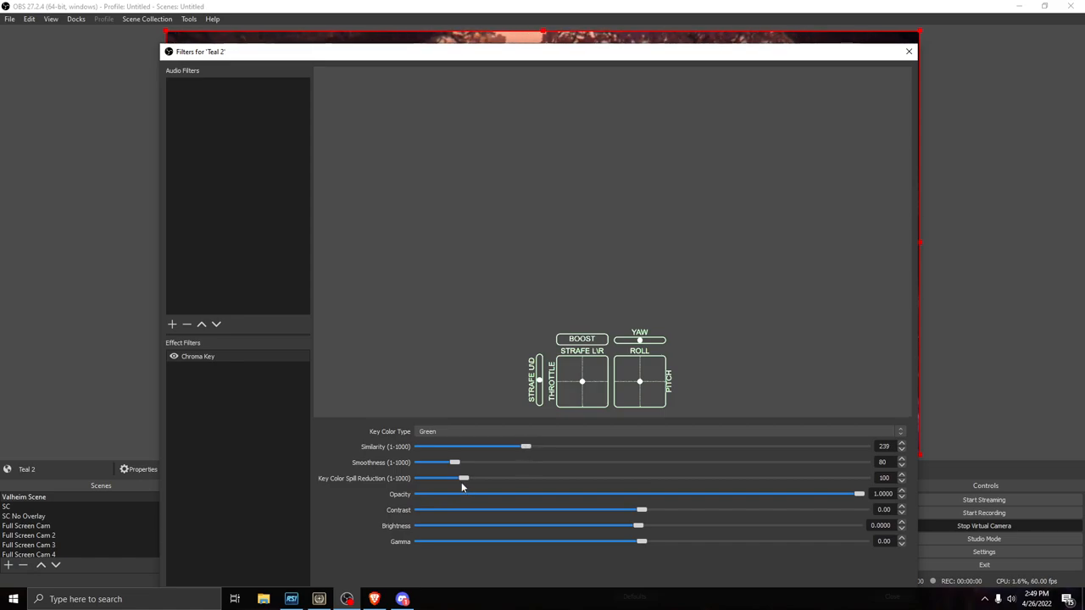
{"action": "left_click_drag", "start_coordinate": [462, 478], "coordinate": [495, 478]}
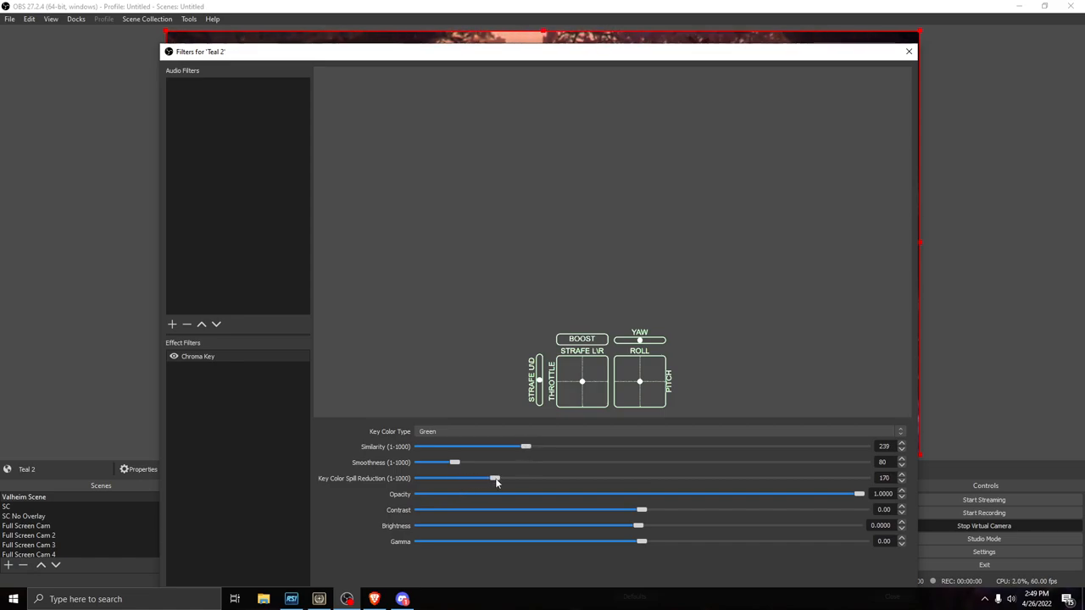
{"action": "left_click_drag", "start_coordinate": [495, 478], "coordinate": [499, 478]}
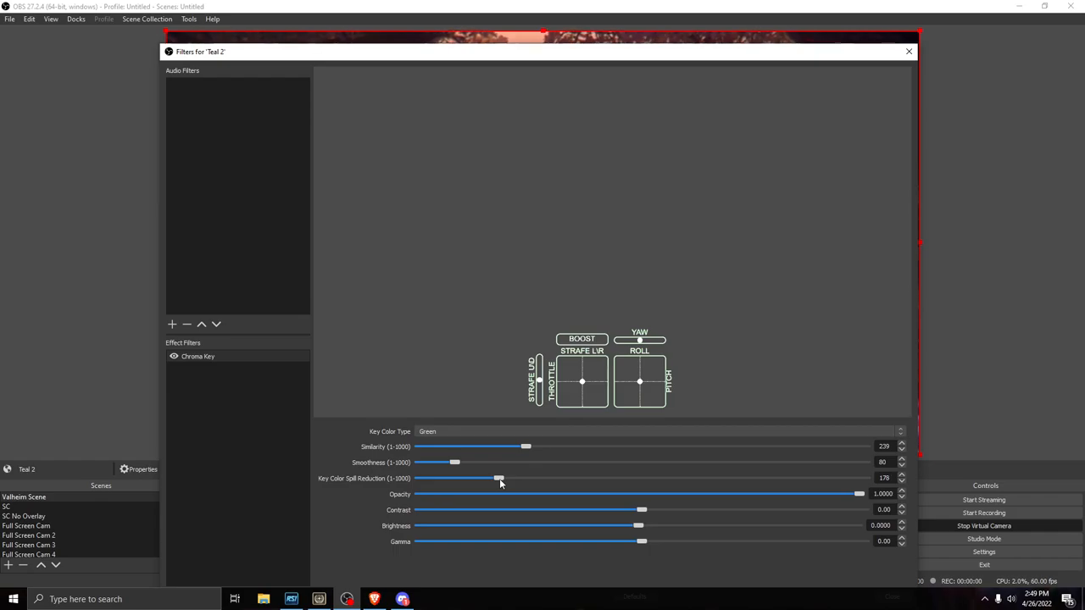
{"action": "left_click_drag", "start_coordinate": [498, 478], "coordinate": [508, 478]}
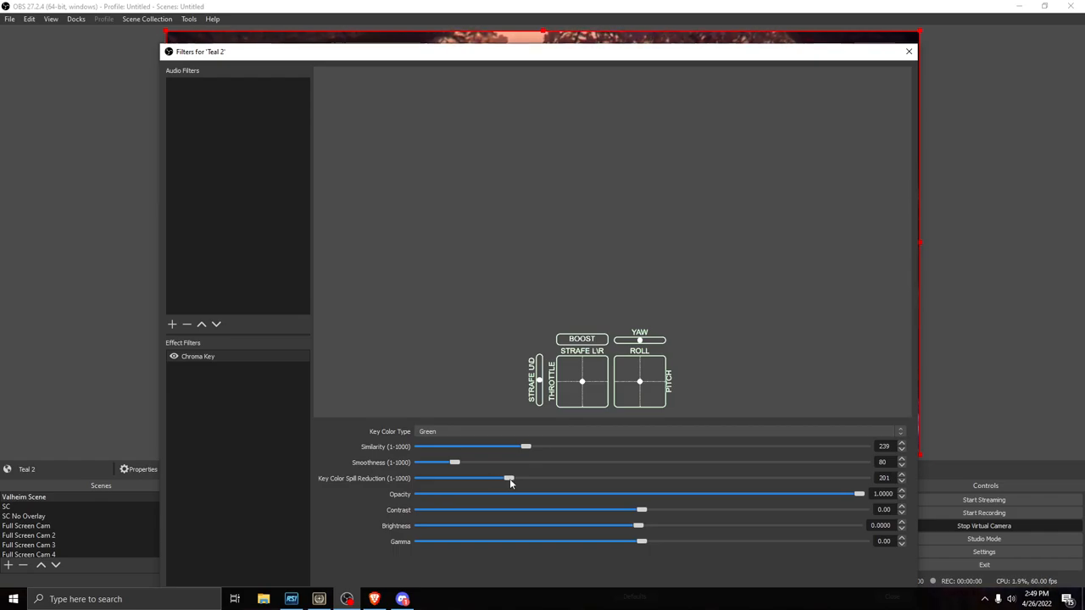
{"action": "left_click_drag", "start_coordinate": [508, 478], "coordinate": [512, 478]}
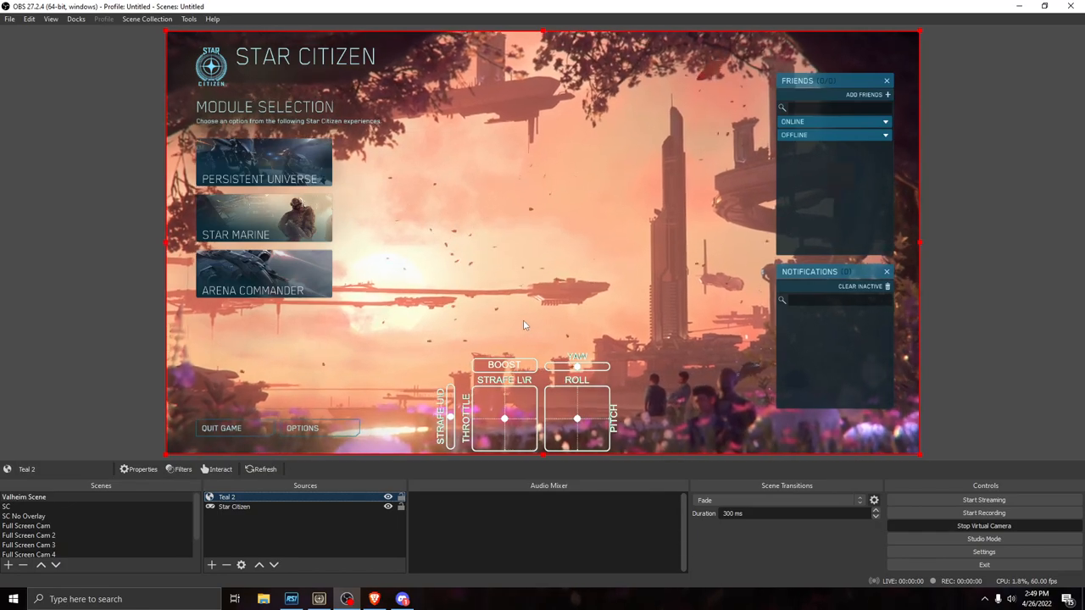
Leave the virtual camera running and bring the Discord window to the front
{"action": "left_click", "coordinate": [984, 525]}
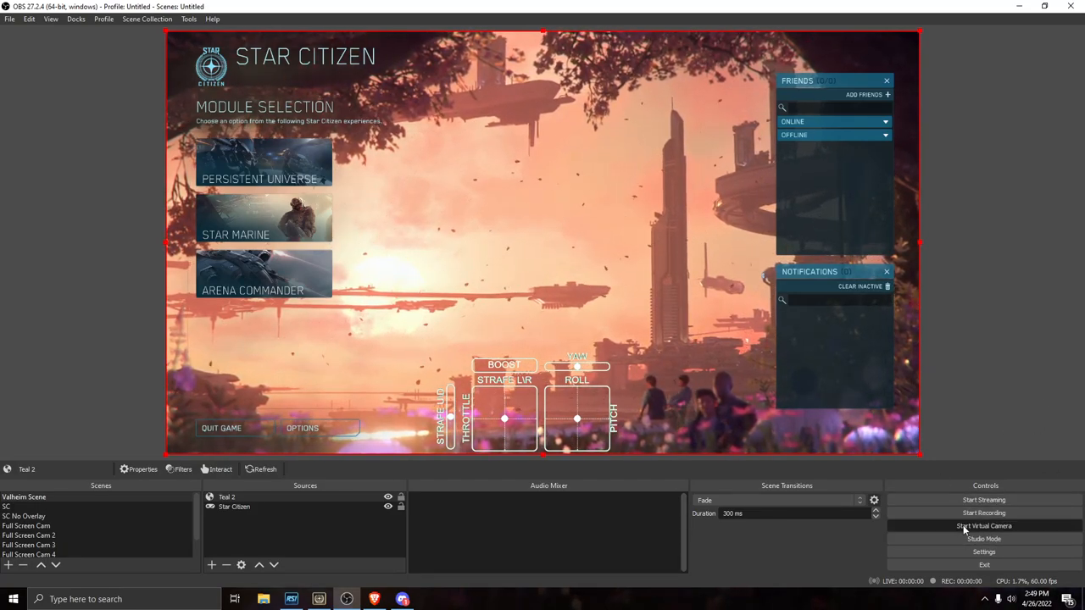
{"action": "left_click", "coordinate": [983, 526]}
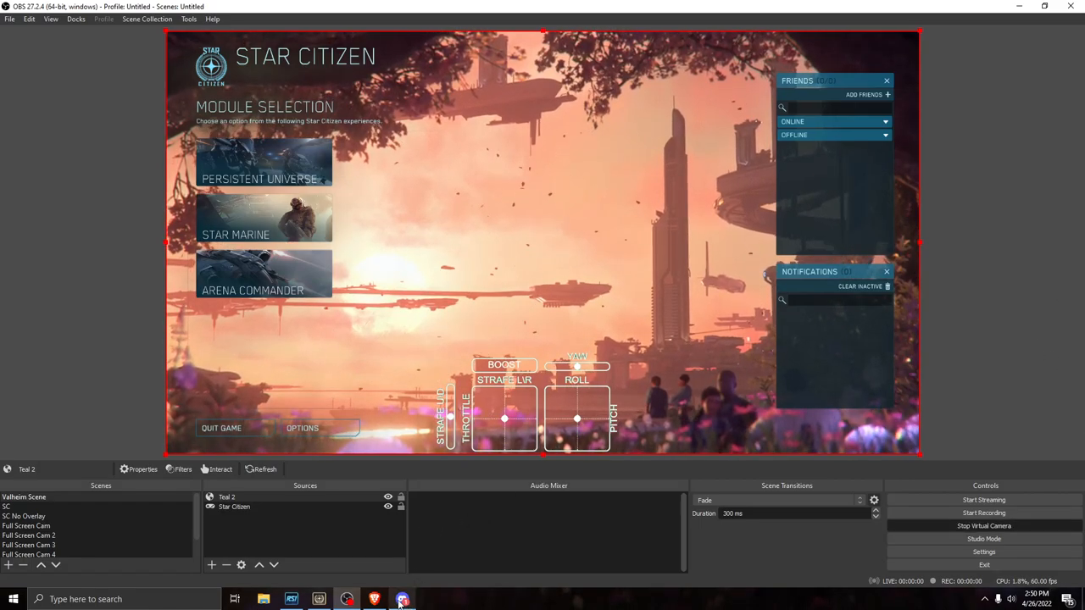
{"action": "left_click", "coordinate": [402, 600]}
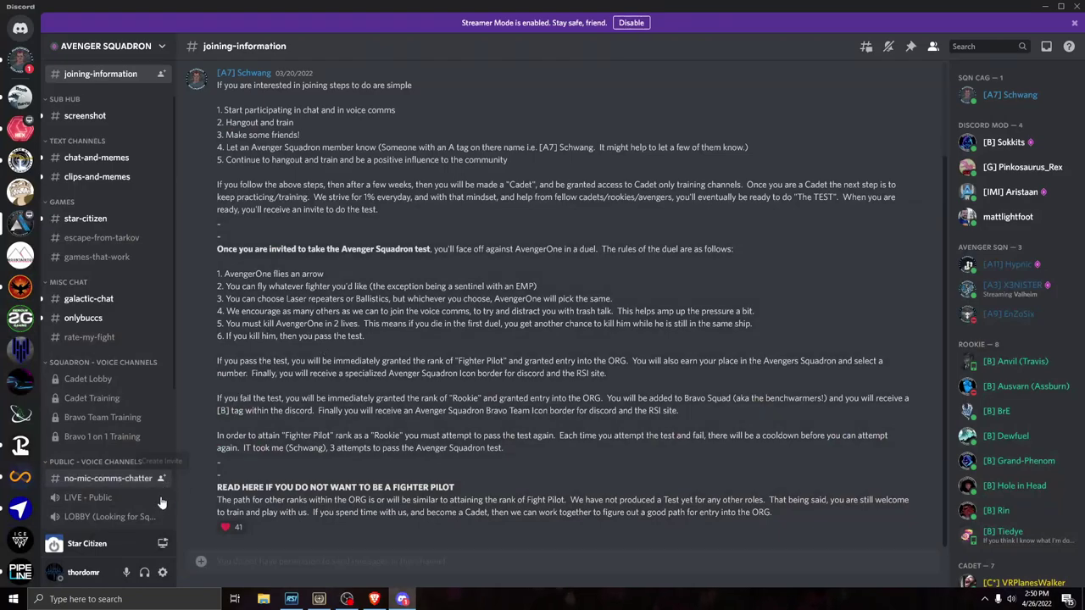
In Voice & Video settings choose OBS Virtual Camera, preview it with Test Video, then return to the server
{"action": "left_click", "coordinate": [162, 573]}
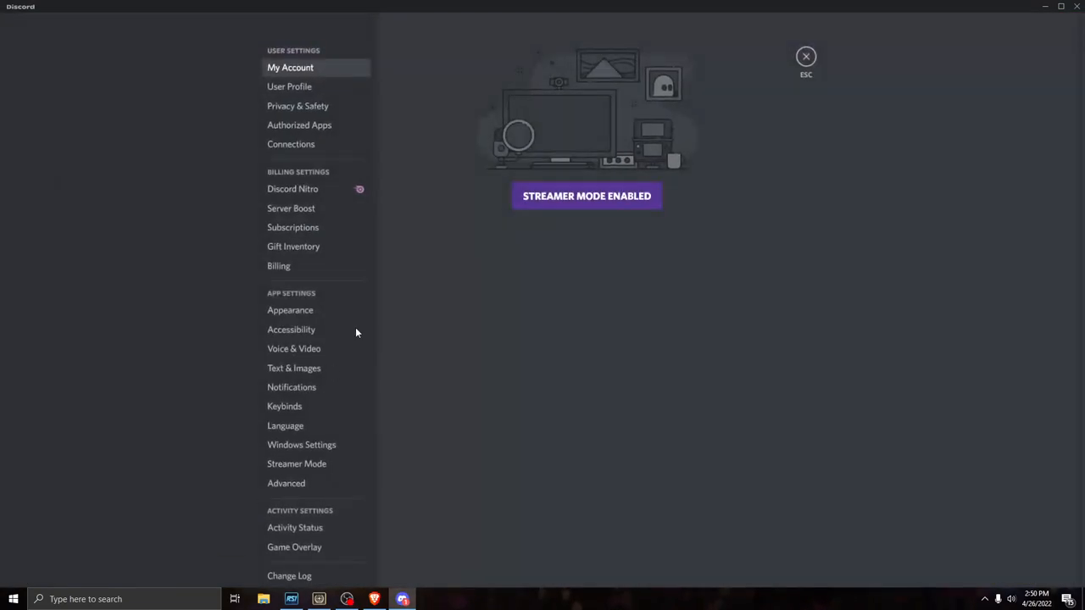
{"action": "left_click", "coordinate": [293, 350]}
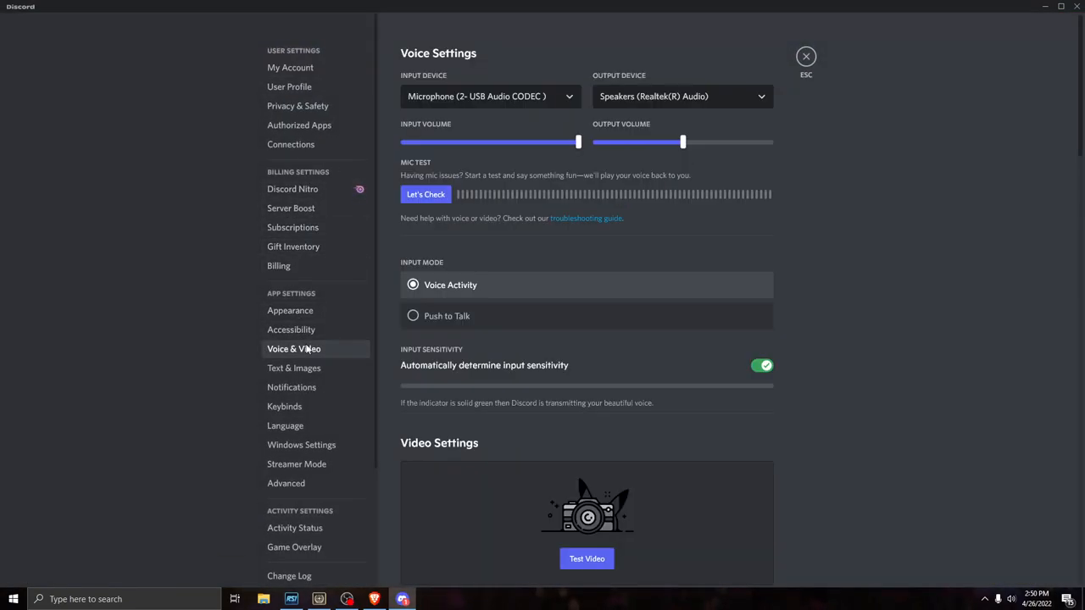
{"action": "scroll", "scroll_direction": "down", "scroll_amount": 3}
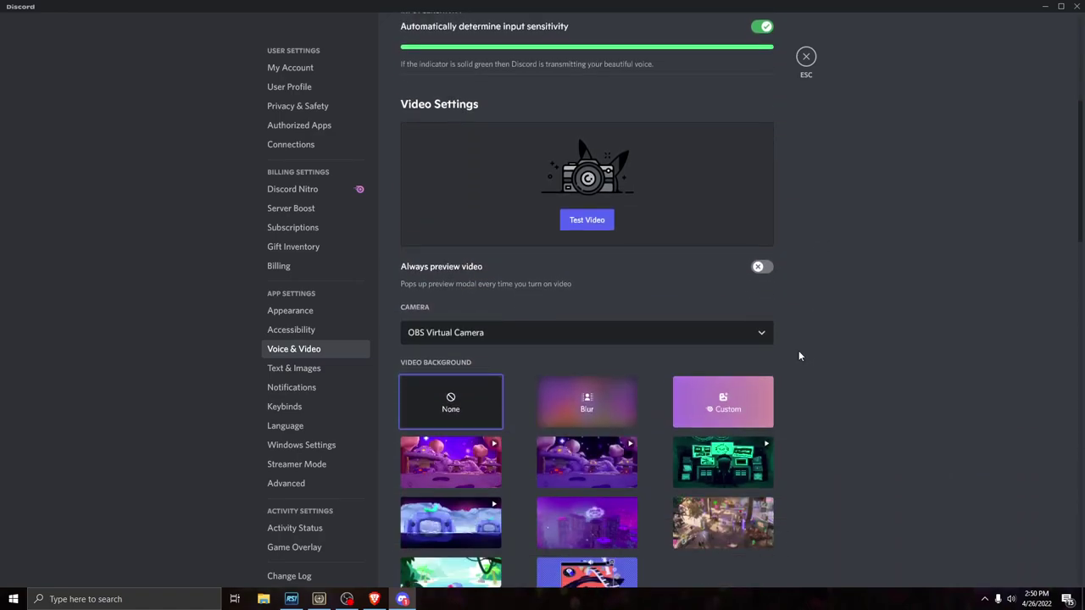
{"action": "left_click", "coordinate": [586, 332]}
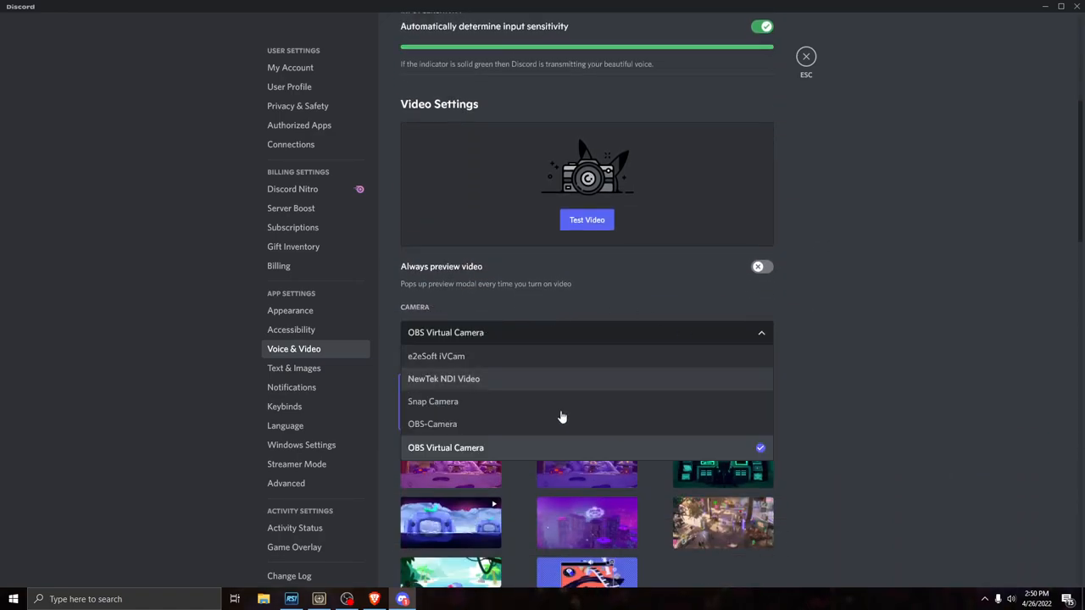
{"action": "mouse_move", "coordinate": [441, 456]}
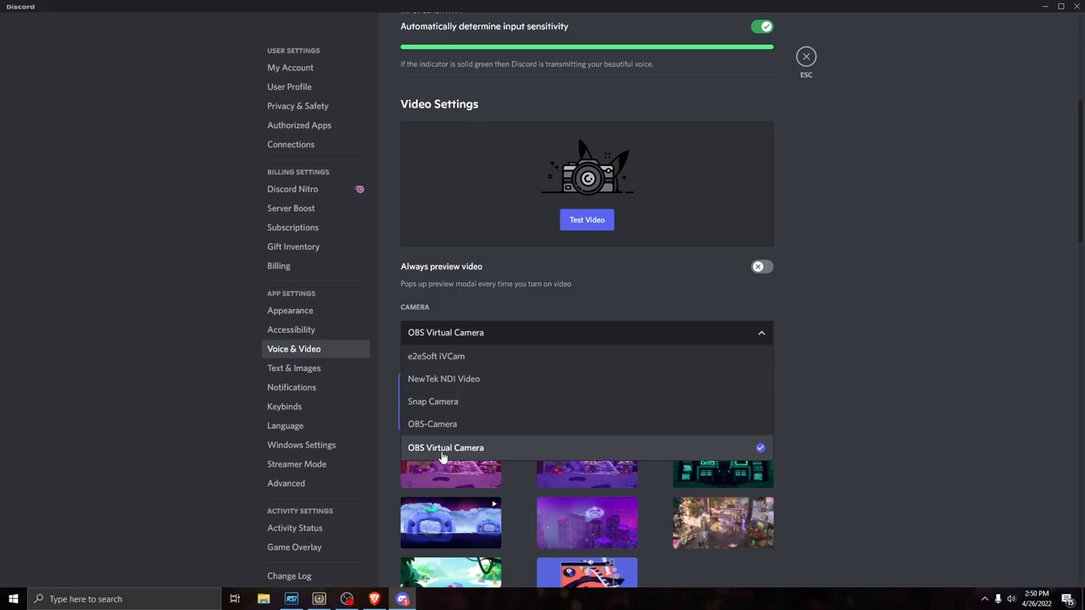
{"action": "left_click", "coordinate": [446, 447]}
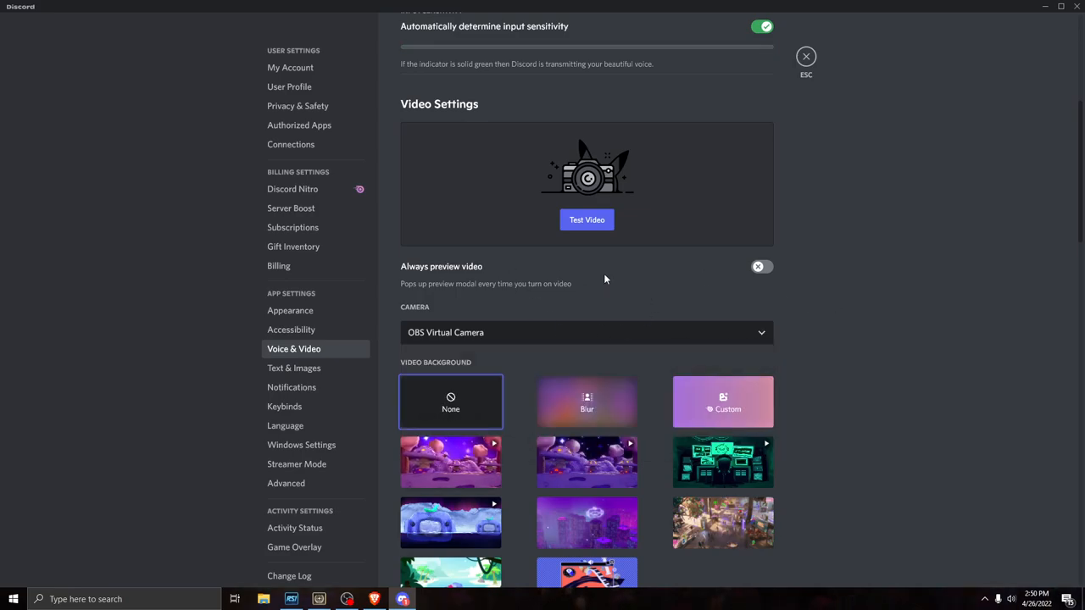
{"action": "left_click", "coordinate": [586, 221]}
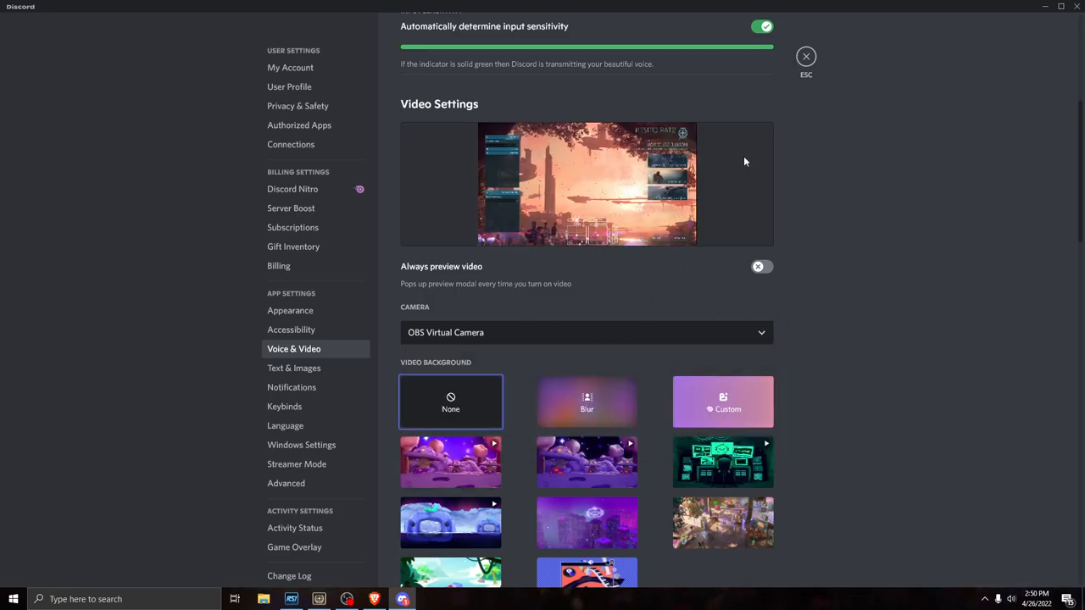
{"action": "mouse_move", "coordinate": [748, 178]}
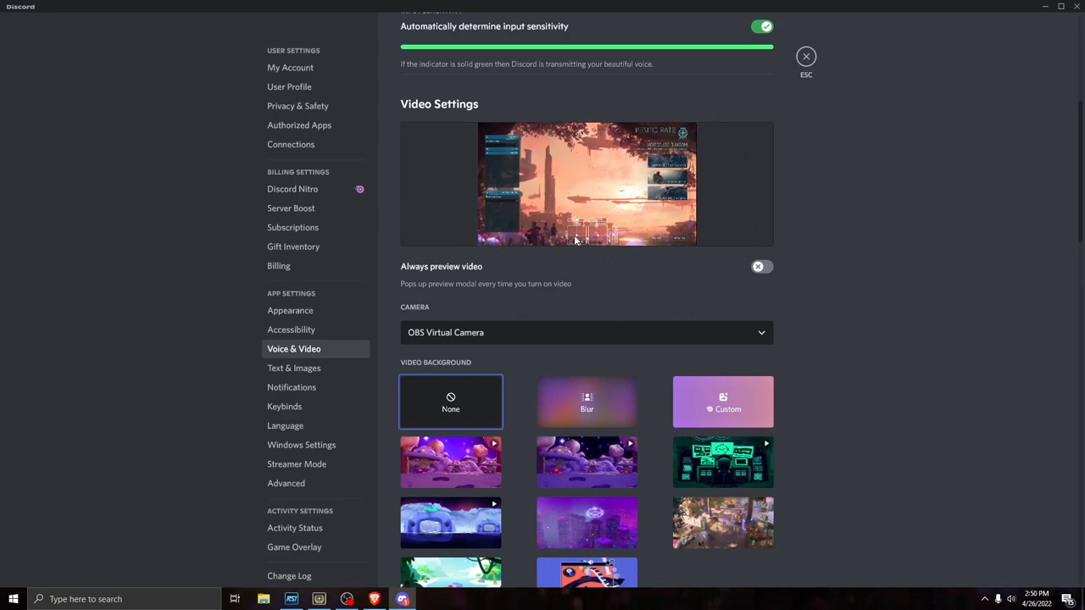
{"action": "left_click", "coordinate": [803, 56]}
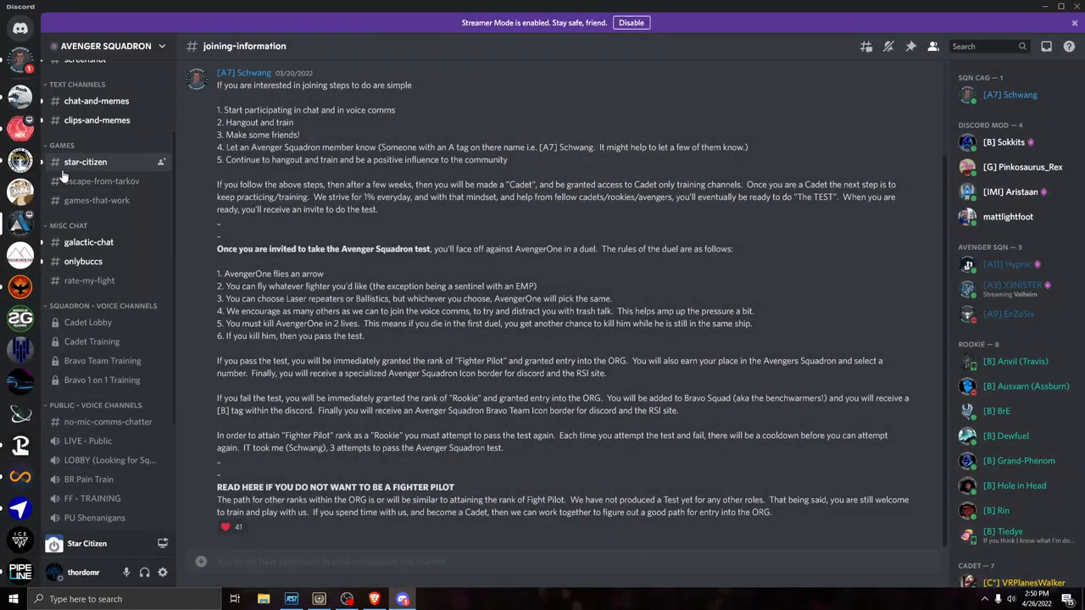
Join the LIVE - Public voice channel and bring up options for your own video feed
{"action": "scroll", "scroll_direction": "down", "scroll_amount": 3}
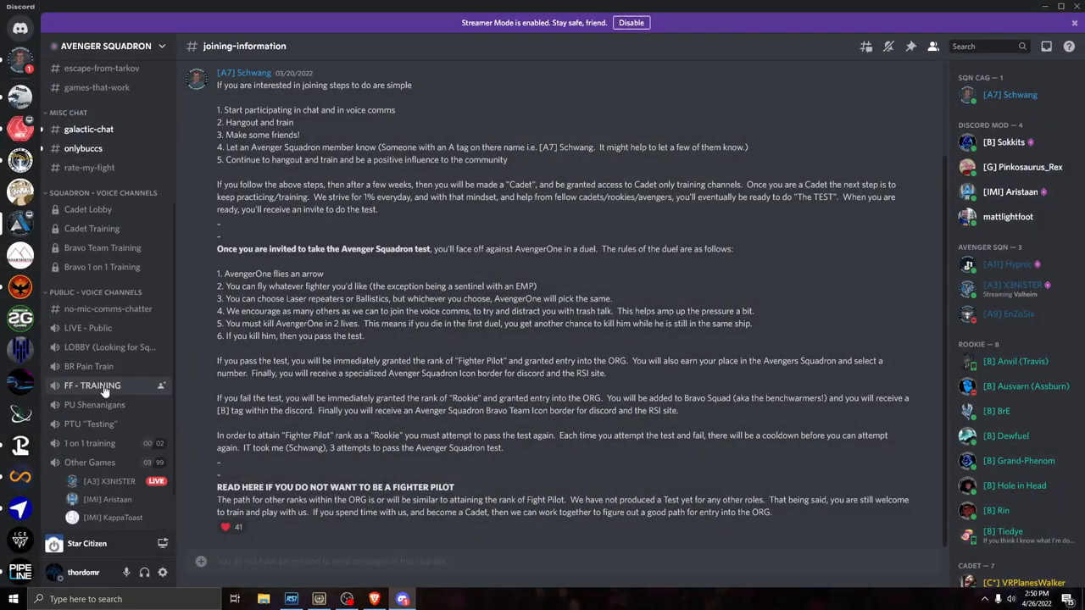
{"action": "left_click", "coordinate": [88, 329]}
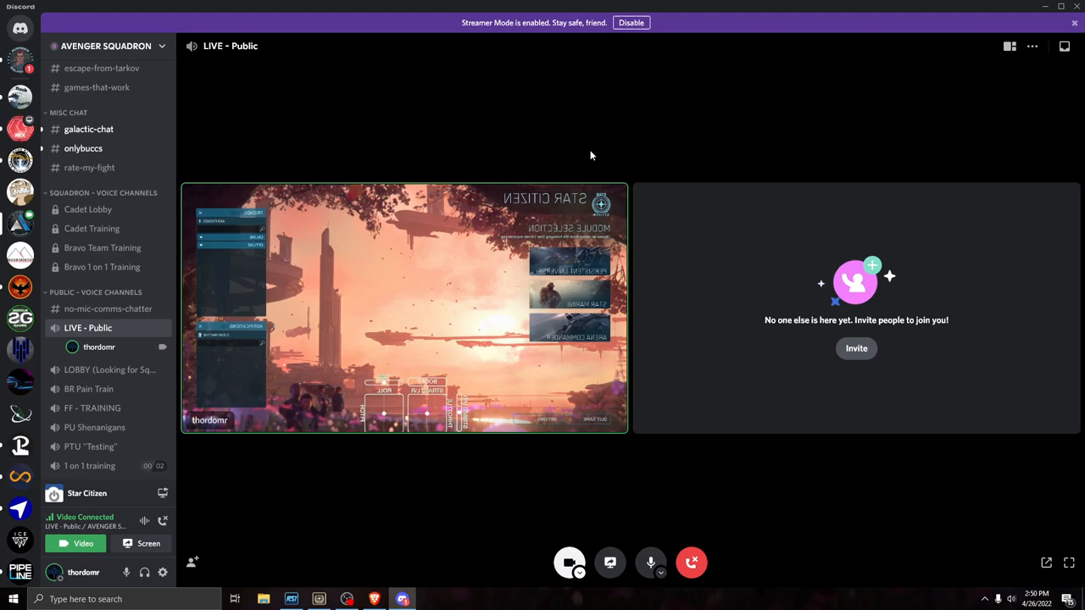
{"action": "mouse_move", "coordinate": [662, 190]}
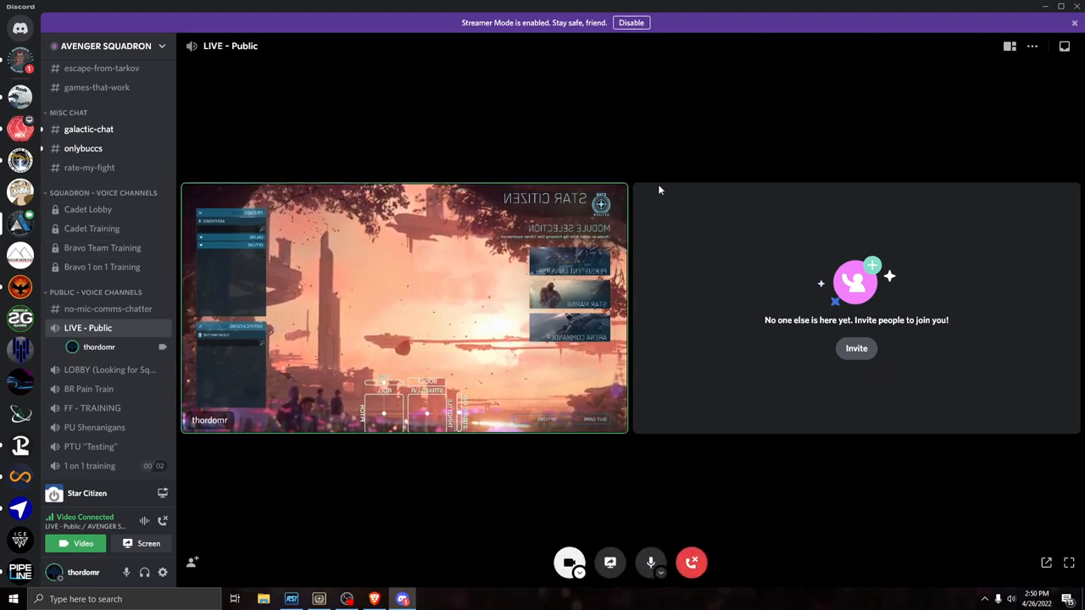
{"action": "mouse_move", "coordinate": [704, 243]}
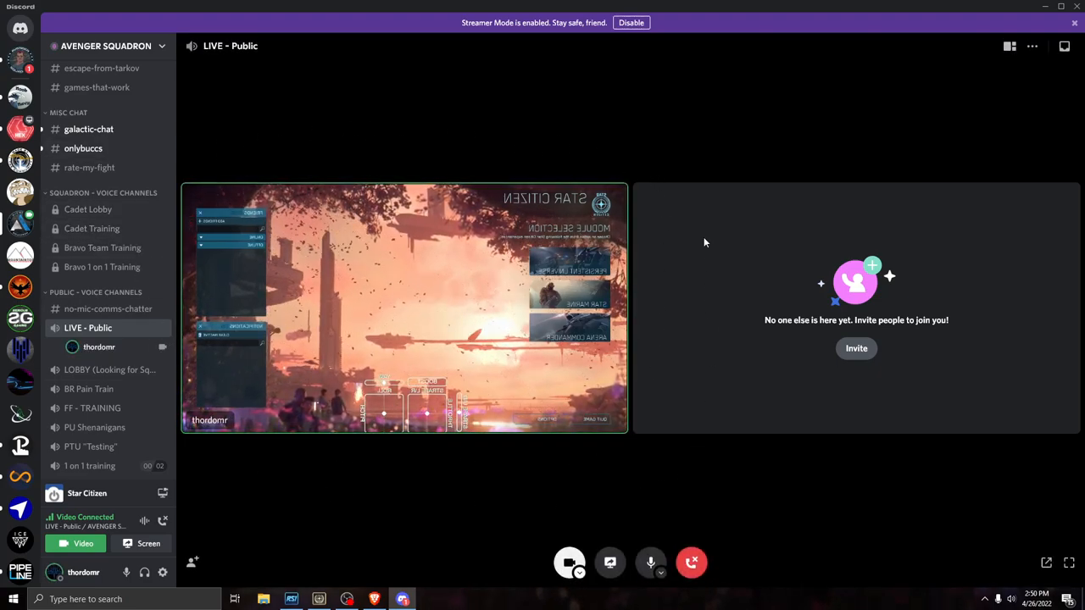
{"action": "mouse_move", "coordinate": [583, 486]}
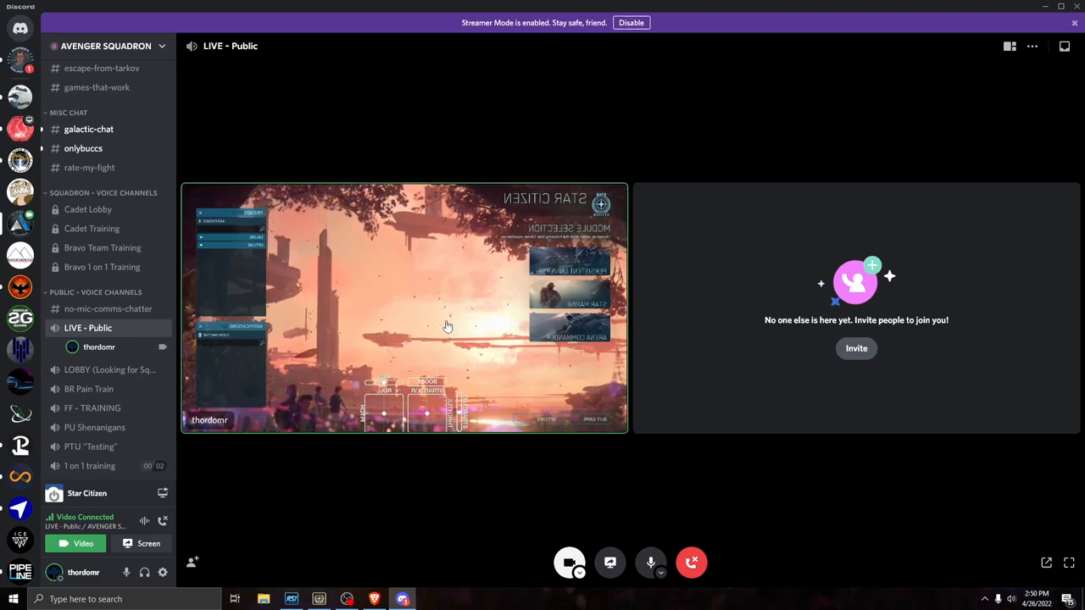
{"action": "mouse_move", "coordinate": [367, 326]}
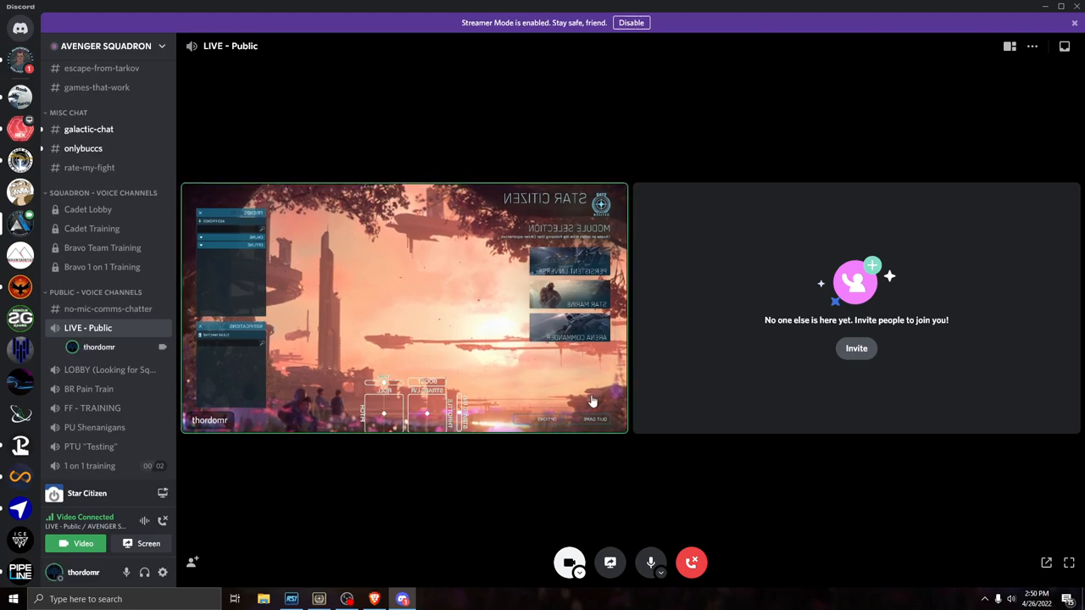
{"action": "mouse_move", "coordinate": [384, 258]}
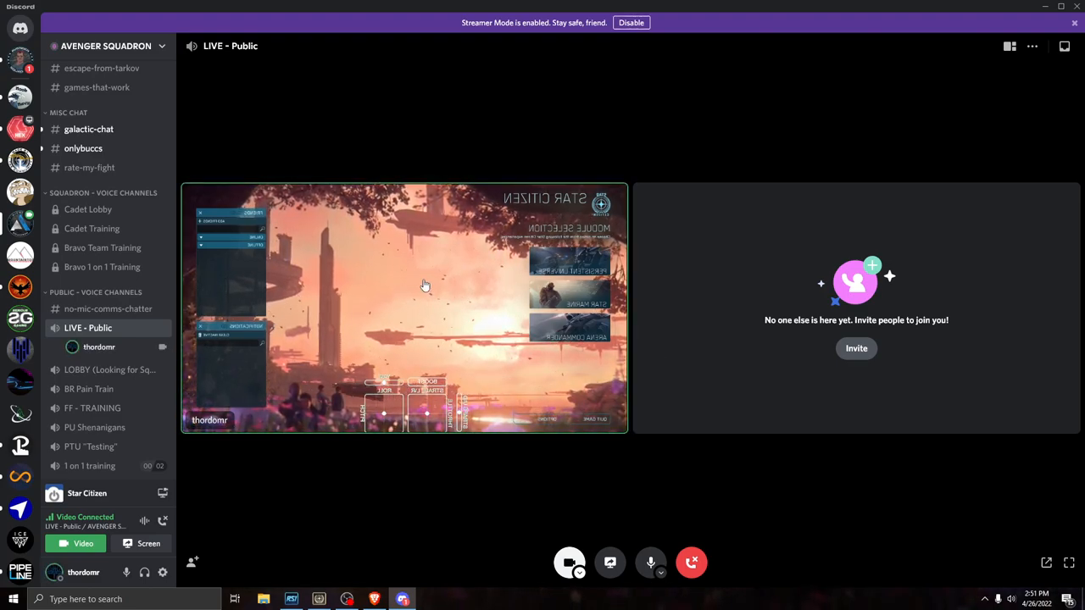
{"action": "right_click", "coordinate": [427, 285]}
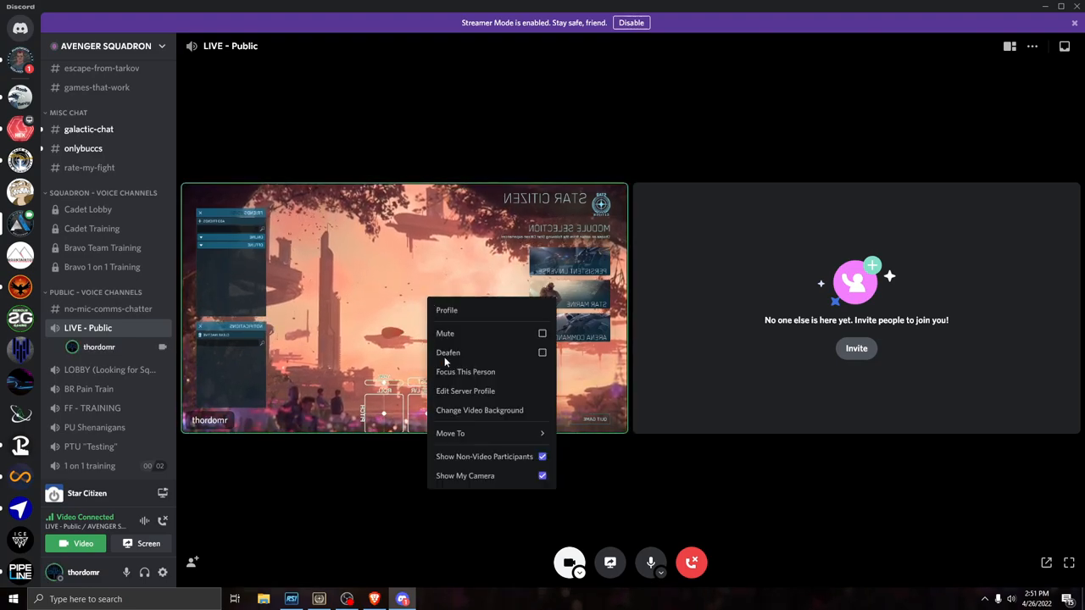
Turn camera video on with the 'Are you sure?' confirmation, turn it off again, and switch to OBS
{"action": "left_click", "coordinate": [465, 475]}
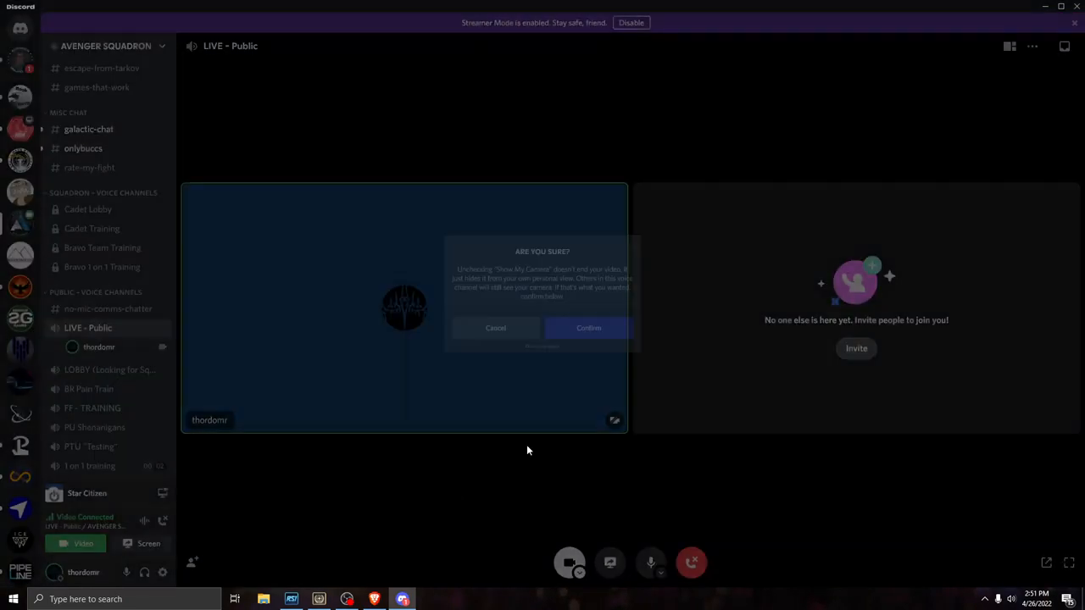
{"action": "left_click", "coordinate": [588, 329]}
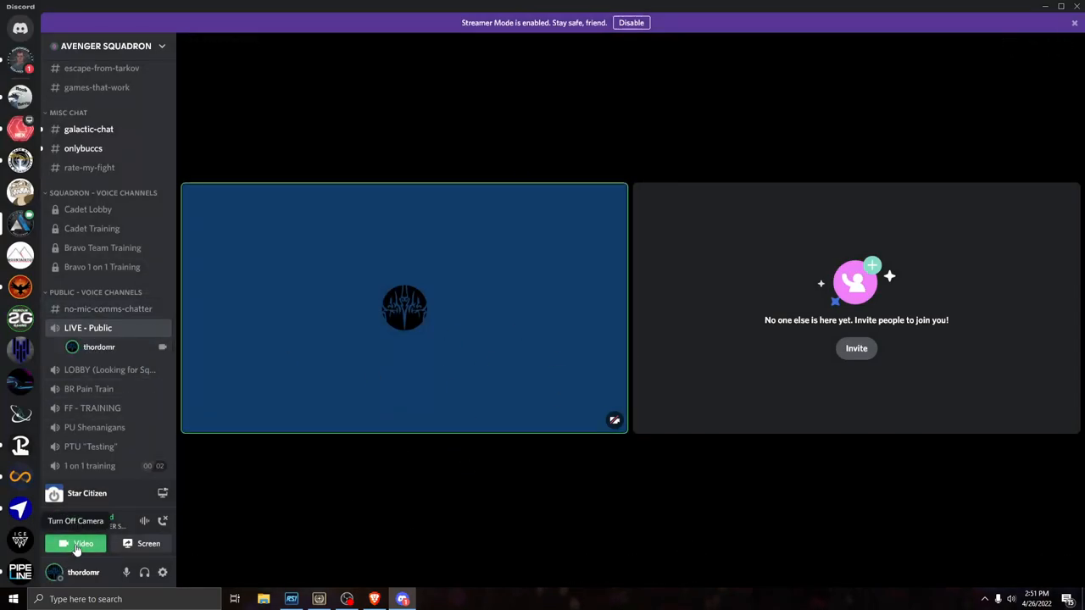
{"action": "left_click", "coordinate": [83, 543]}
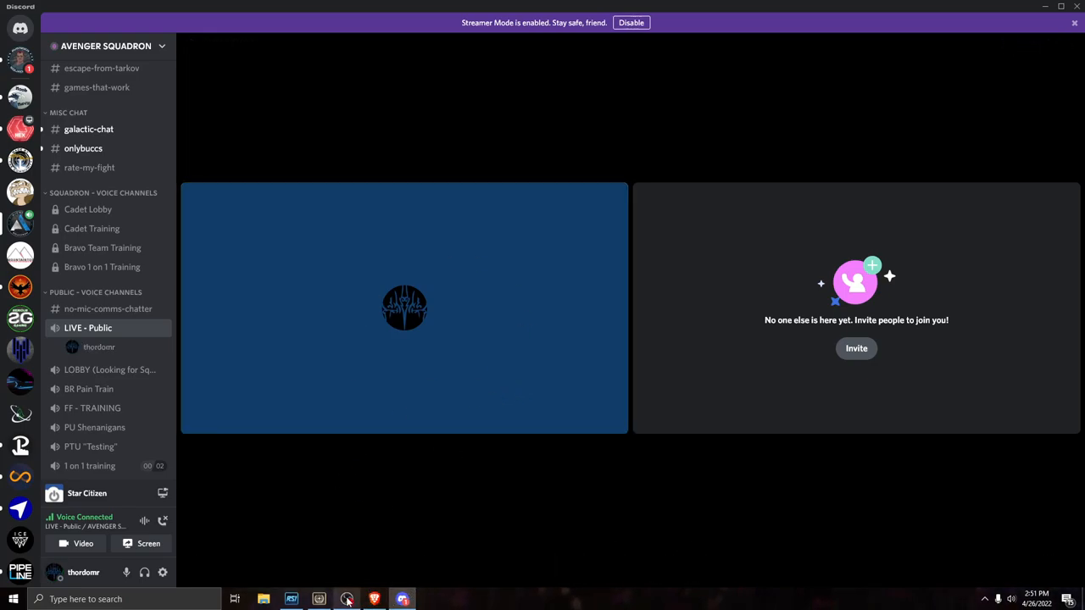
{"action": "left_click", "coordinate": [346, 601]}
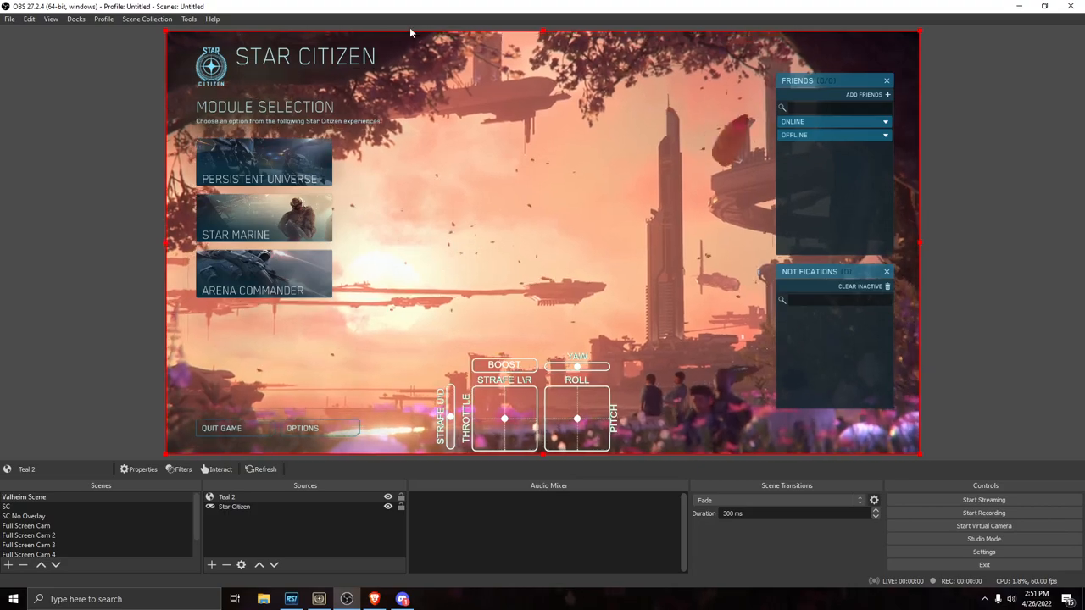
{"action": "mouse_move", "coordinate": [556, 304]}
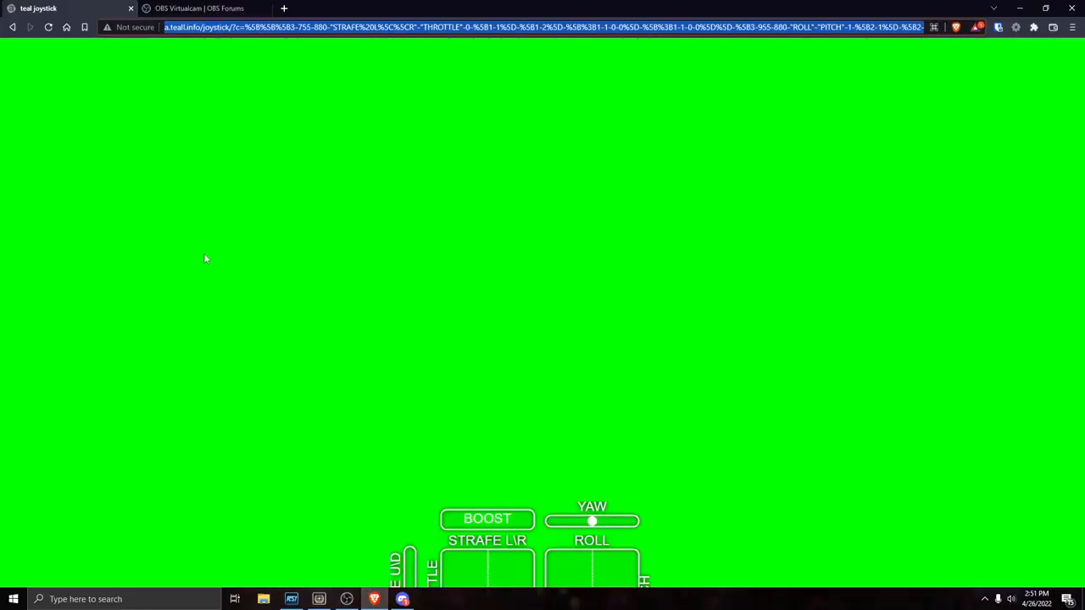
Highlight the OBS Virtualcam 2.0.5 version number and scroll through its How to use section
{"action": "left_click", "coordinate": [200, 8]}
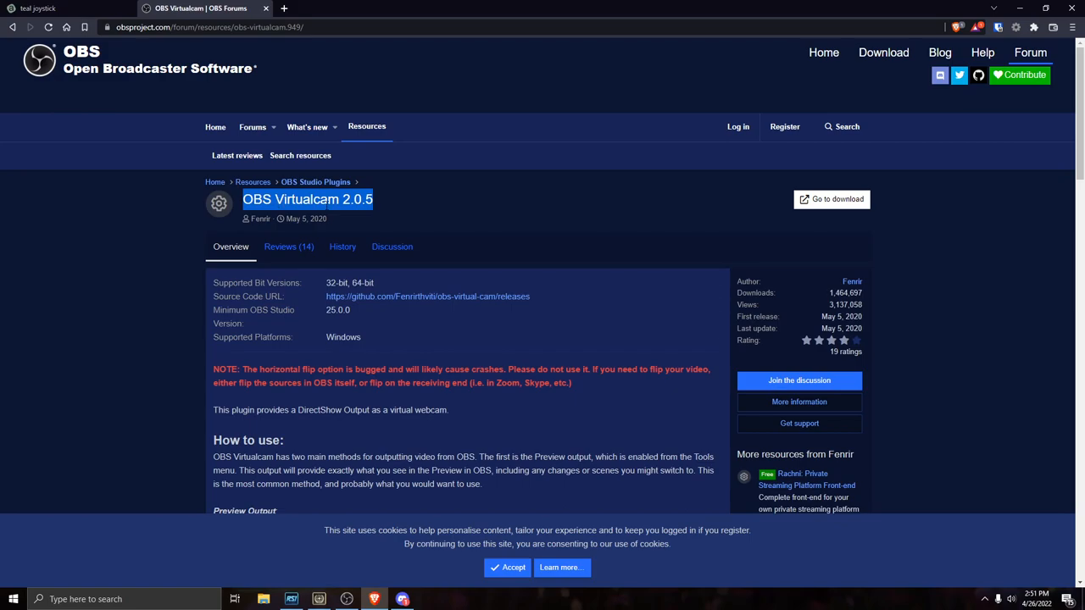
{"action": "left_click", "coordinate": [384, 200]}
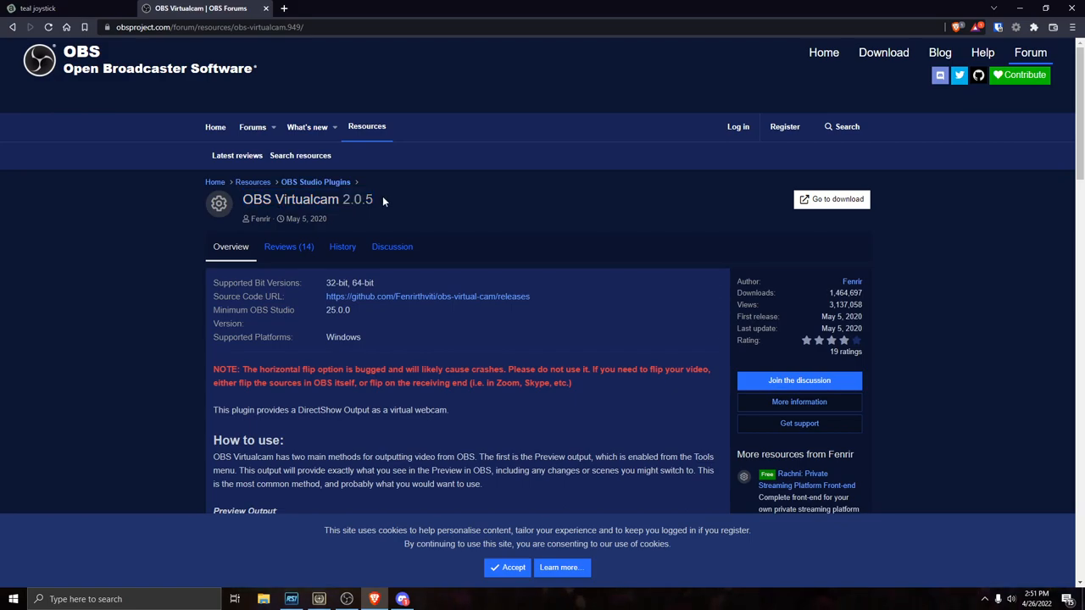
{"action": "double_click", "coordinate": [368, 200]}
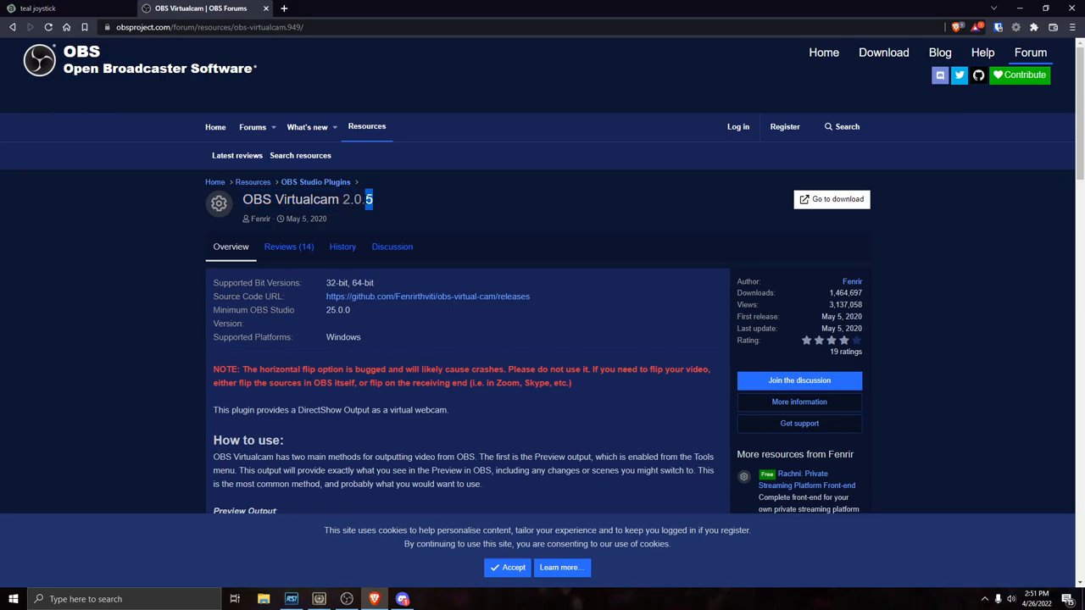
{"action": "mouse_move", "coordinate": [281, 397]}
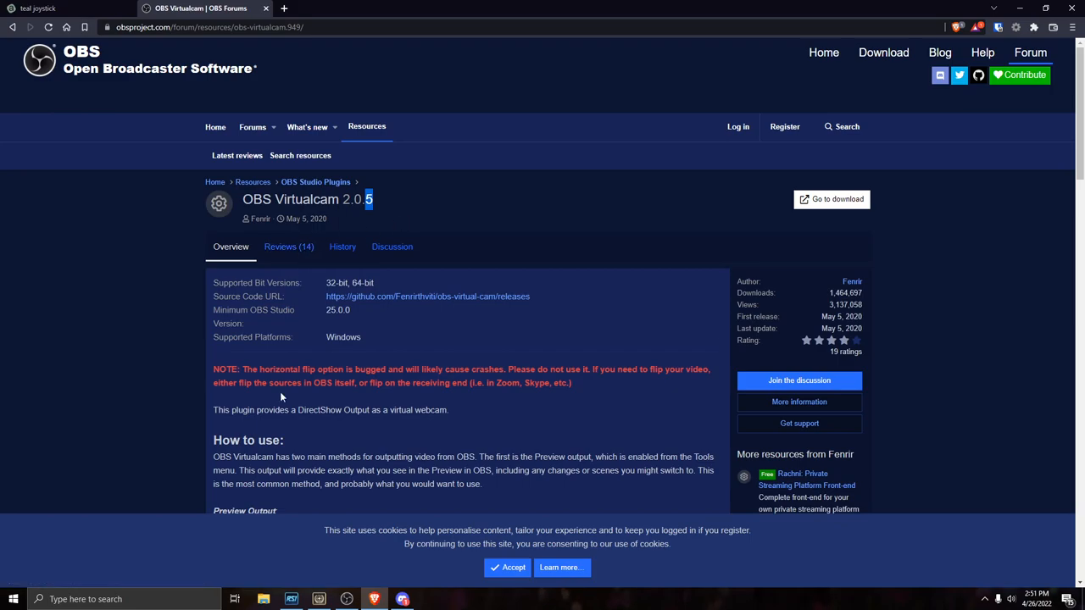
{"action": "scroll", "scroll_direction": "down", "scroll_amount": 3}
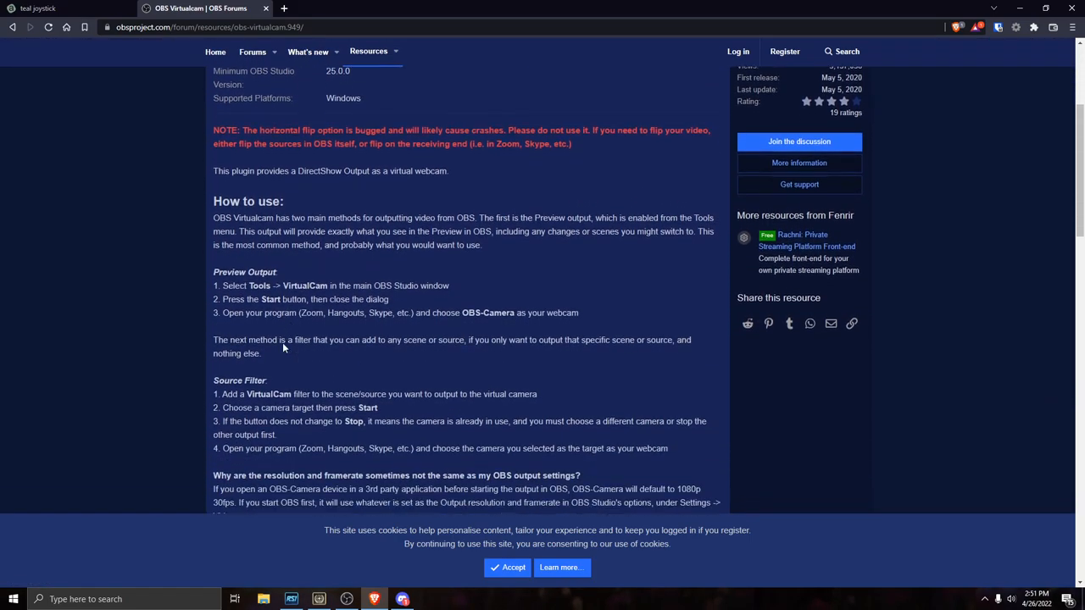
{"action": "scroll", "scroll_direction": "down", "scroll_amount": 3}
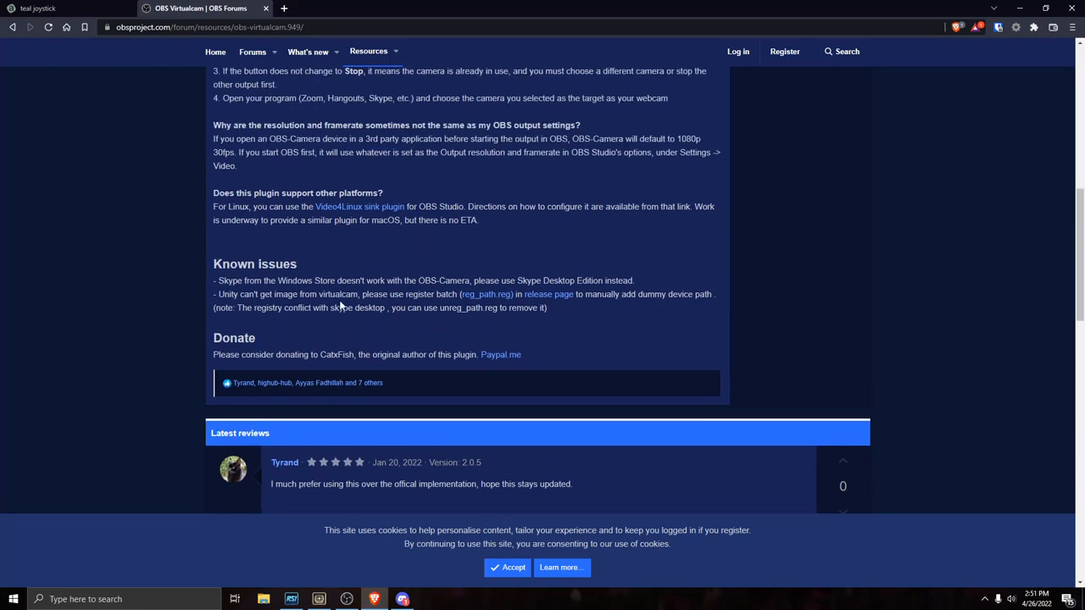
{"action": "scroll", "scroll_direction": "up", "scroll_amount": 3}
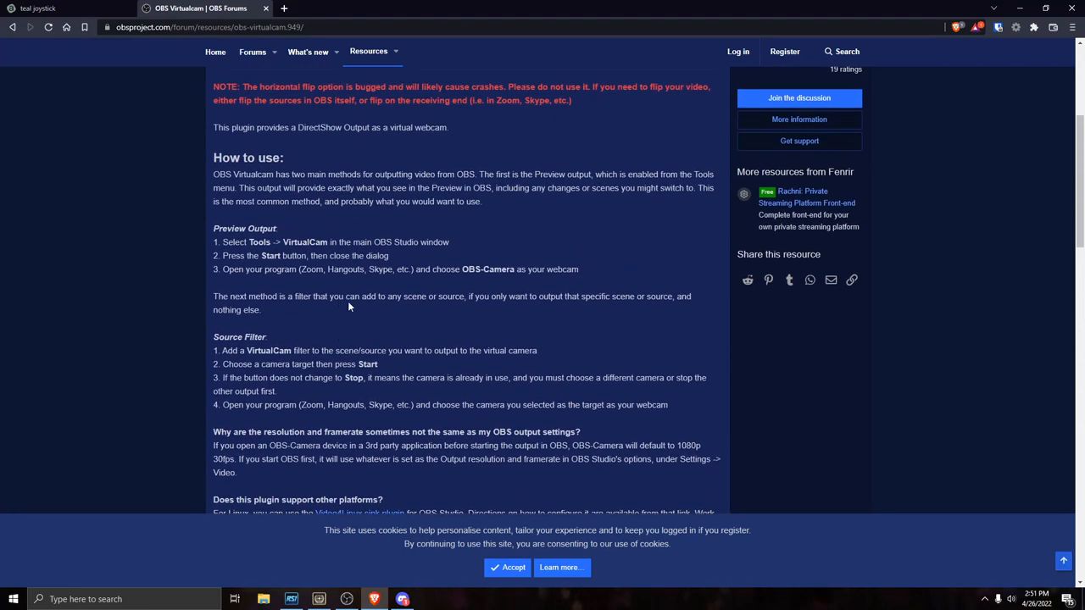
{"action": "mouse_move", "coordinate": [351, 302]}
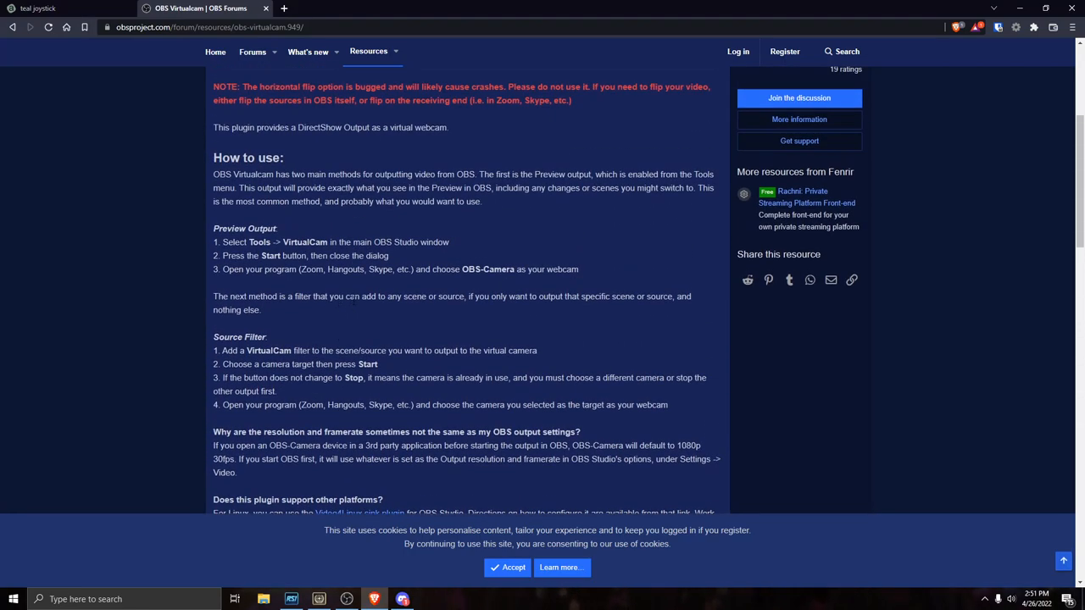
{"action": "scroll", "scroll_direction": "up", "scroll_amount": 3}
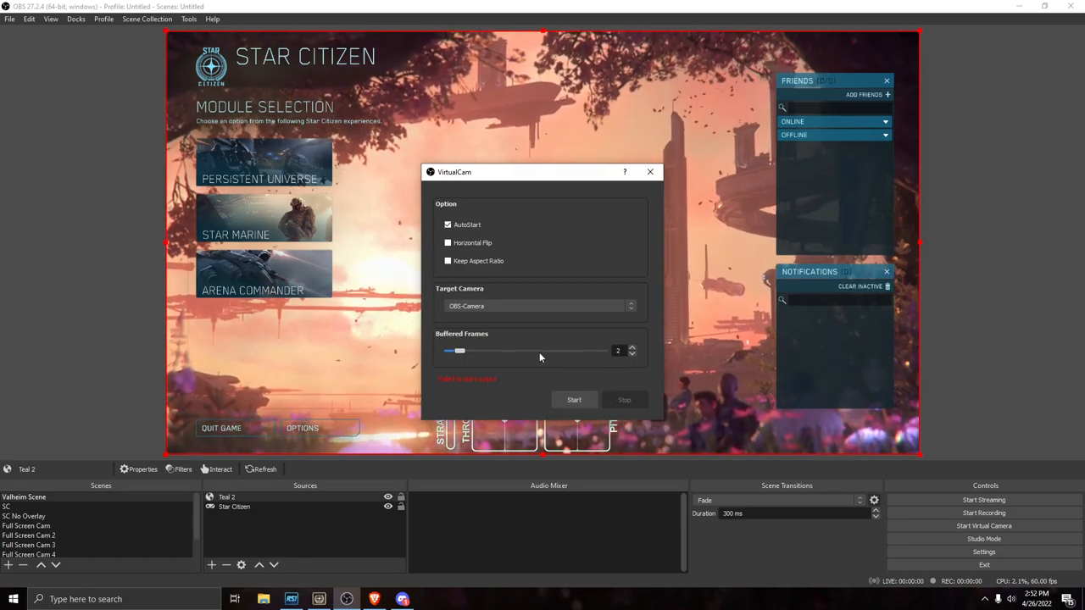
{"action": "mouse_move", "coordinate": [532, 390]}
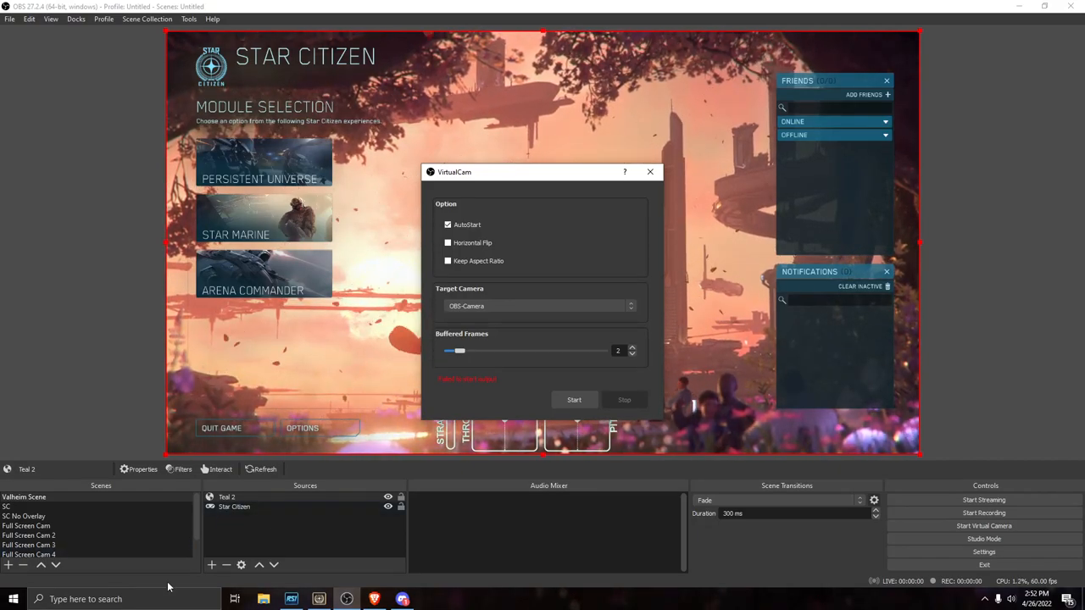
{"action": "mouse_move", "coordinate": [309, 393]}
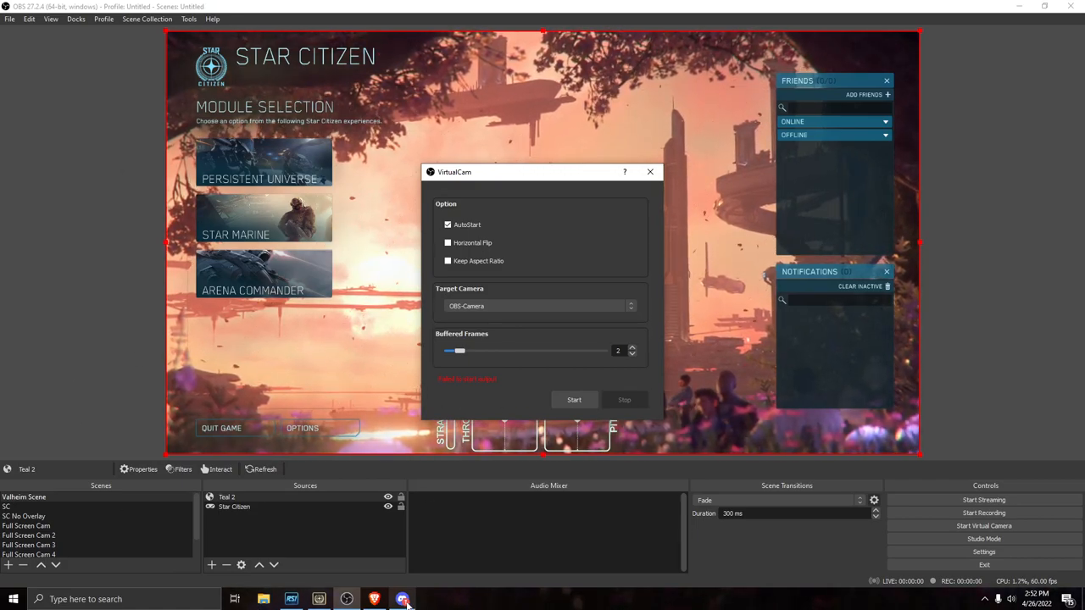
Return to the Discord call from OBS via the taskbar
{"action": "left_click", "coordinate": [403, 601]}
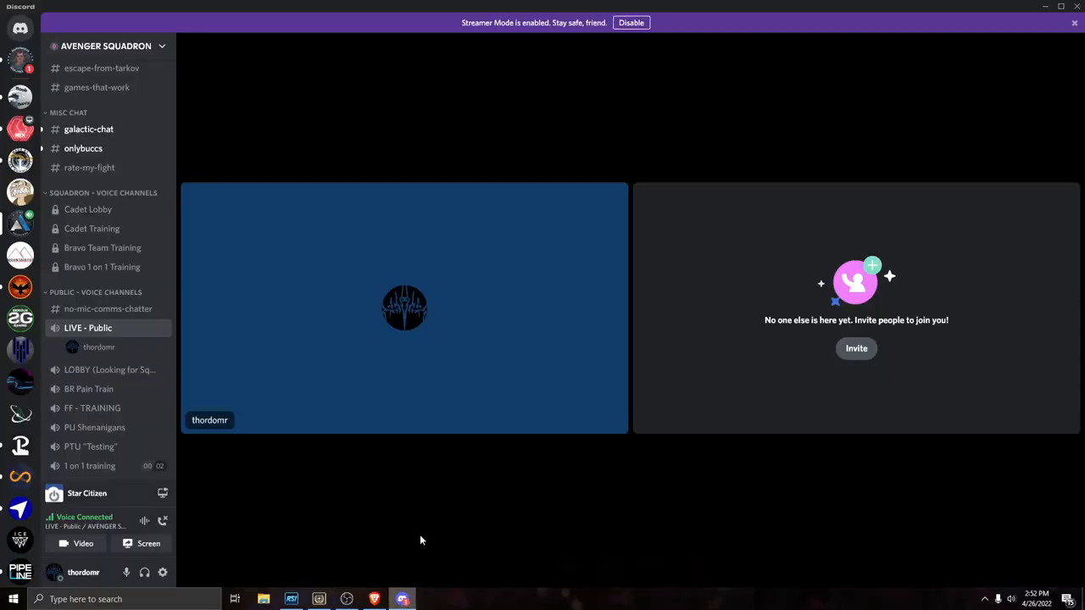
In Voice & Video settings choose OBS-Camera as the camera, test its preview, and return to the call
{"action": "left_click", "coordinate": [163, 573]}
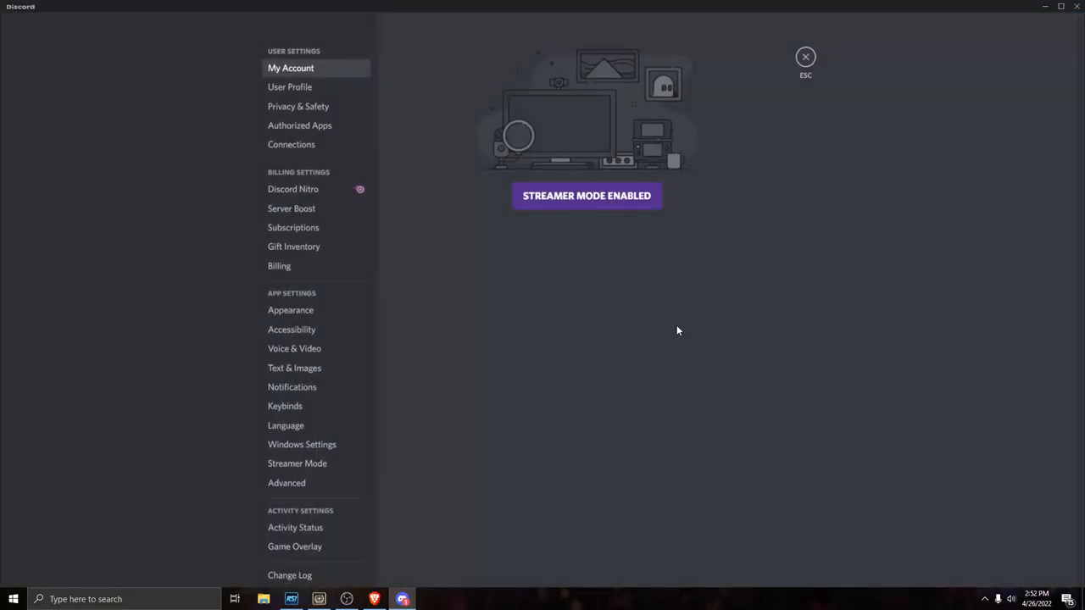
{"action": "mouse_move", "coordinate": [302, 444]}
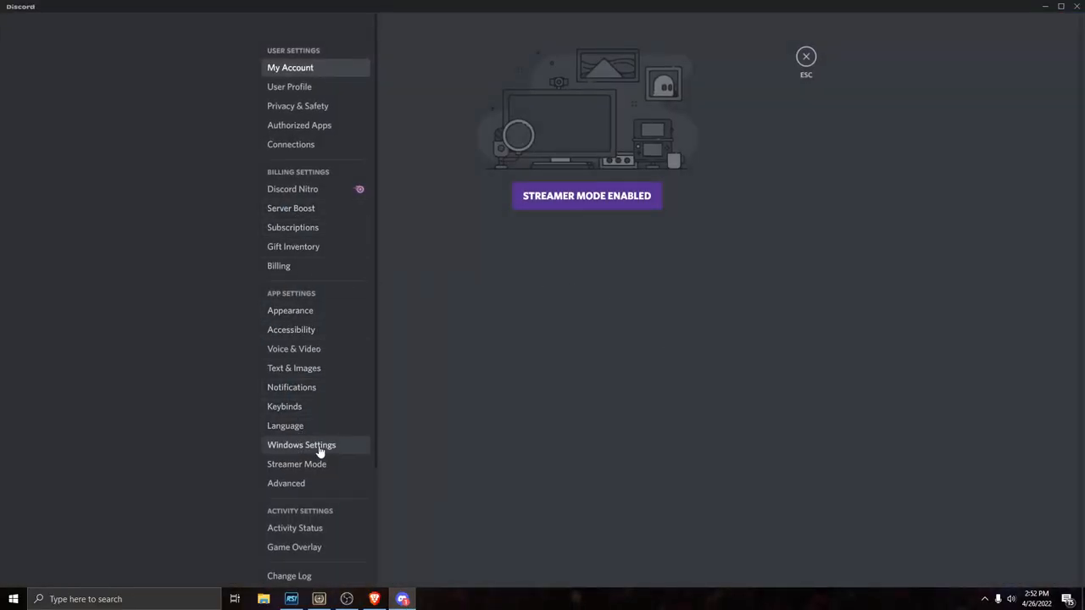
{"action": "left_click", "coordinate": [294, 349]}
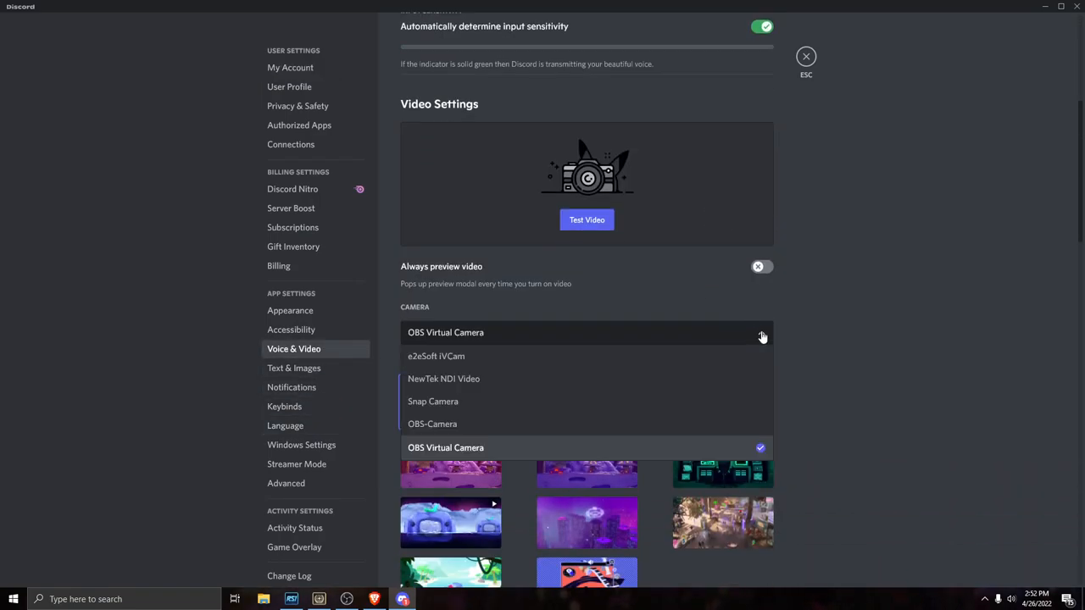
{"action": "left_click", "coordinate": [432, 424]}
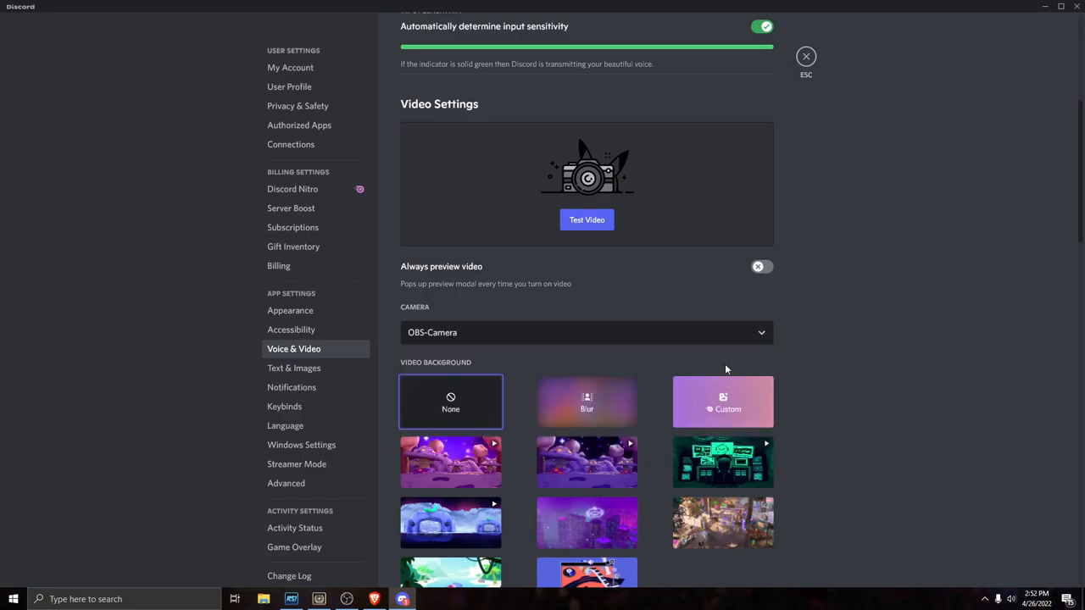
{"action": "left_click", "coordinate": [586, 220]}
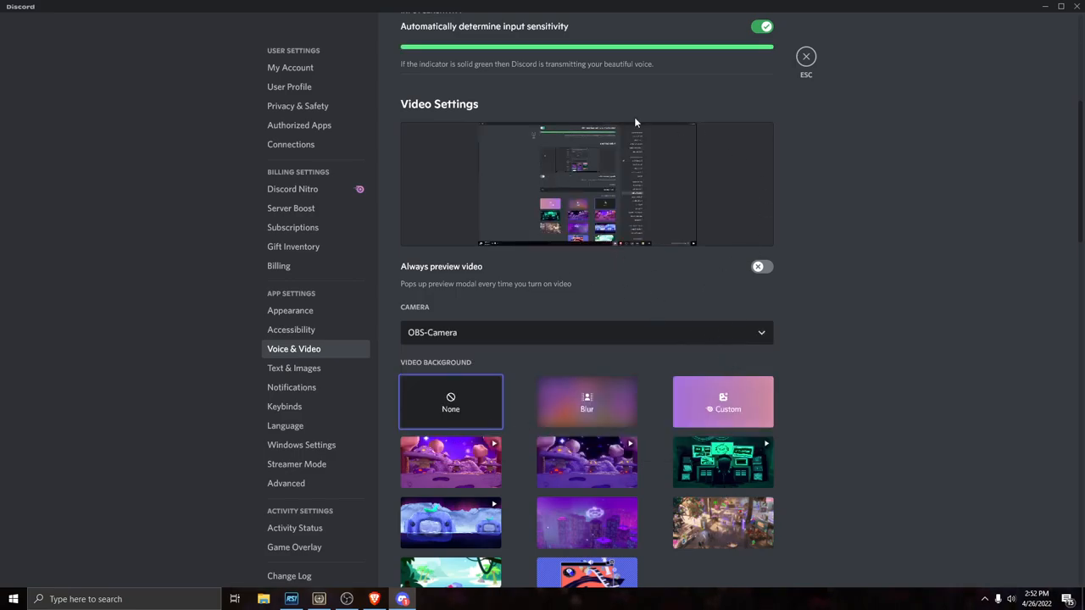
{"action": "mouse_move", "coordinate": [727, 125]}
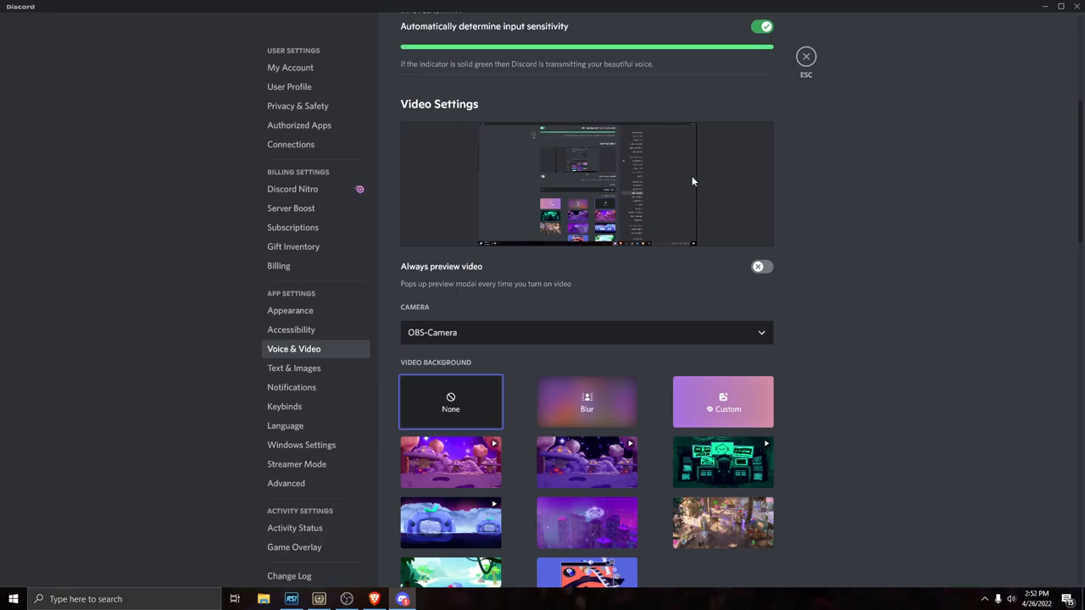
{"action": "mouse_move", "coordinate": [780, 226]}
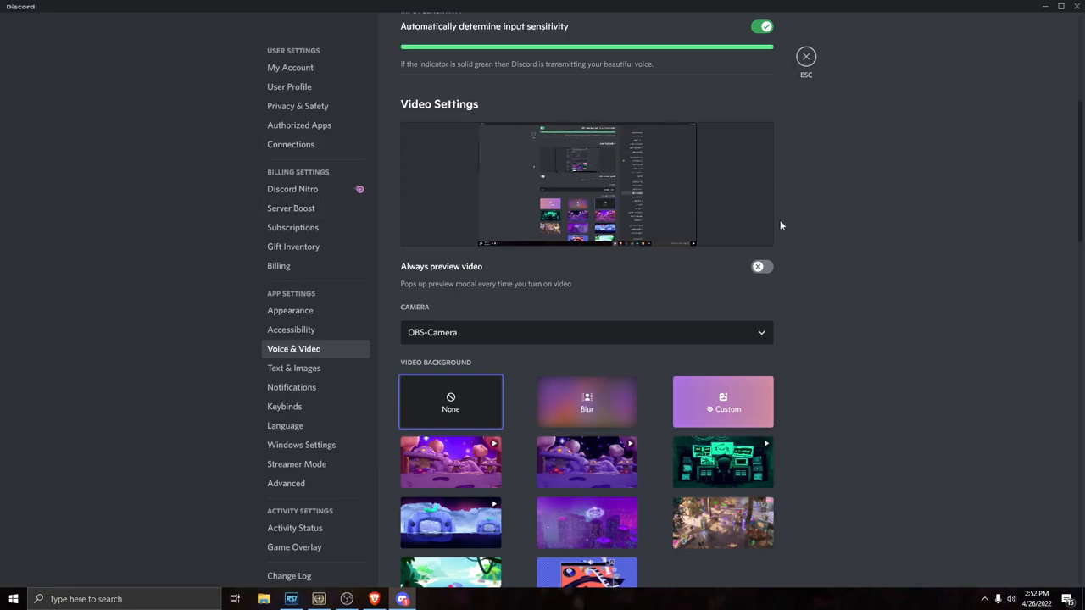
{"action": "left_click", "coordinate": [585, 332]}
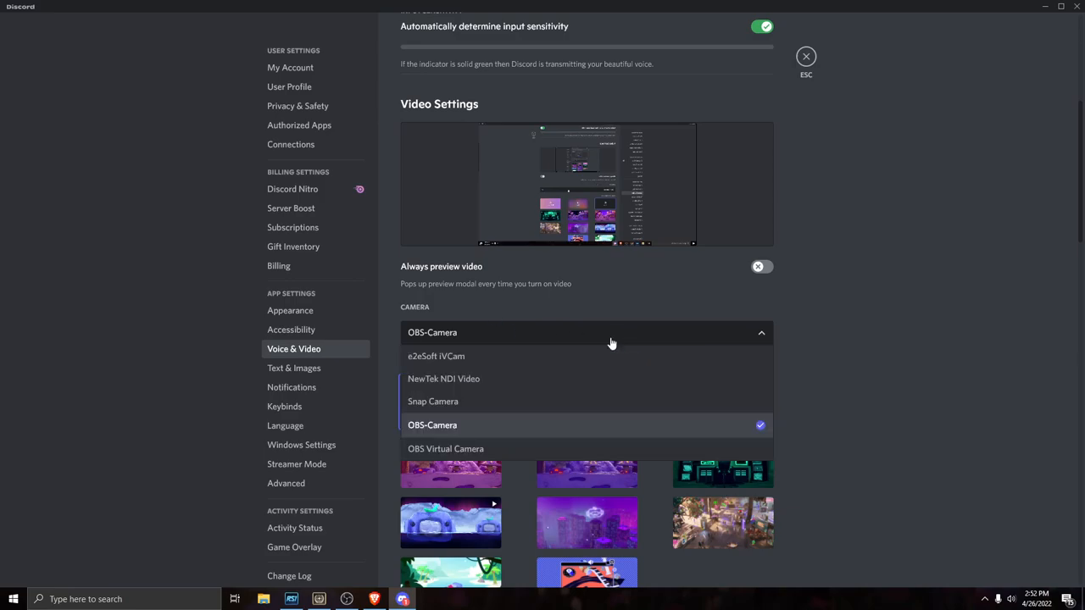
{"action": "left_click", "coordinate": [432, 424]}
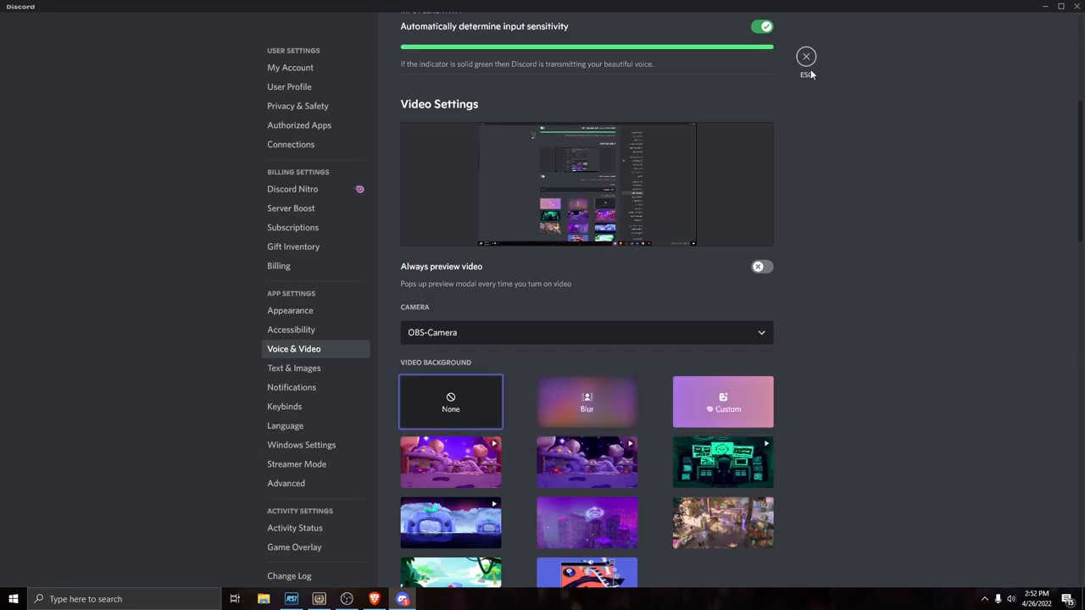
{"action": "left_click", "coordinate": [805, 58]}
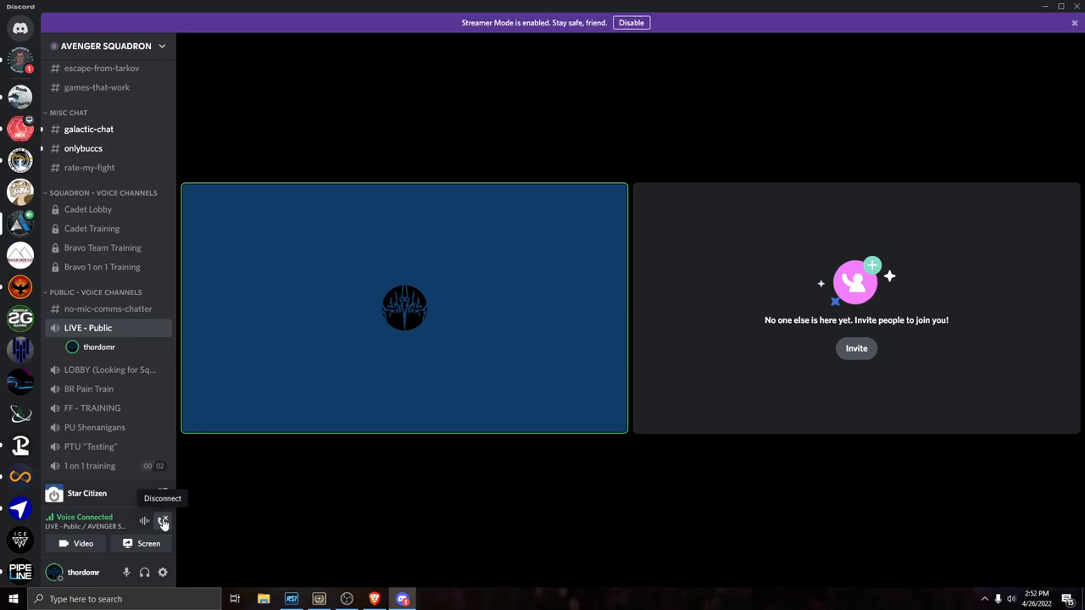
Disconnect from the LIVE - Public voice call
{"action": "left_click", "coordinate": [100, 75]}
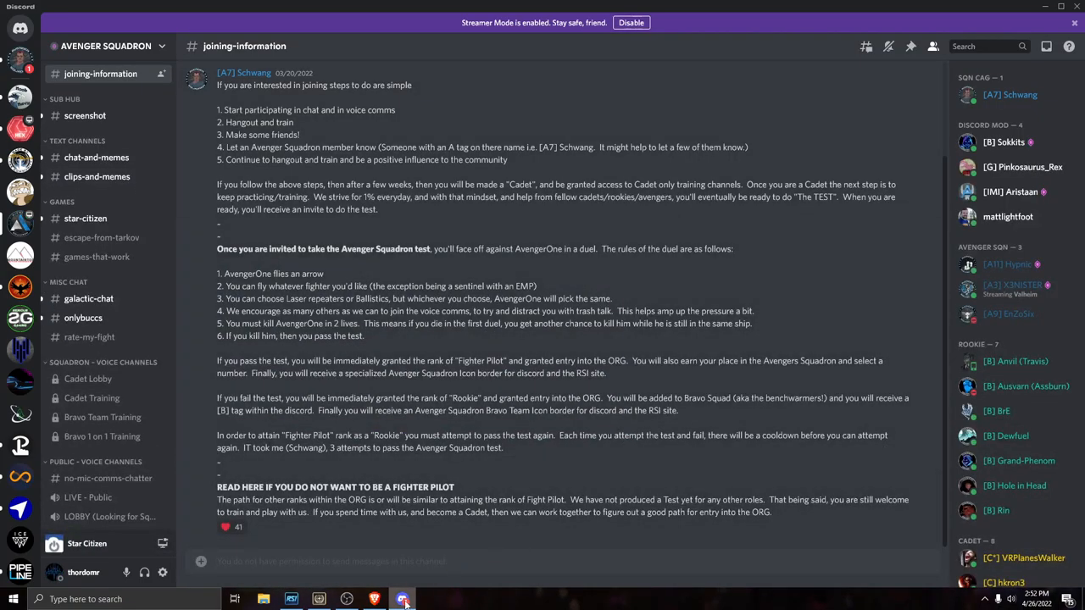
{"action": "mouse_move", "coordinate": [404, 600]}
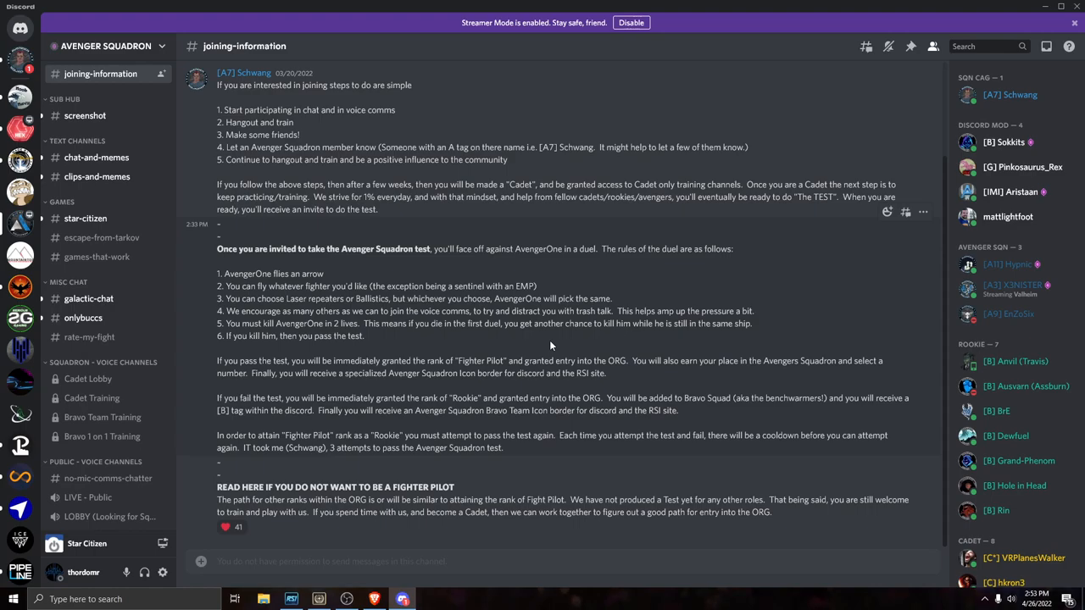
{"action": "mouse_move", "coordinate": [562, 421]}
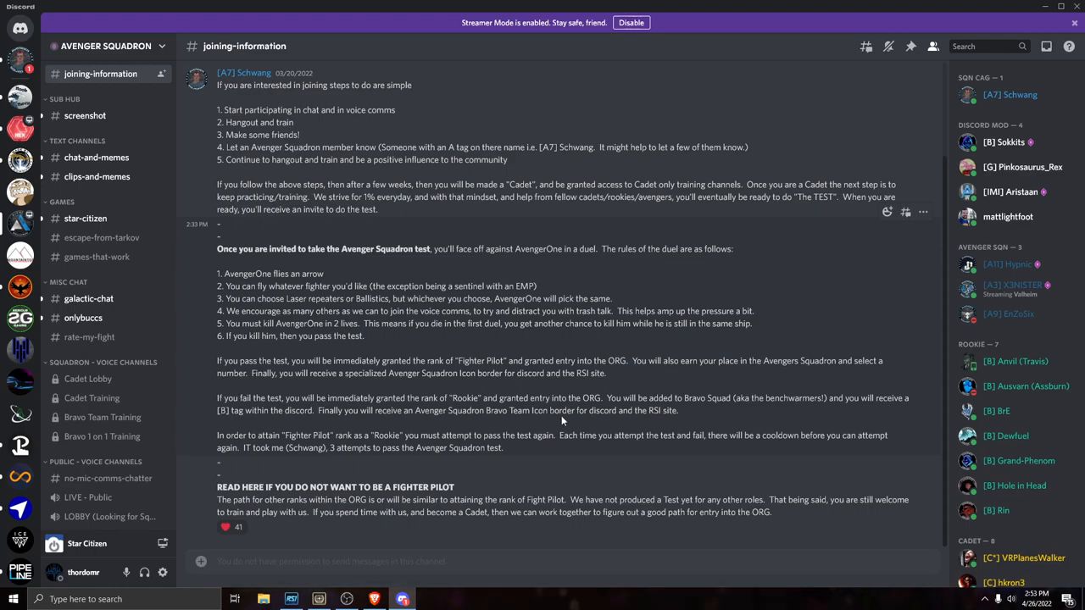